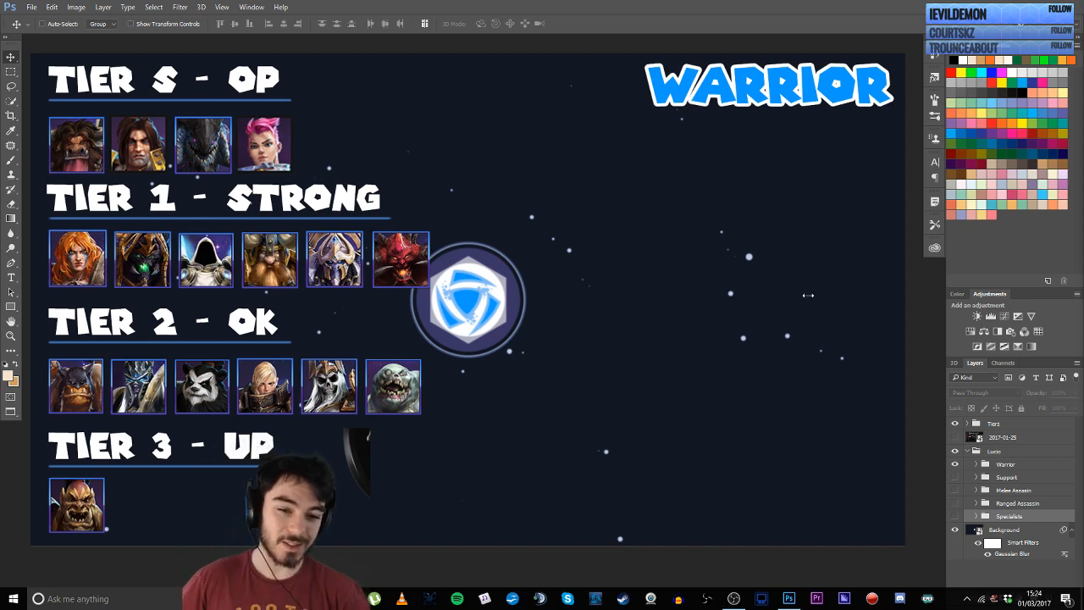
mouse_move(296, 312)
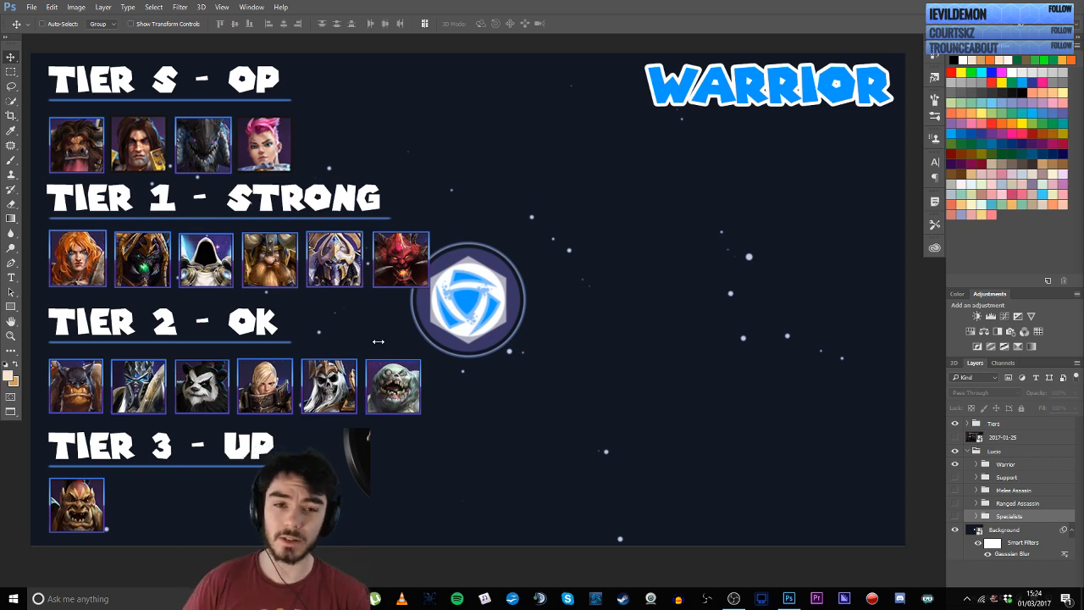
mouse_move(447, 254)
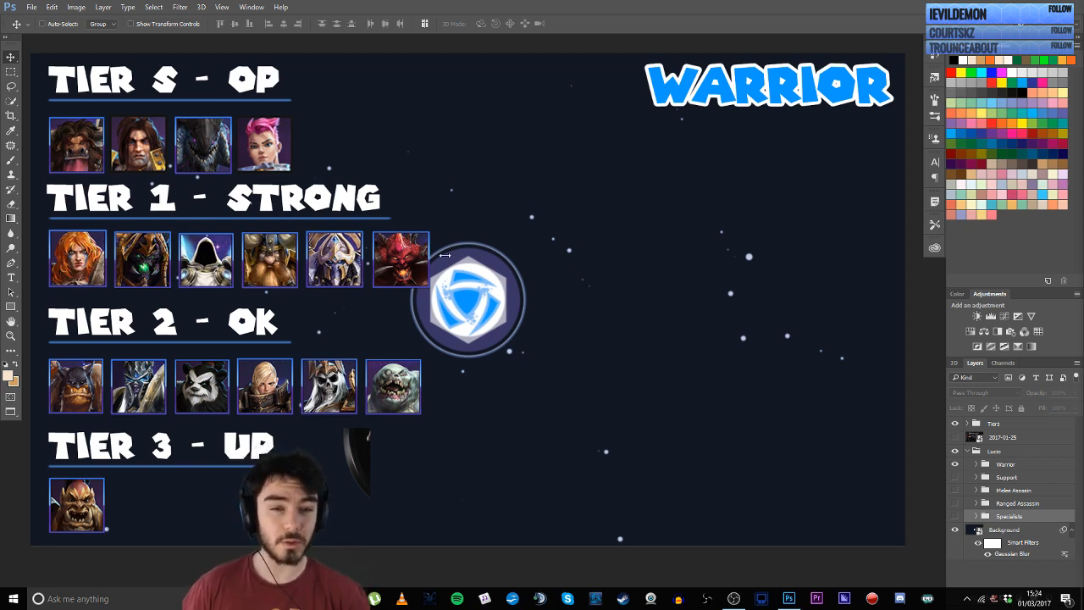
mouse_move(498, 285)
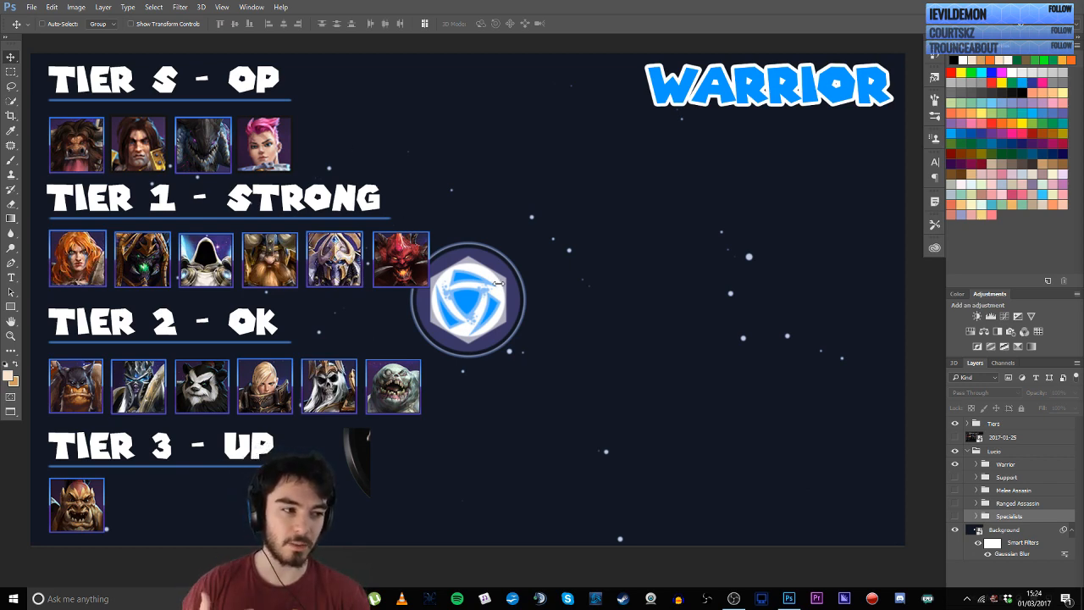
mouse_move(503, 210)
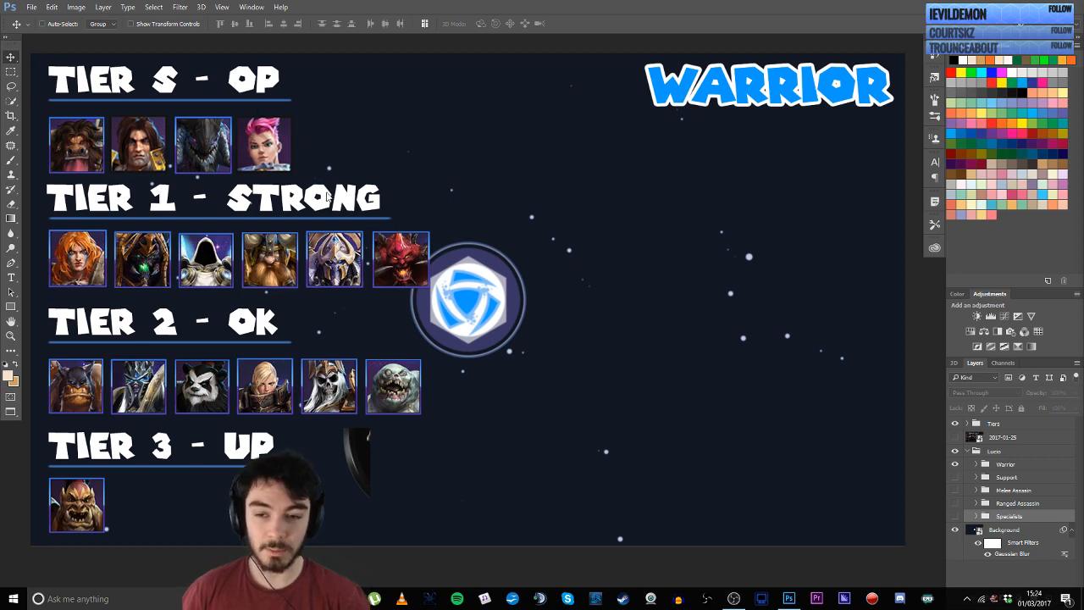
mouse_move(169, 454)
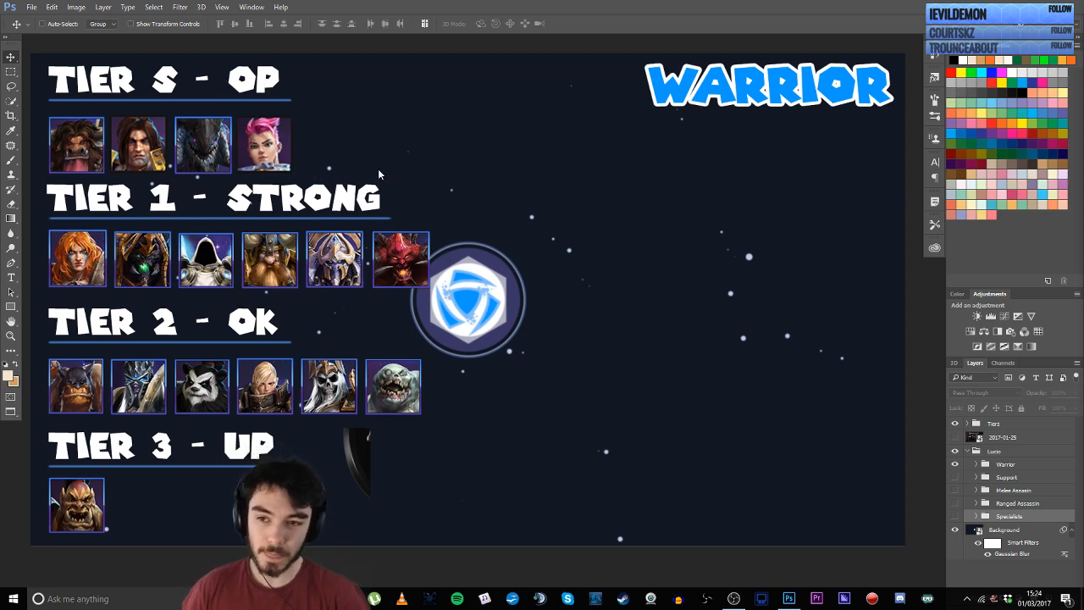
mouse_move(285, 349)
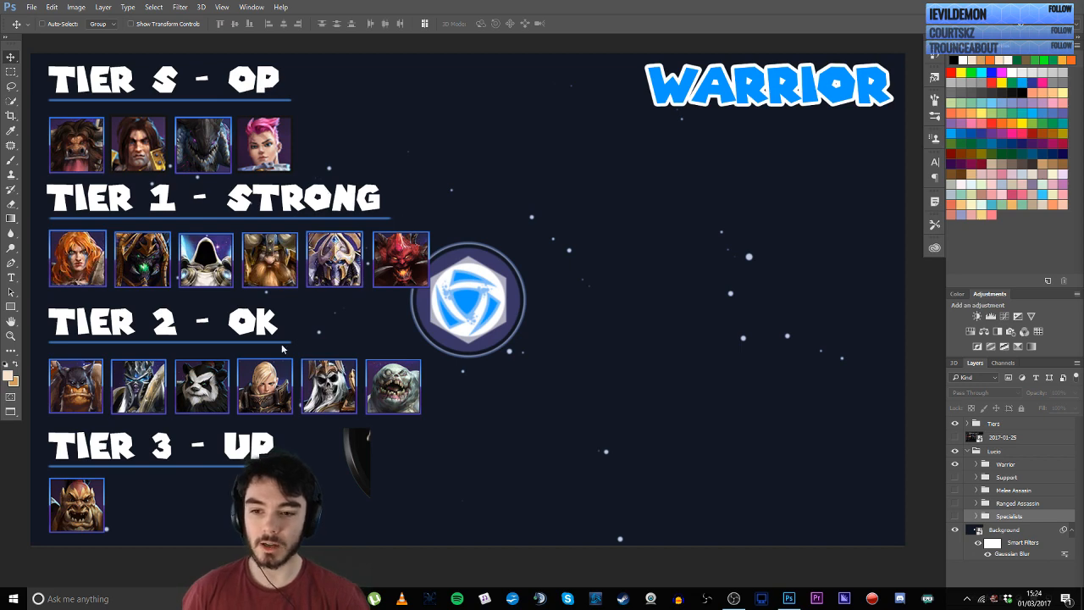
mouse_move(203, 485)
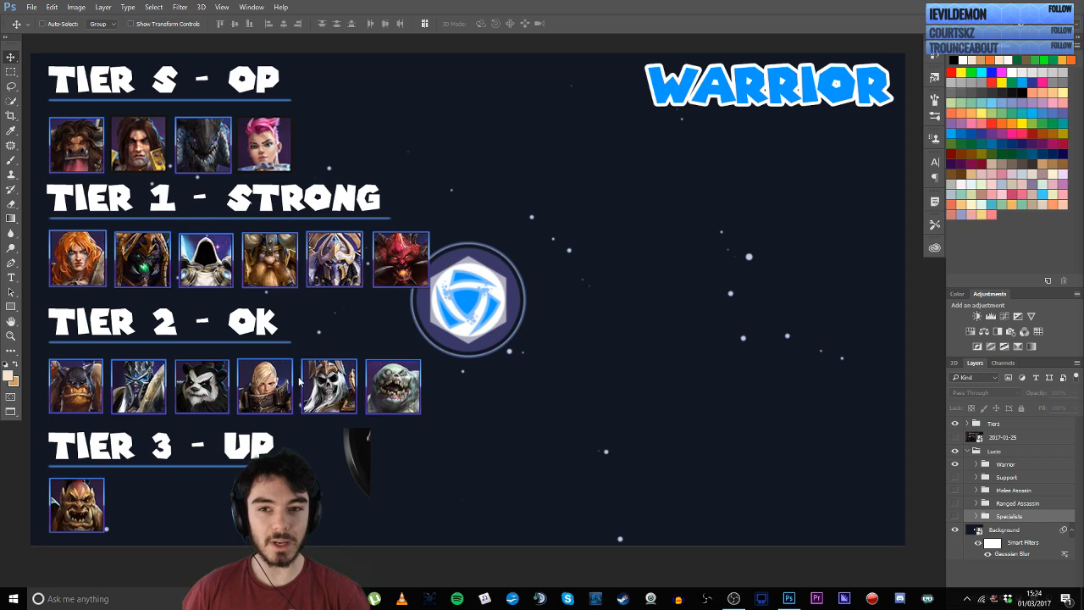
mouse_move(346, 140)
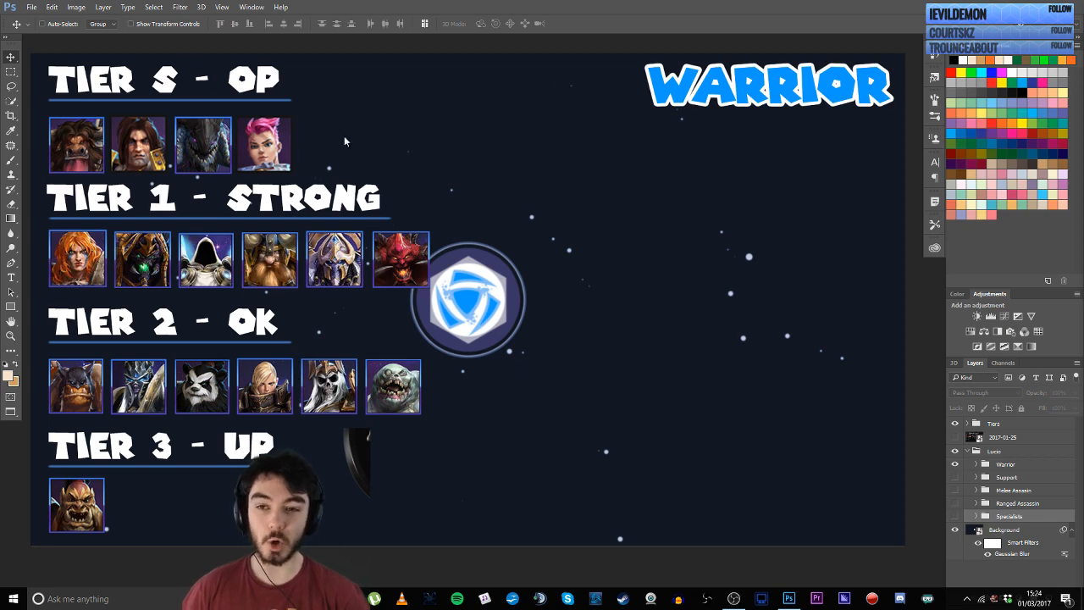
mouse_move(461, 157)
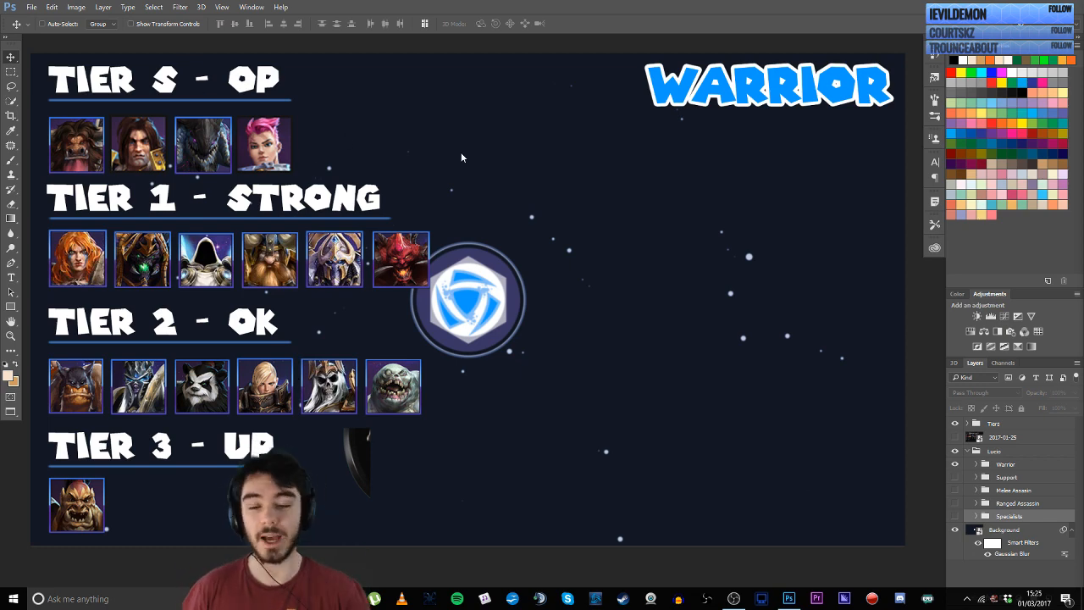
mouse_move(563, 218)
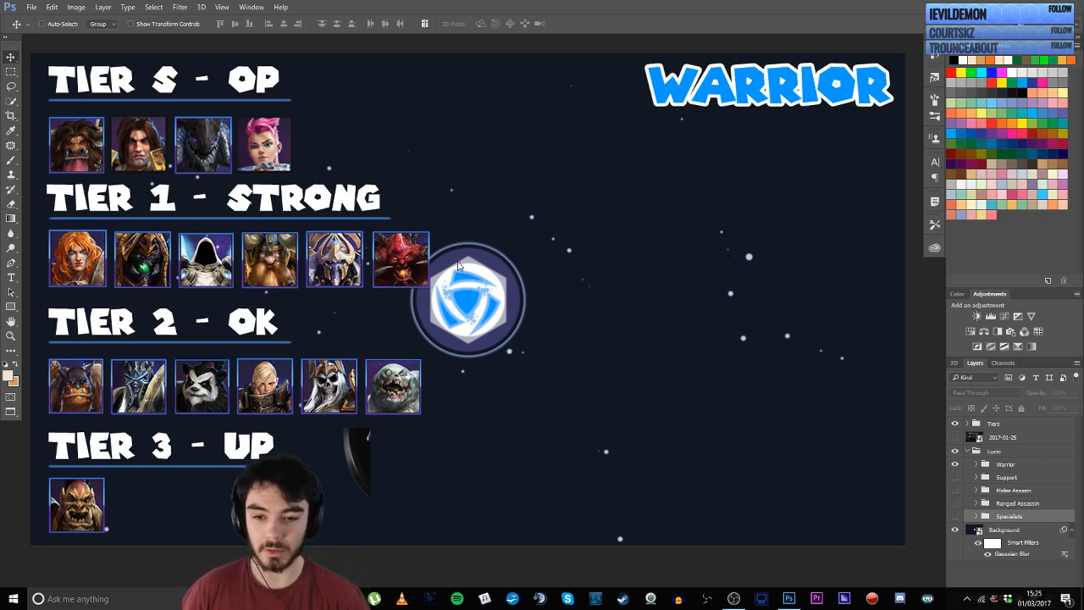
mouse_move(432, 381)
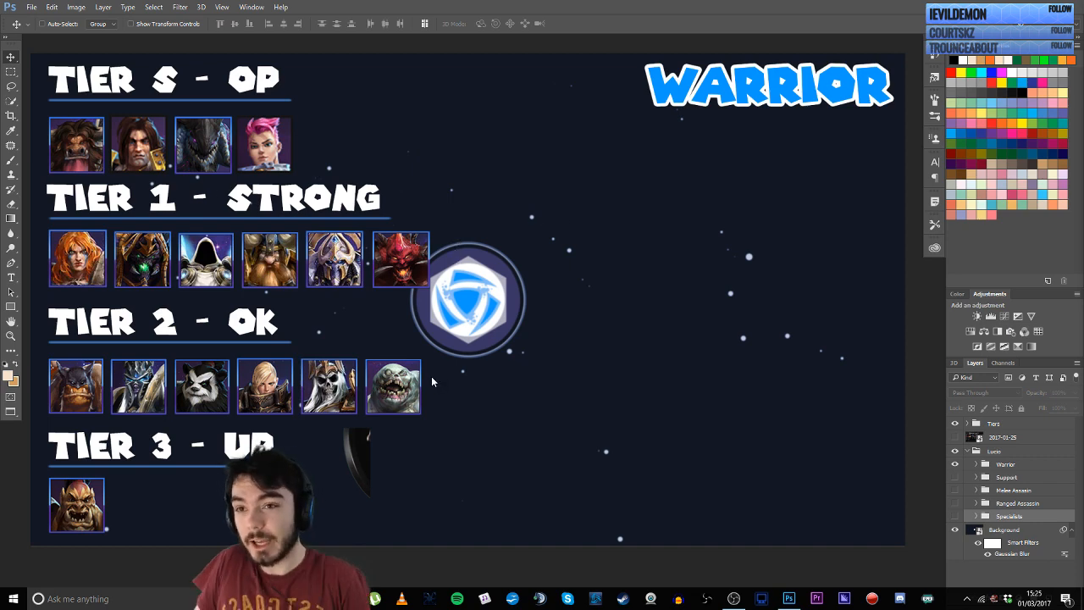
mouse_move(149, 483)
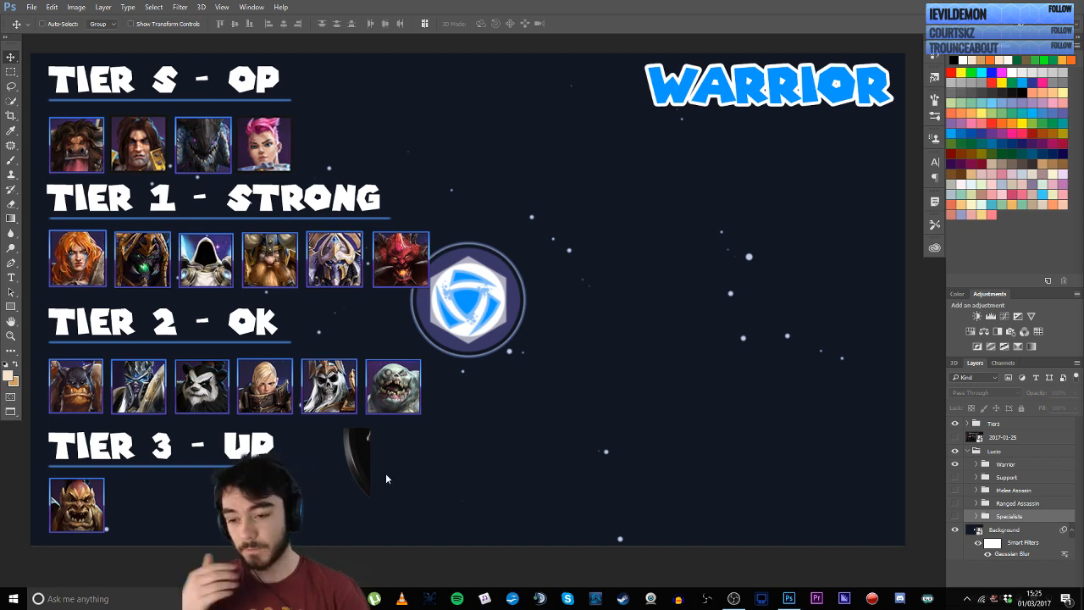
mouse_move(179, 461)
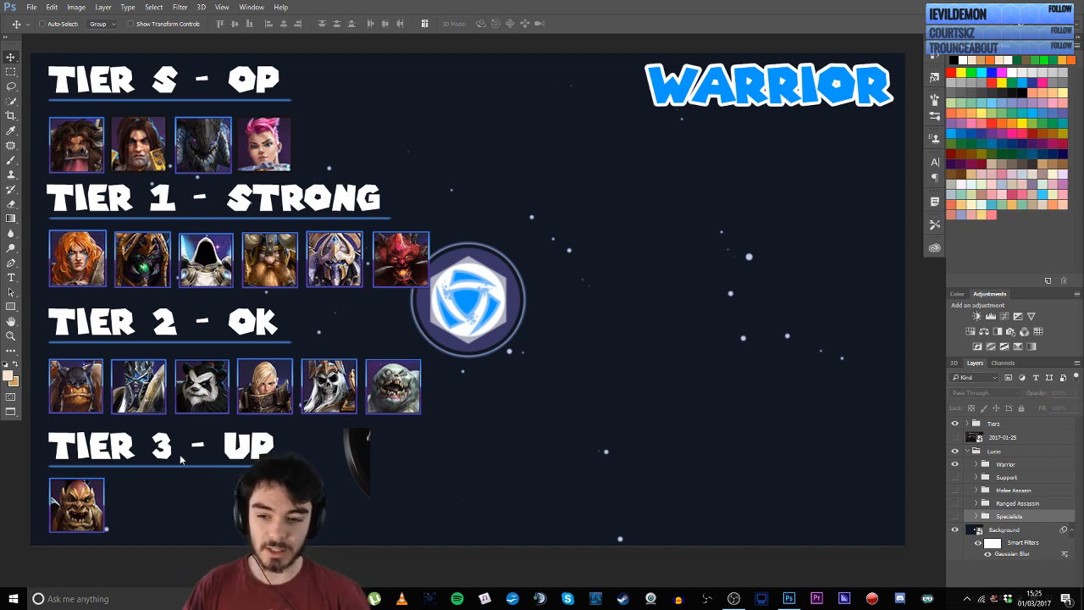
mouse_move(431, 327)
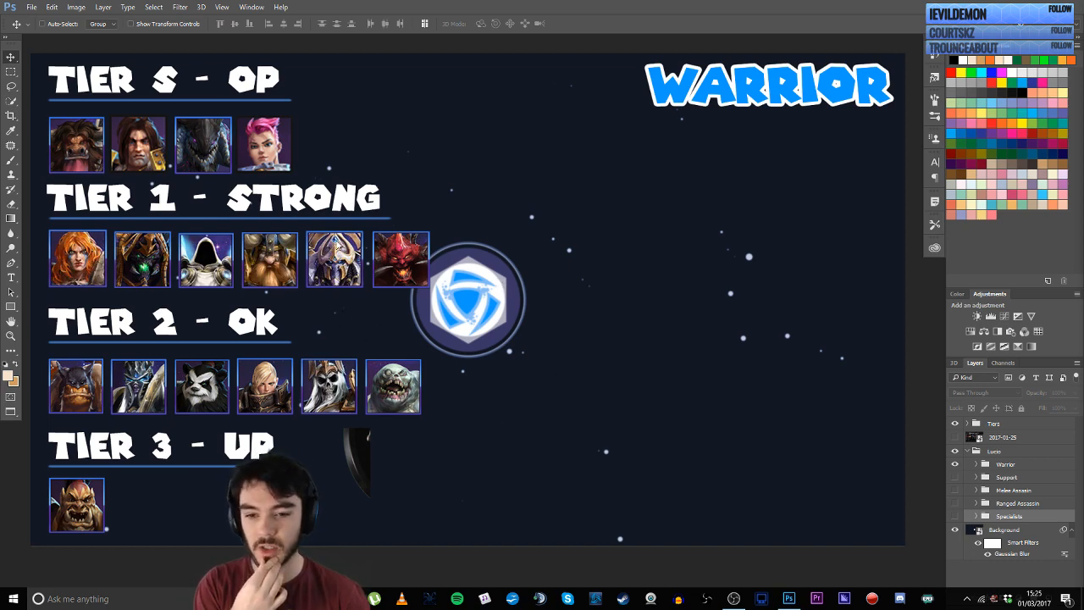
mouse_move(373, 185)
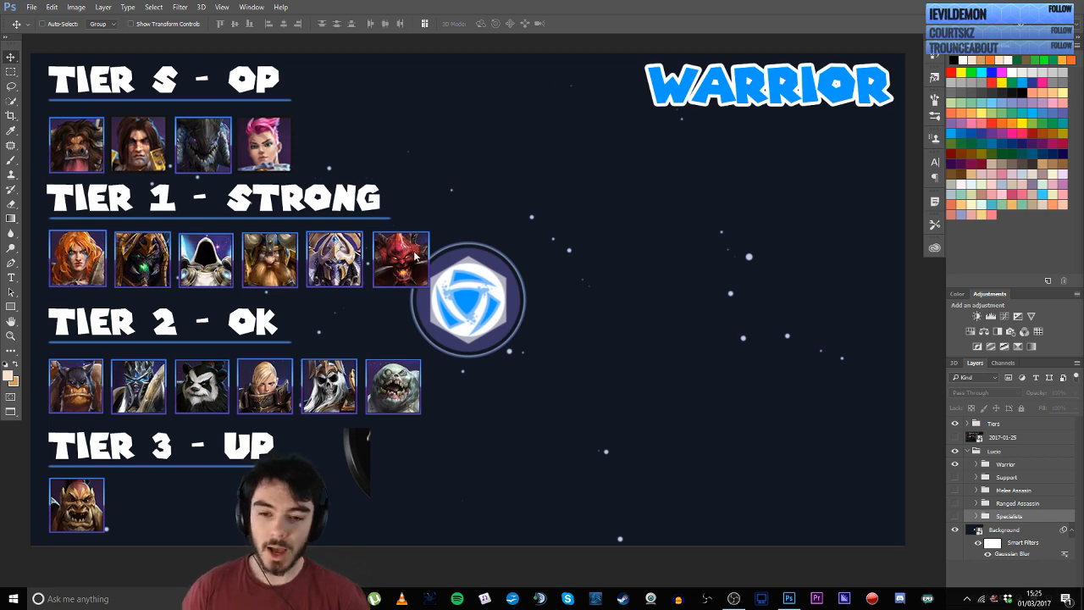
mouse_move(268, 146)
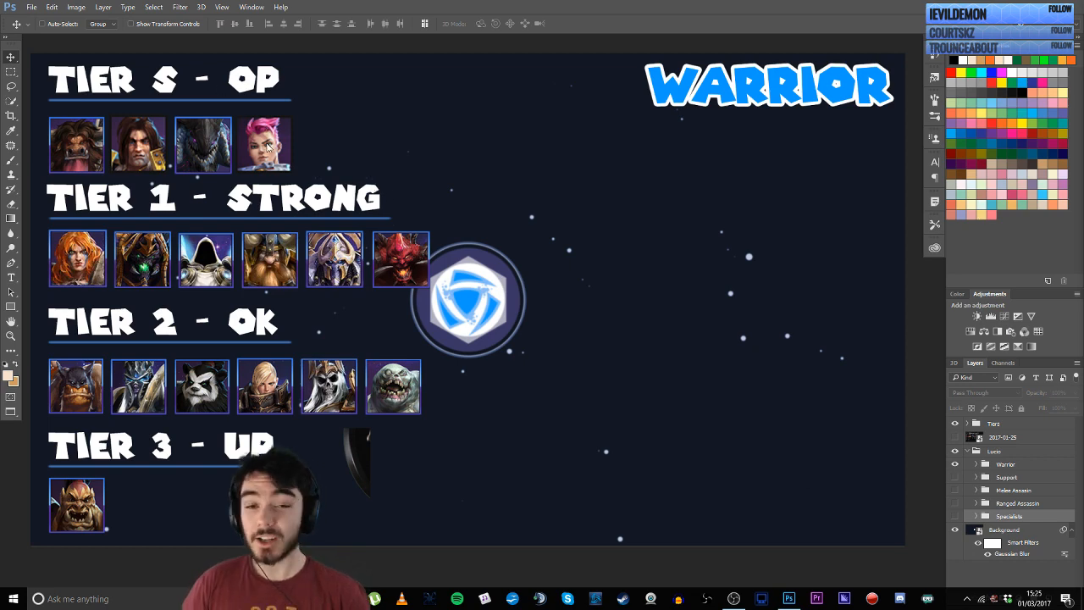
mouse_move(271, 288)
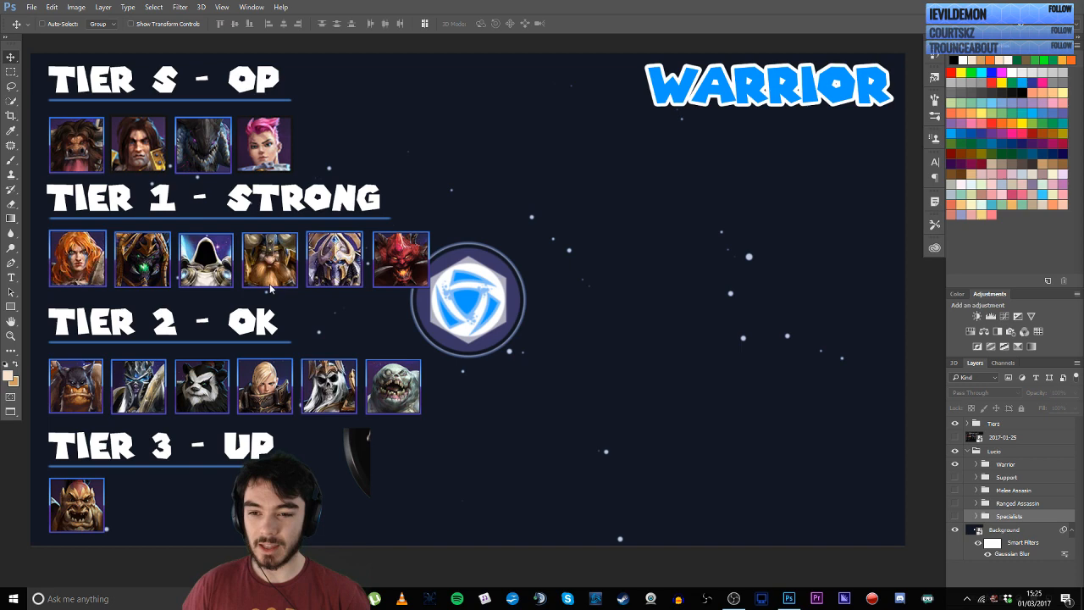
mouse_move(202, 503)
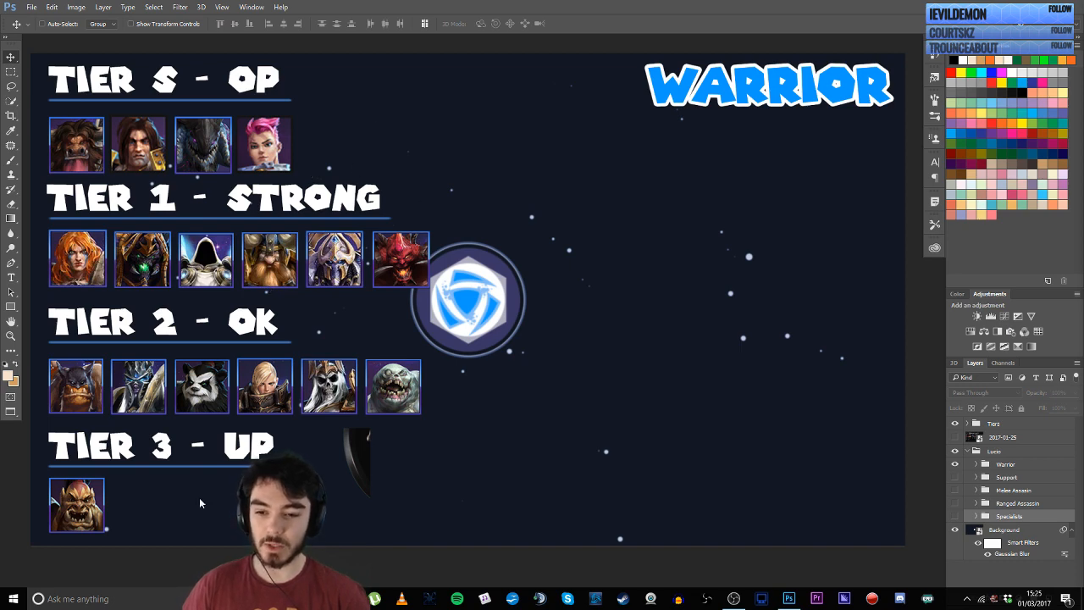
mouse_move(420, 365)
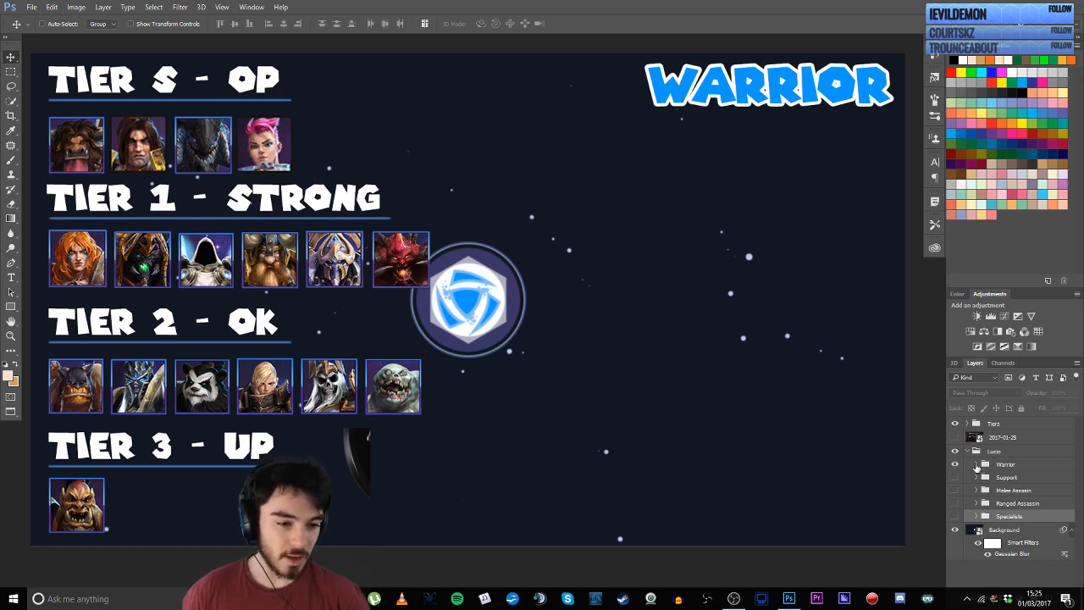
Expand the Warrior group and drag the second Tier S portrait to the end of the Tier 1 row.
left_click(976, 478)
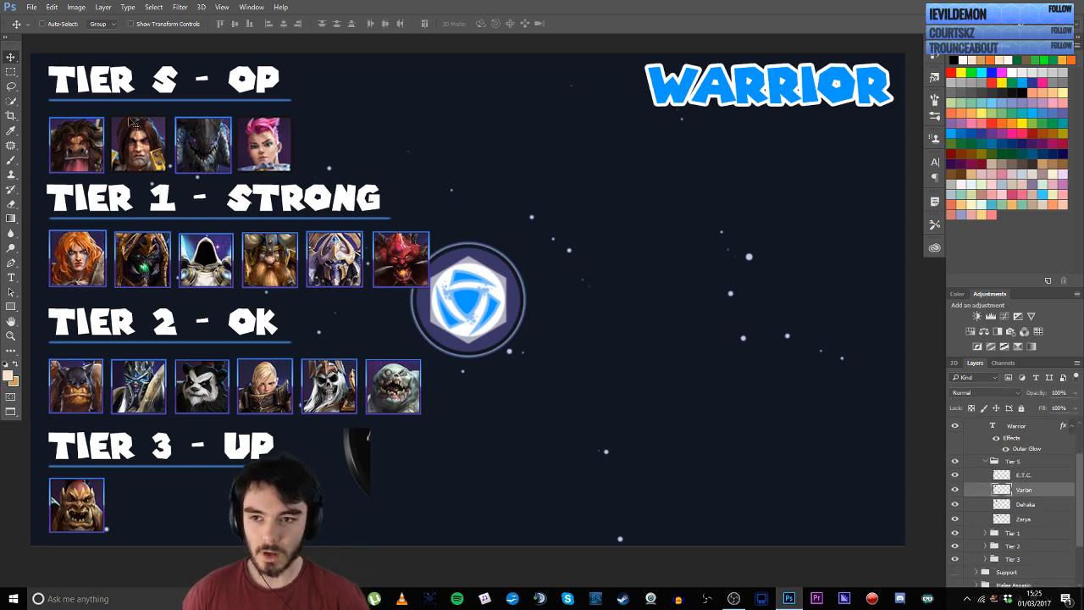
left_click_drag(139, 144, 647, 173)
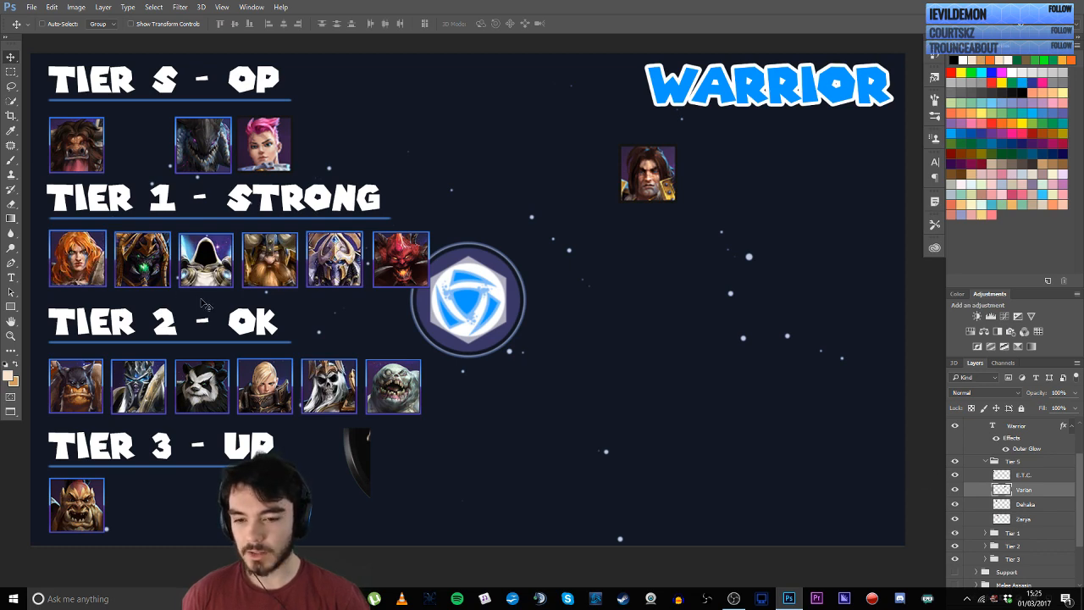
mouse_move(447, 366)
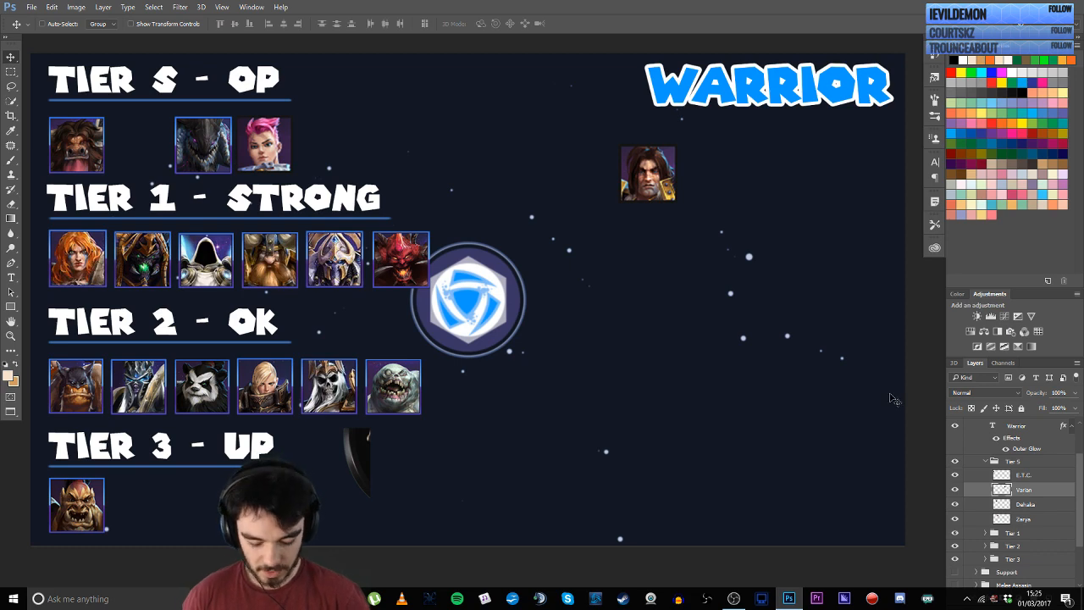
mouse_move(675, 246)
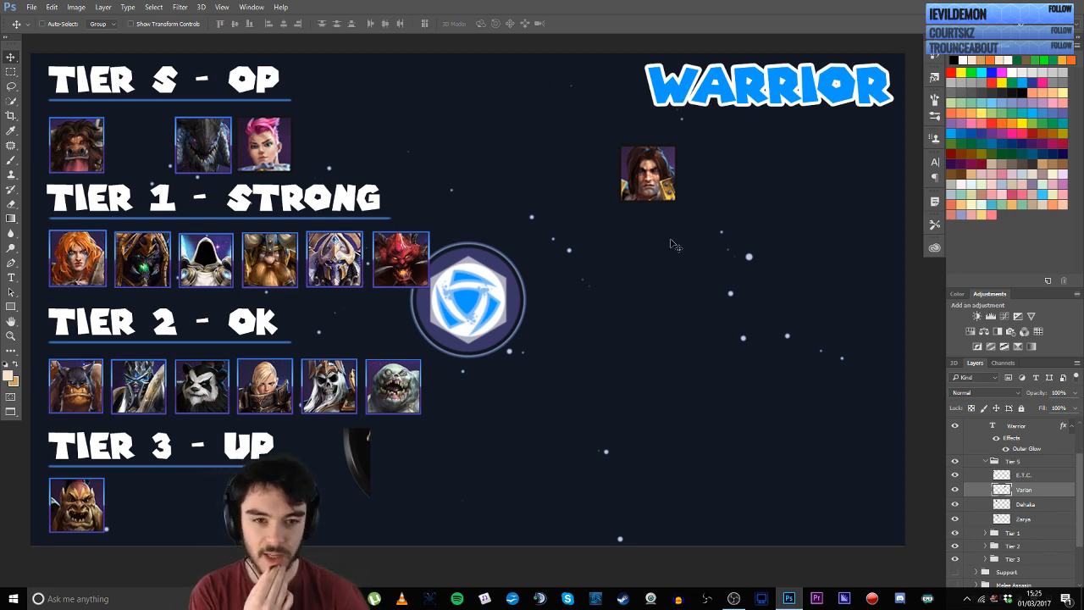
mouse_move(670, 197)
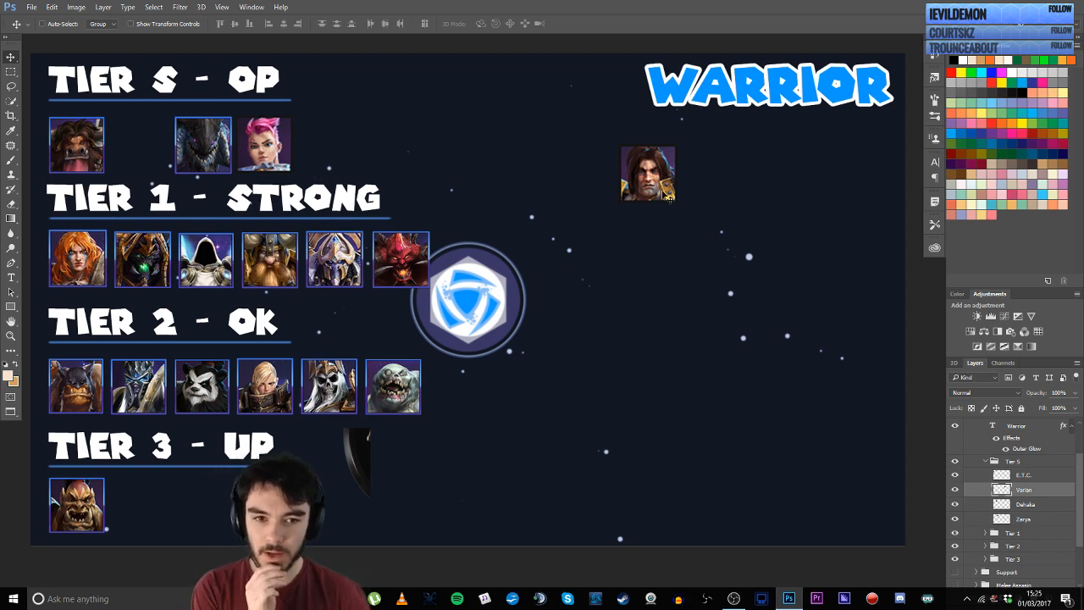
left_click_drag(647, 173, 619, 203)
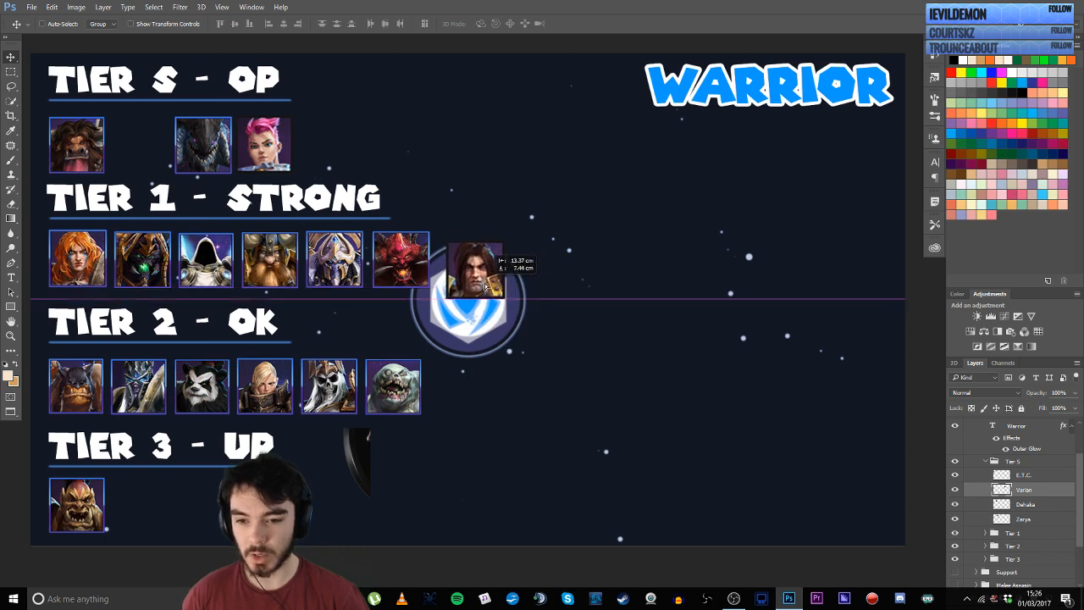
left_click_drag(474, 269, 467, 255)
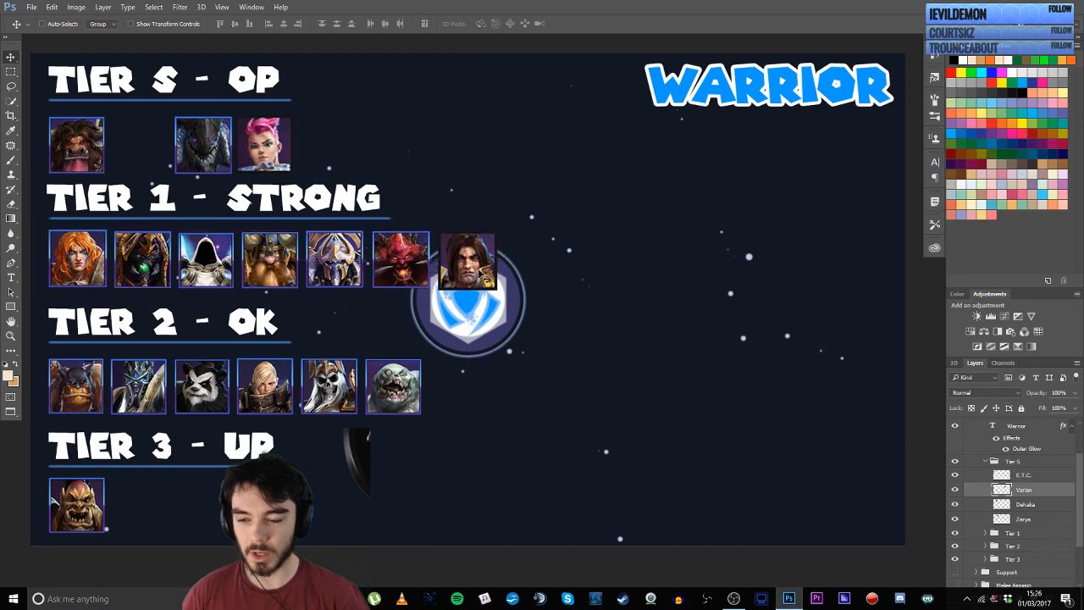
Drag the moved portrait's layer into the Tier 1 group in the Layers panel.
left_click(1016, 532)
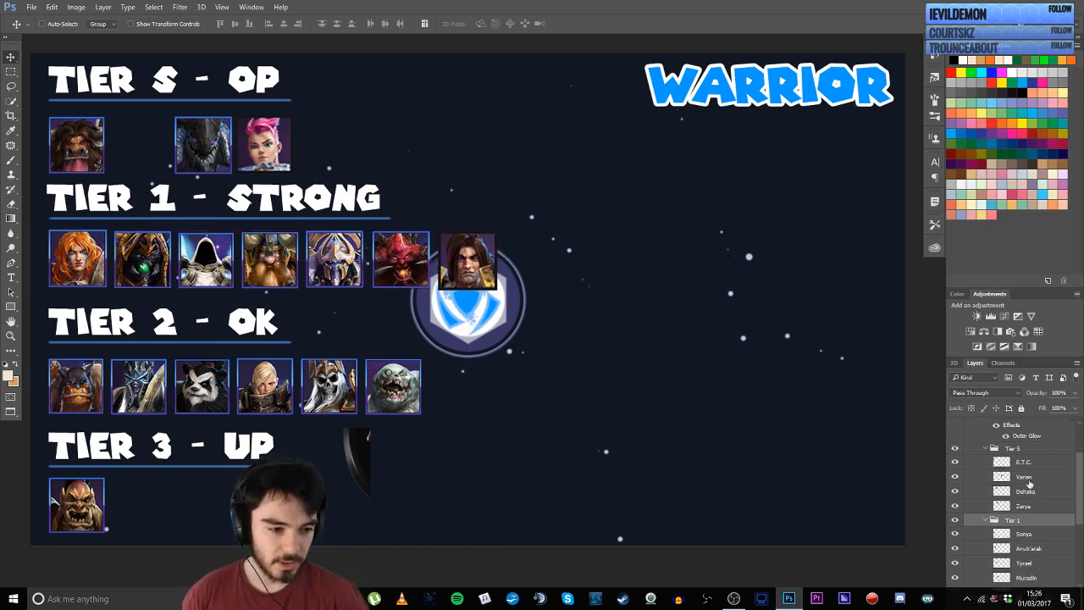
scroll("down", 3)
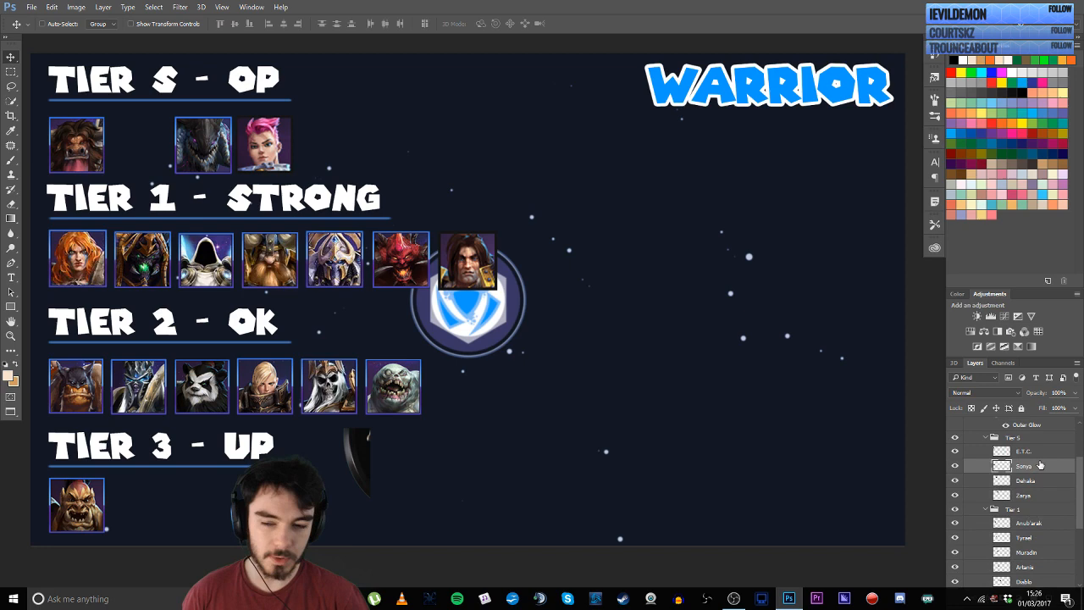
left_click_drag(76, 260, 139, 144)
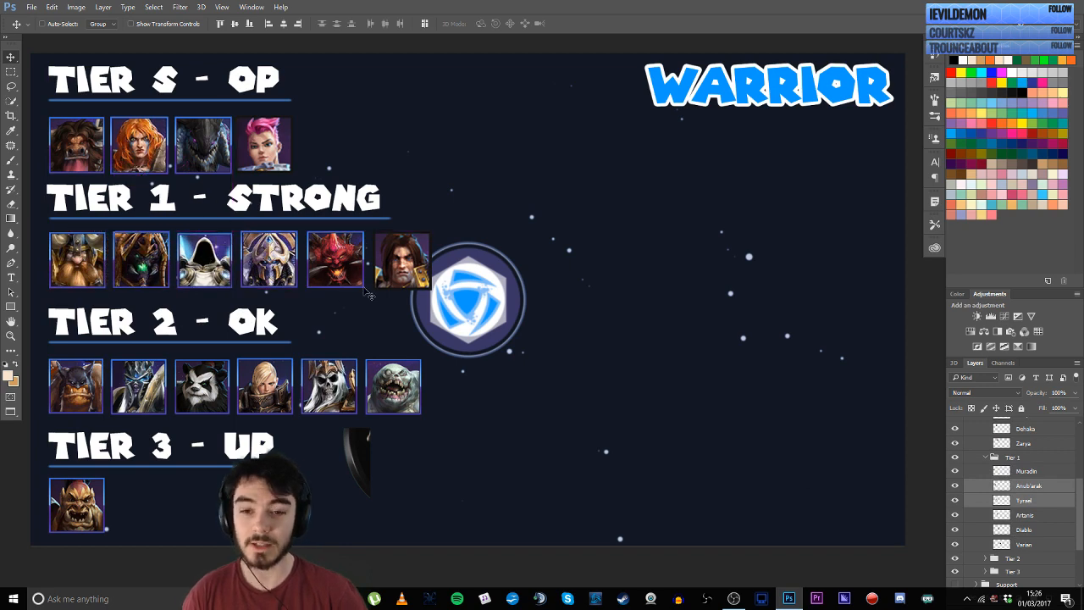
mouse_move(172, 222)
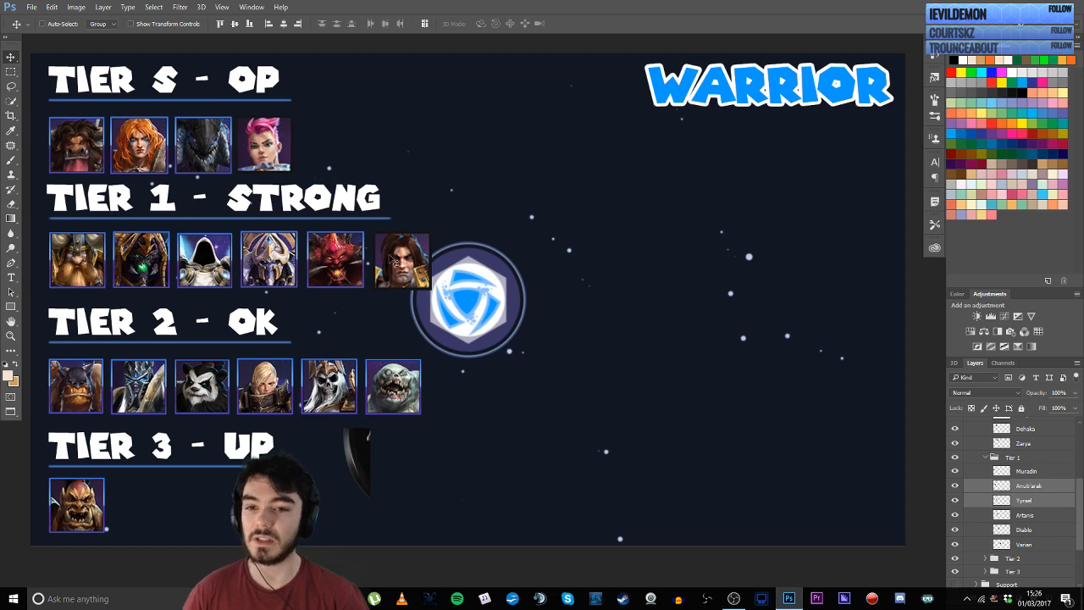
mouse_move(451, 282)
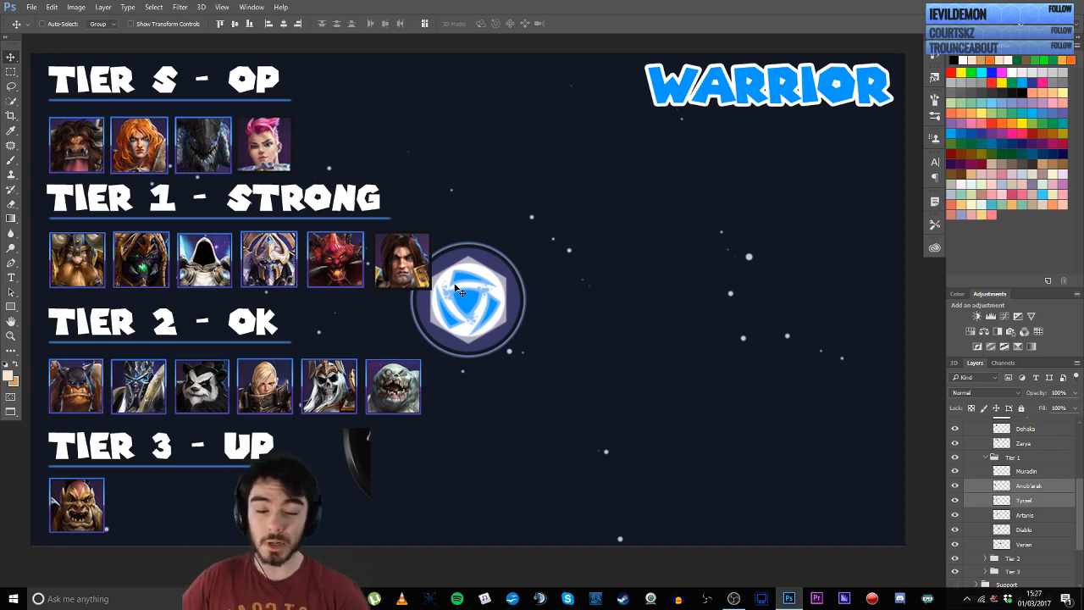
mouse_move(356, 292)
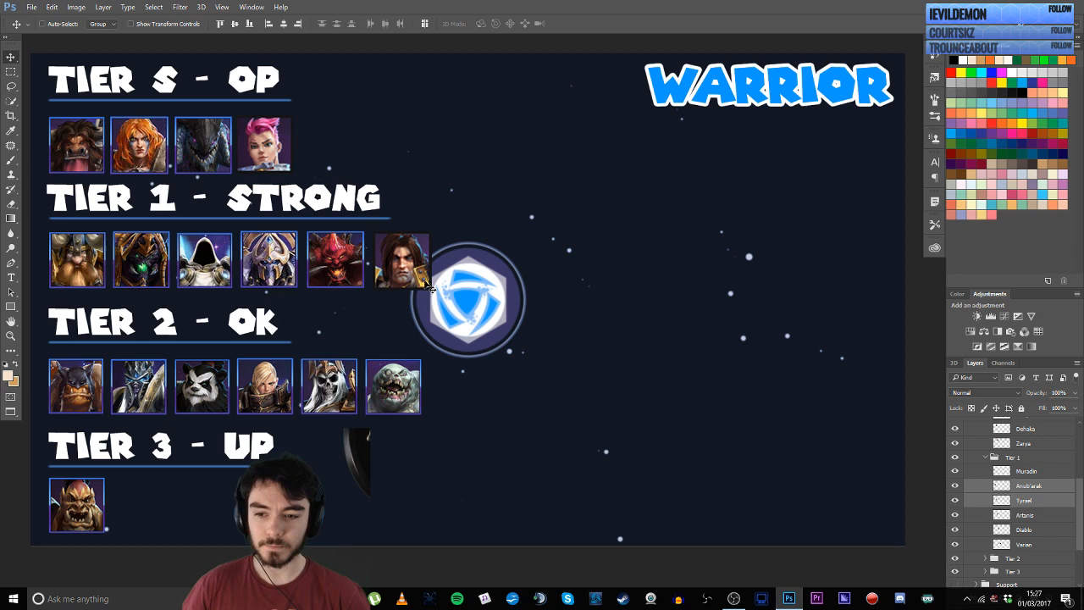
mouse_move(166, 217)
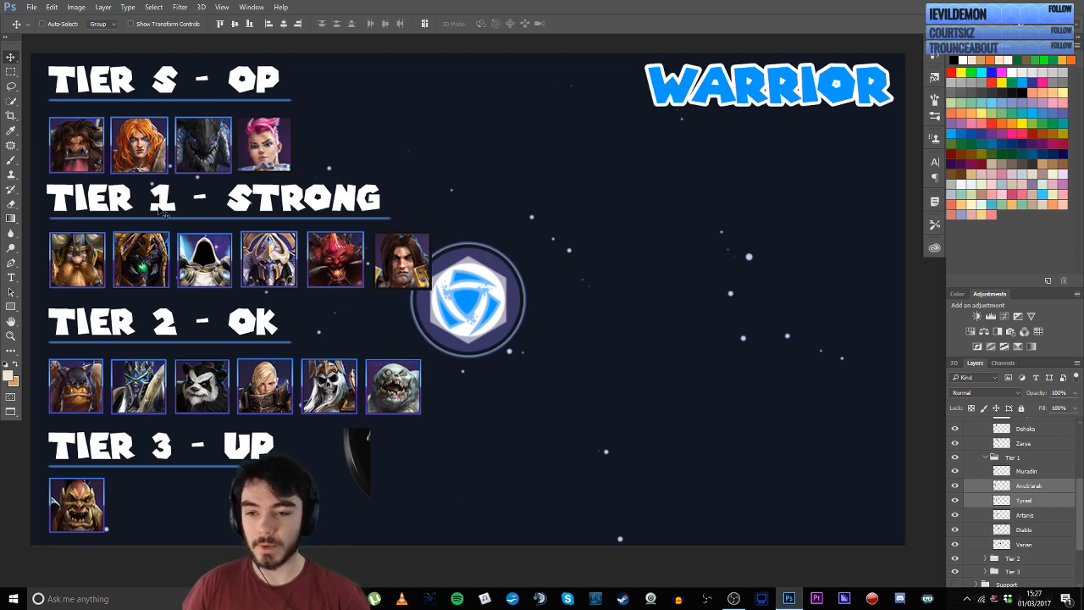
mouse_move(98, 269)
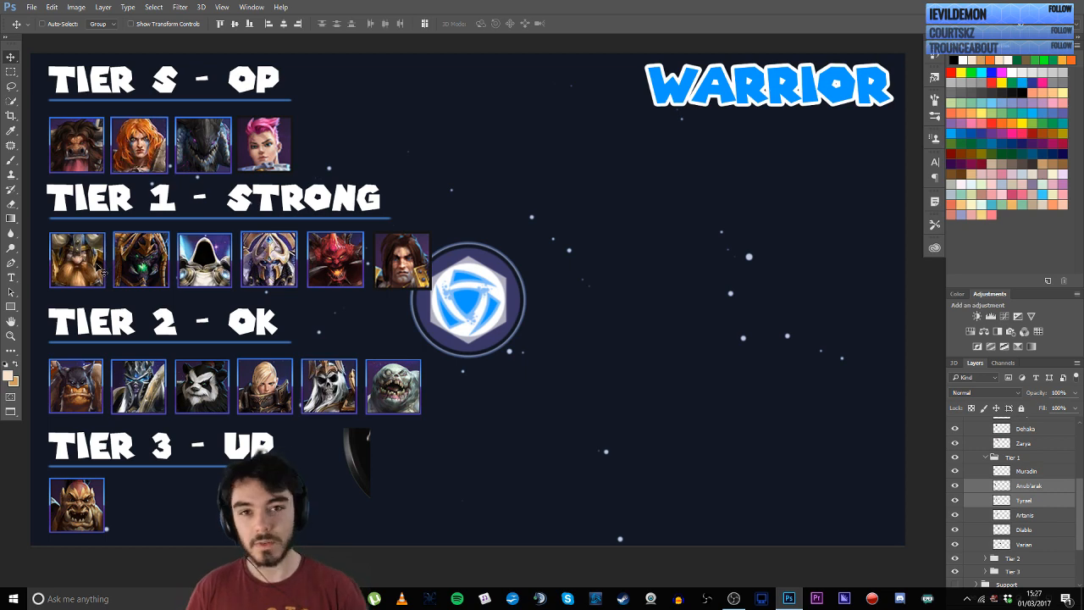
mouse_move(235, 264)
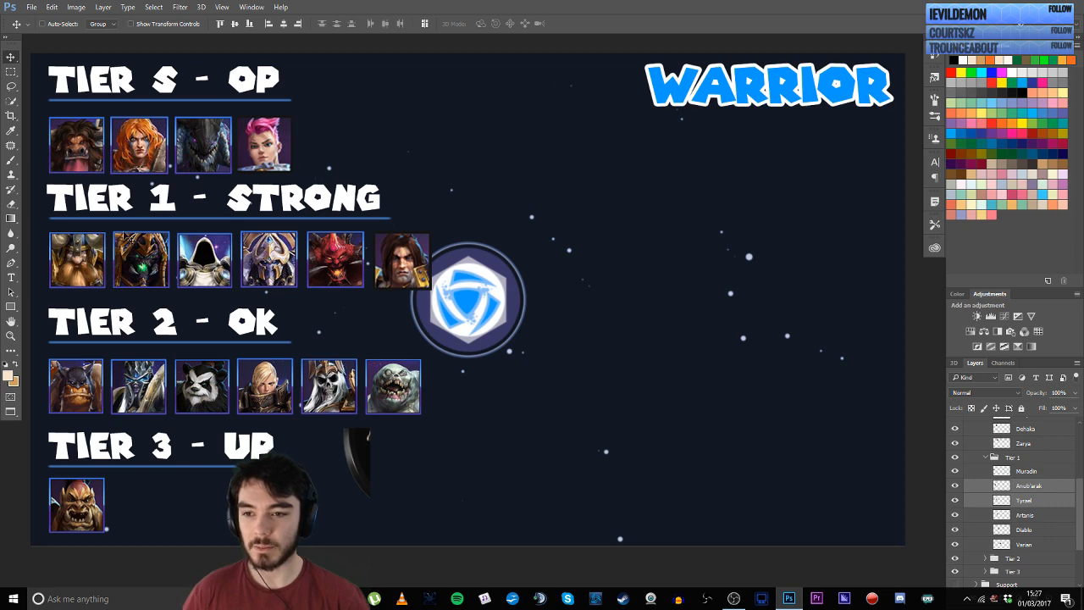
mouse_move(393, 288)
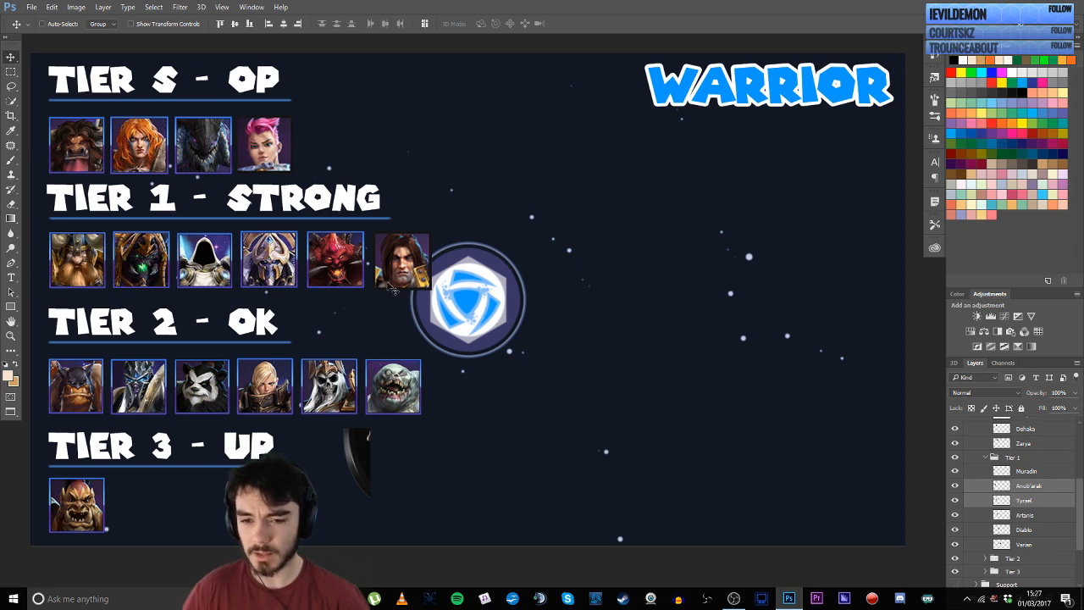
mouse_move(475, 321)
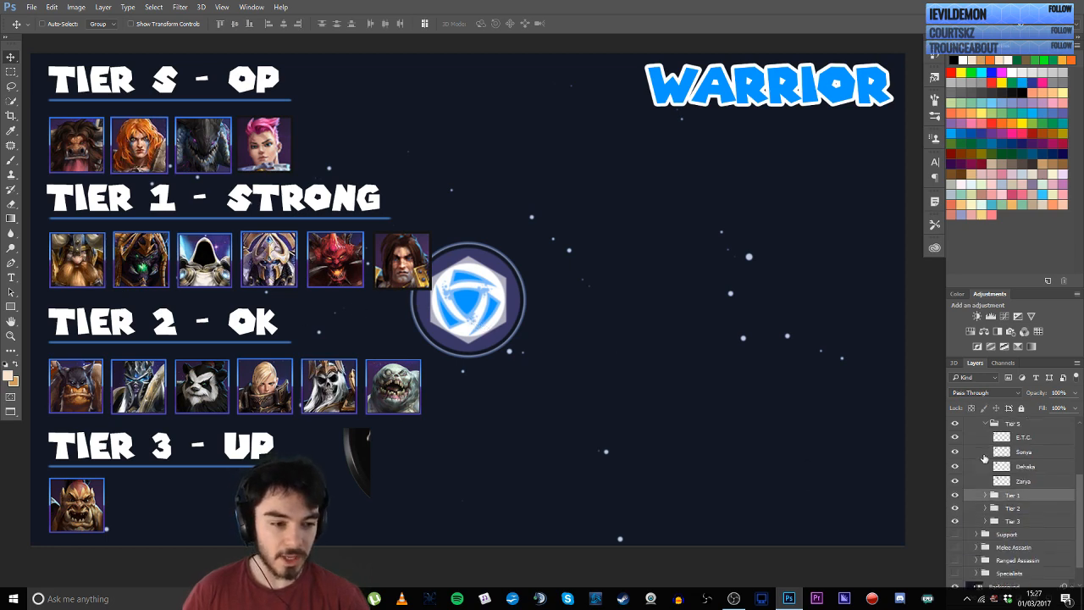
Collapse the Warrior tier folders and make the Support tier list visible instead.
left_click(997, 444)
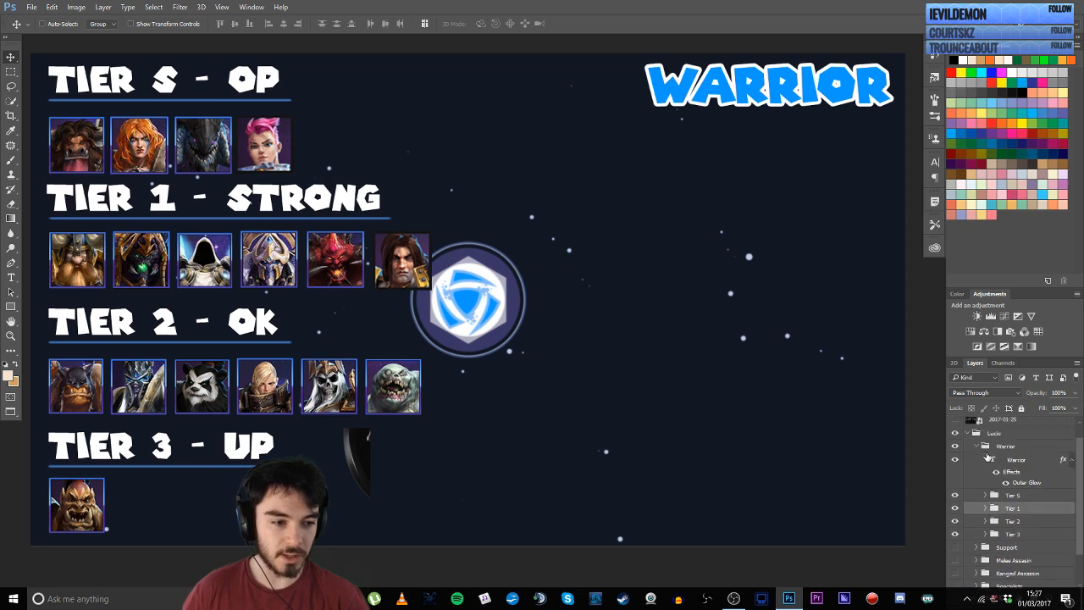
left_click(955, 459)
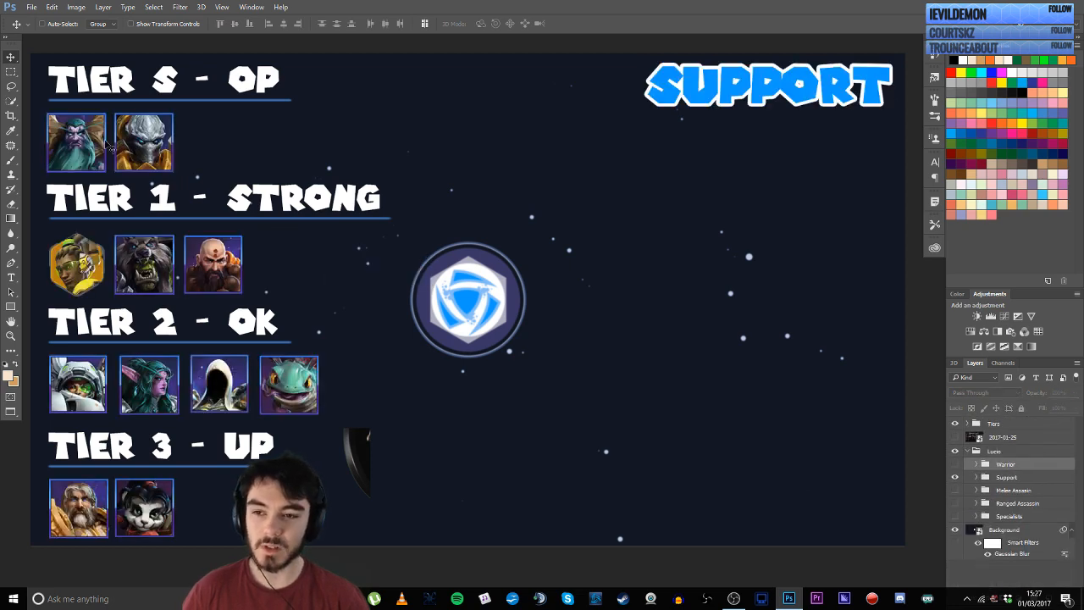
mouse_move(127, 280)
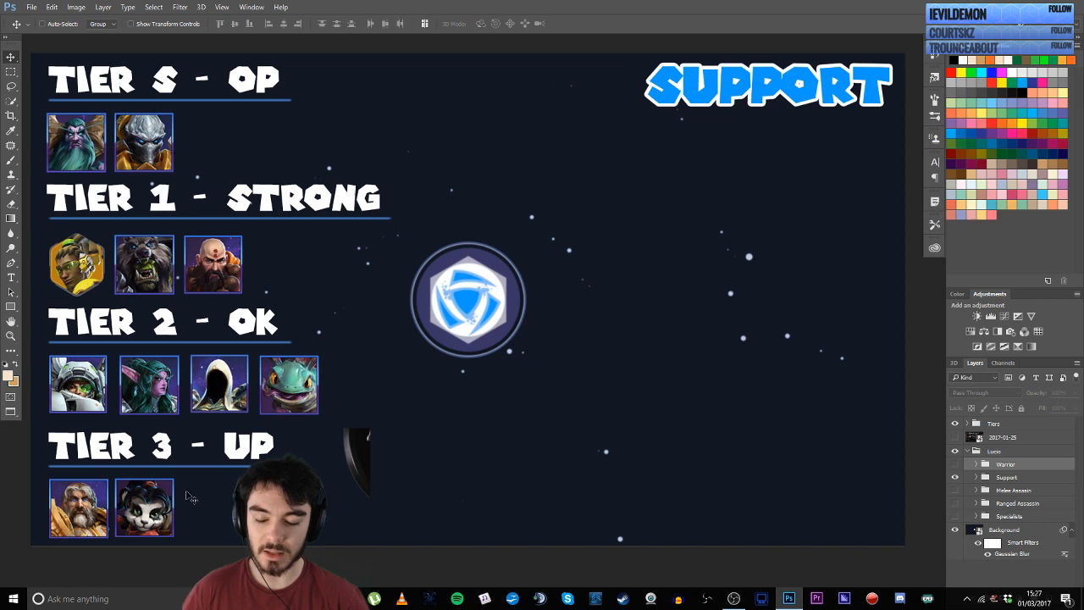
mouse_move(305, 288)
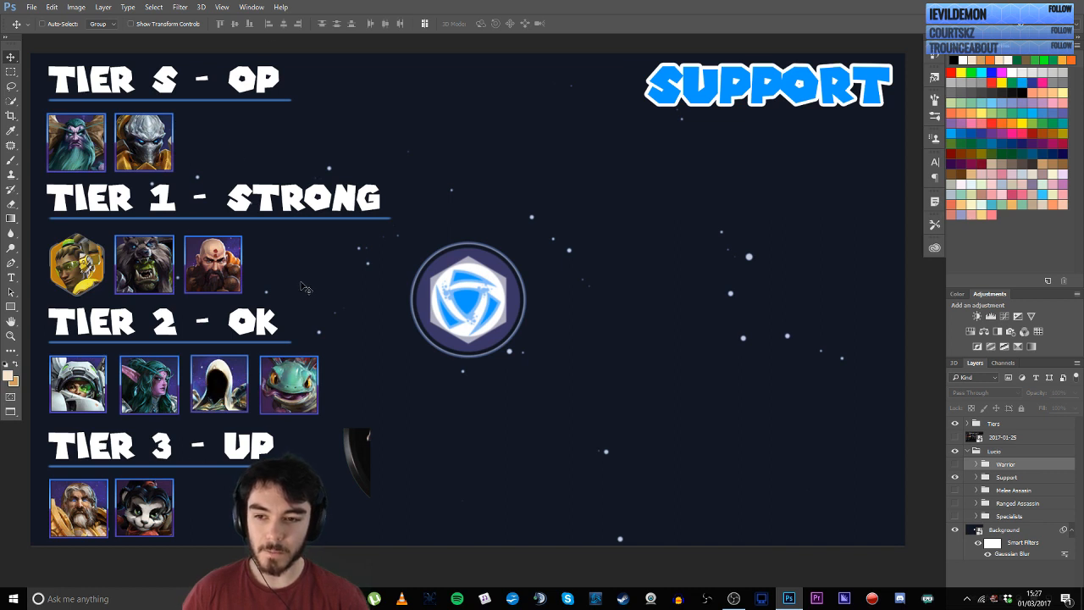
mouse_move(376, 285)
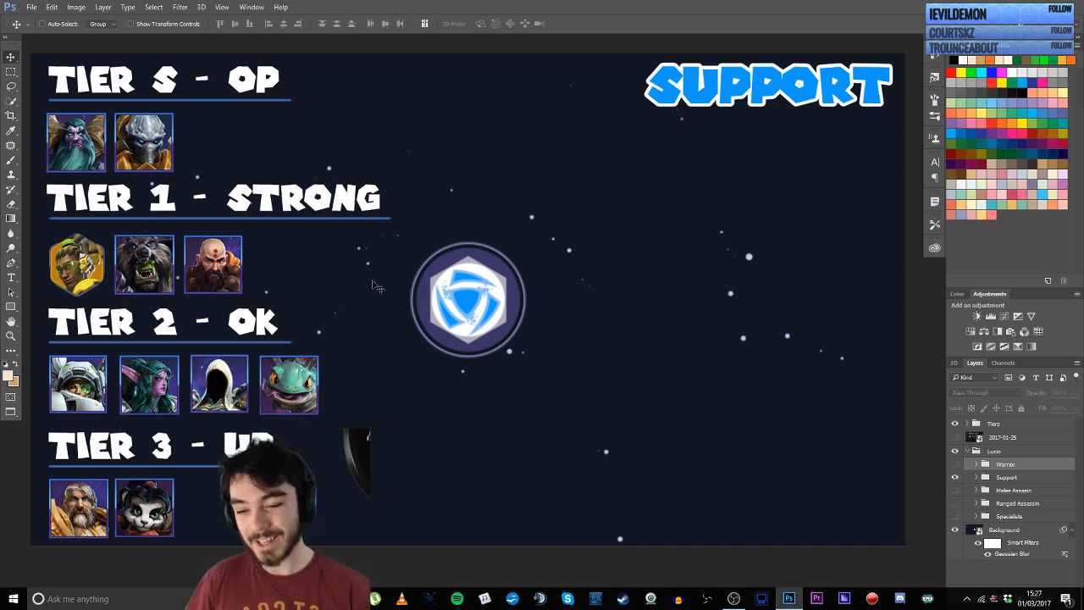
mouse_move(258, 274)
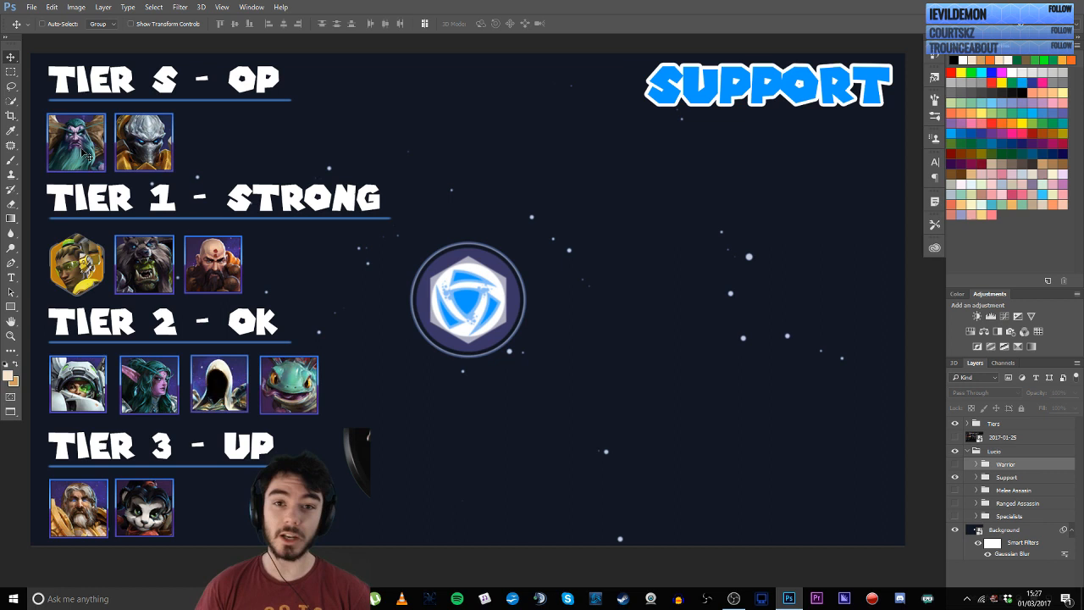
mouse_move(108, 173)
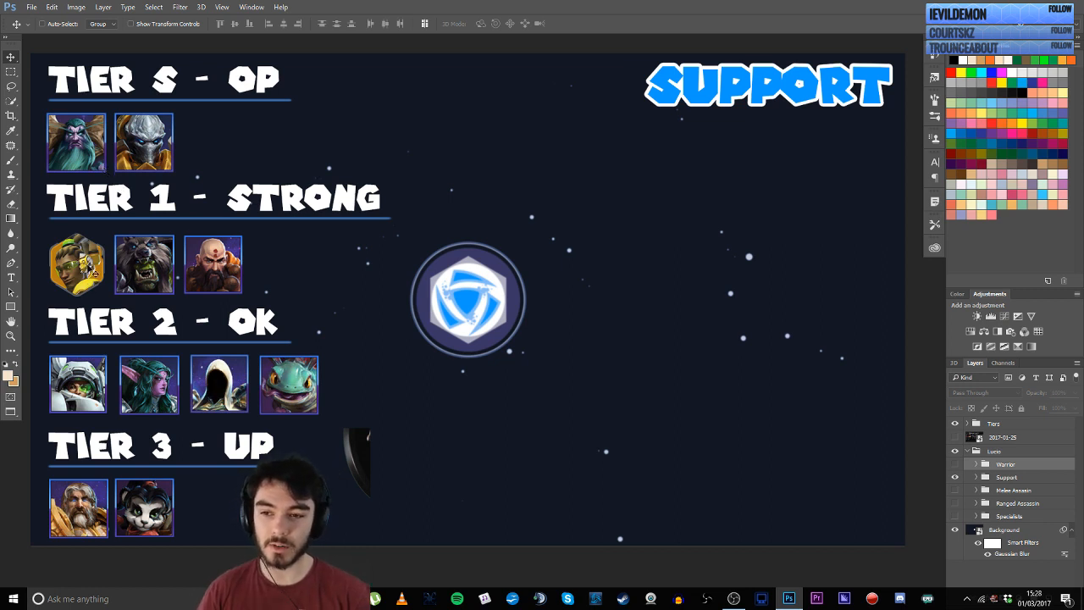
mouse_move(100, 212)
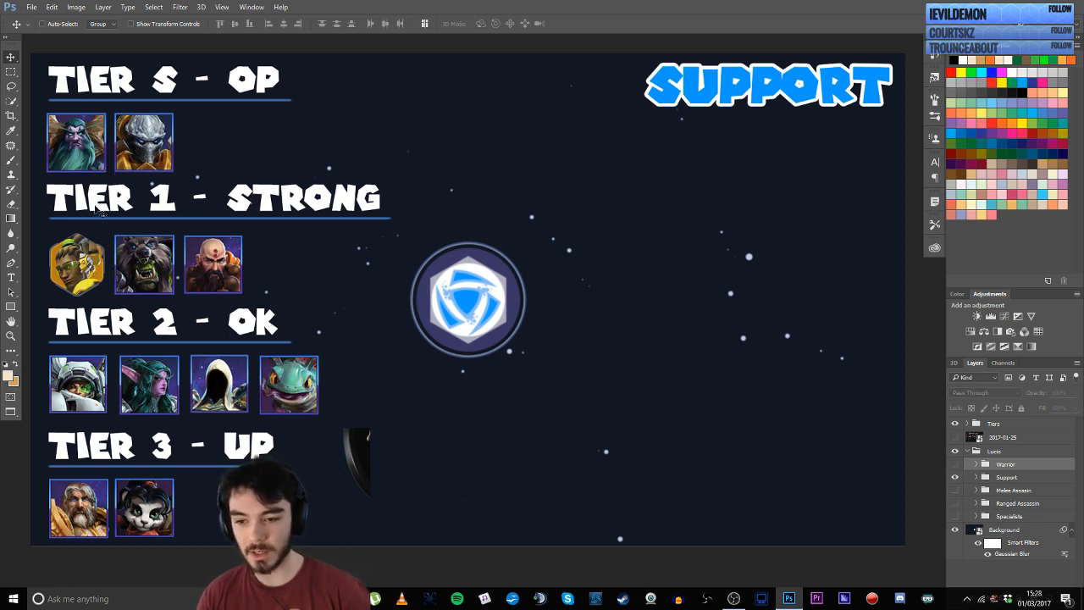
mouse_move(285, 237)
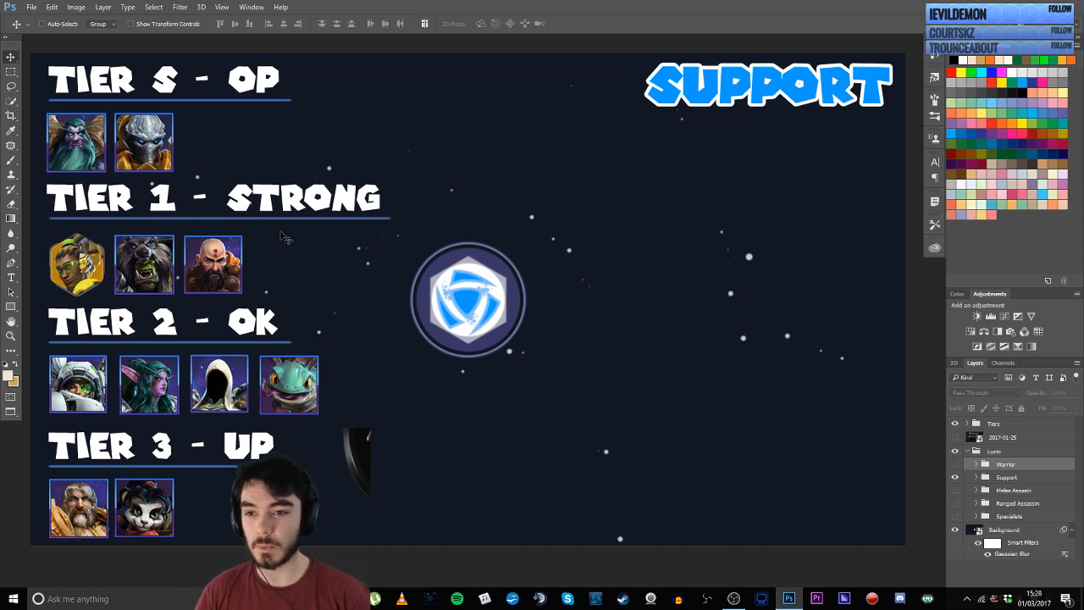
mouse_move(179, 144)
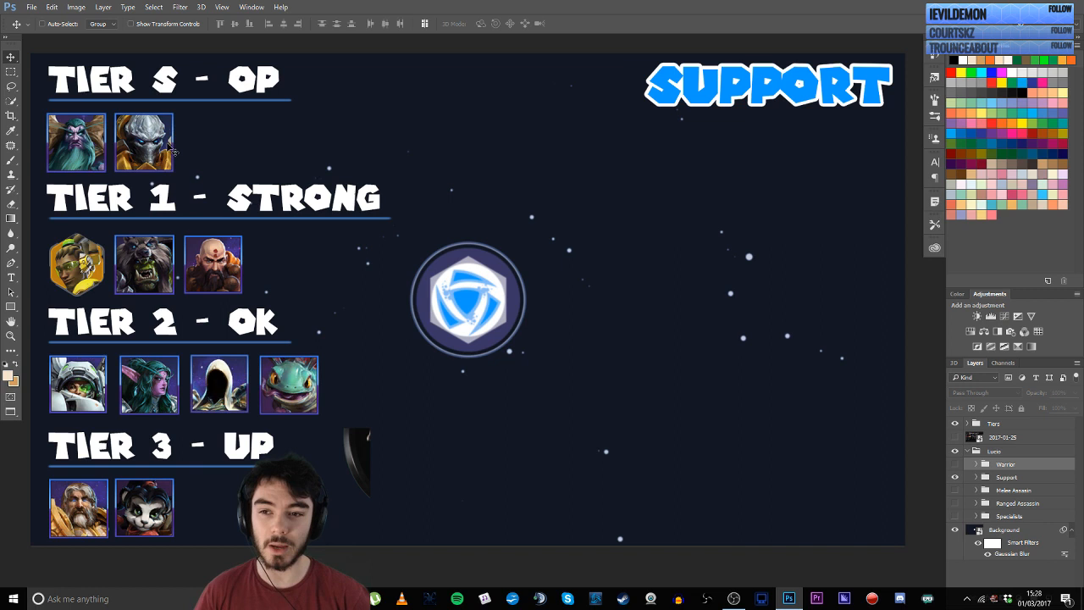
mouse_move(178, 149)
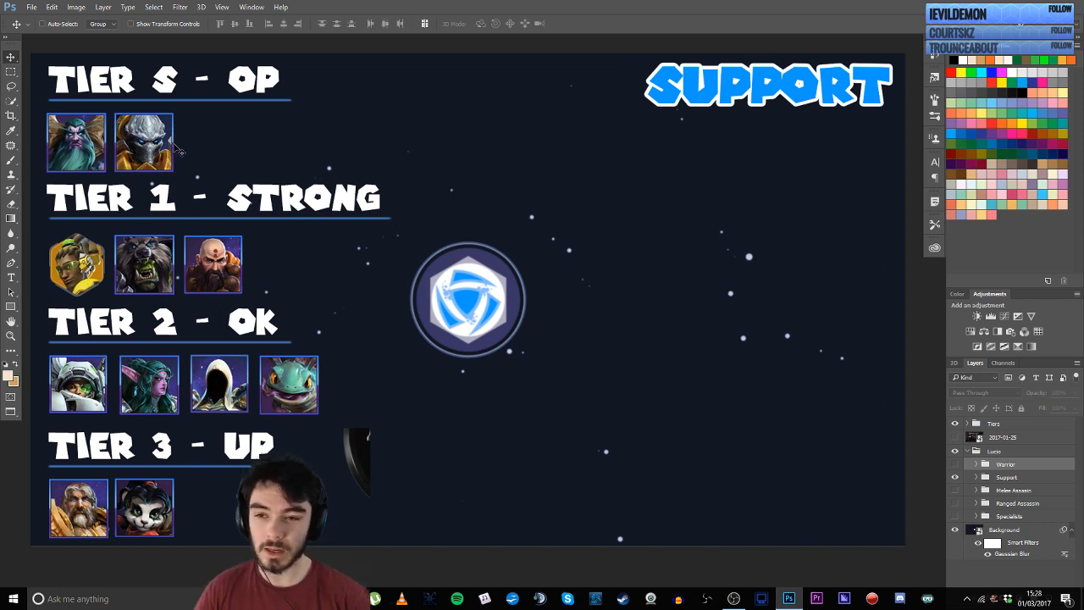
mouse_move(213, 203)
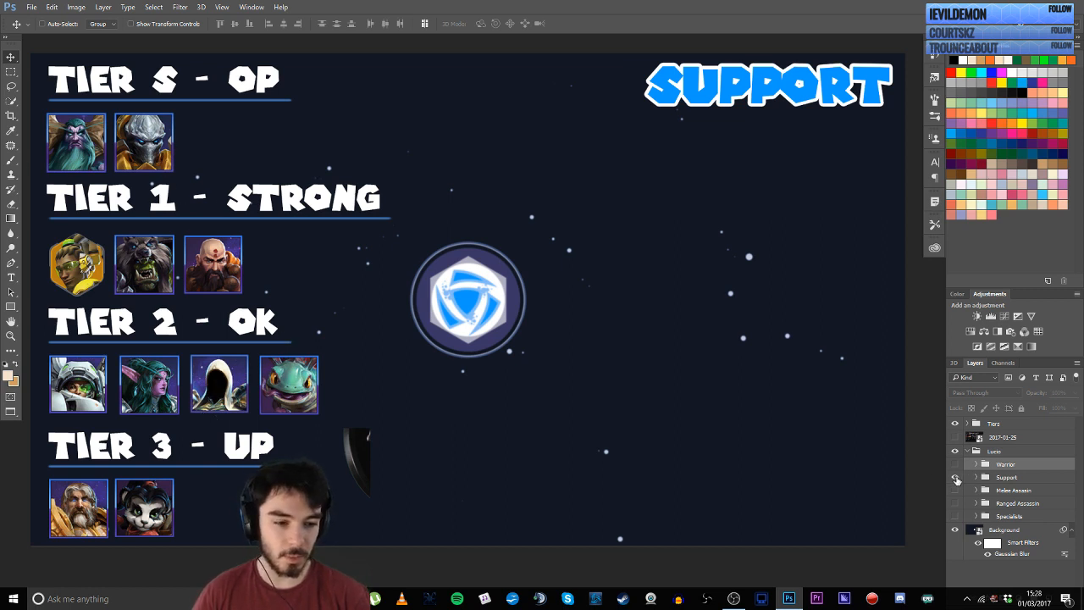
Hide the Support group and show the Melee Assassin tier list.
left_click(956, 491)
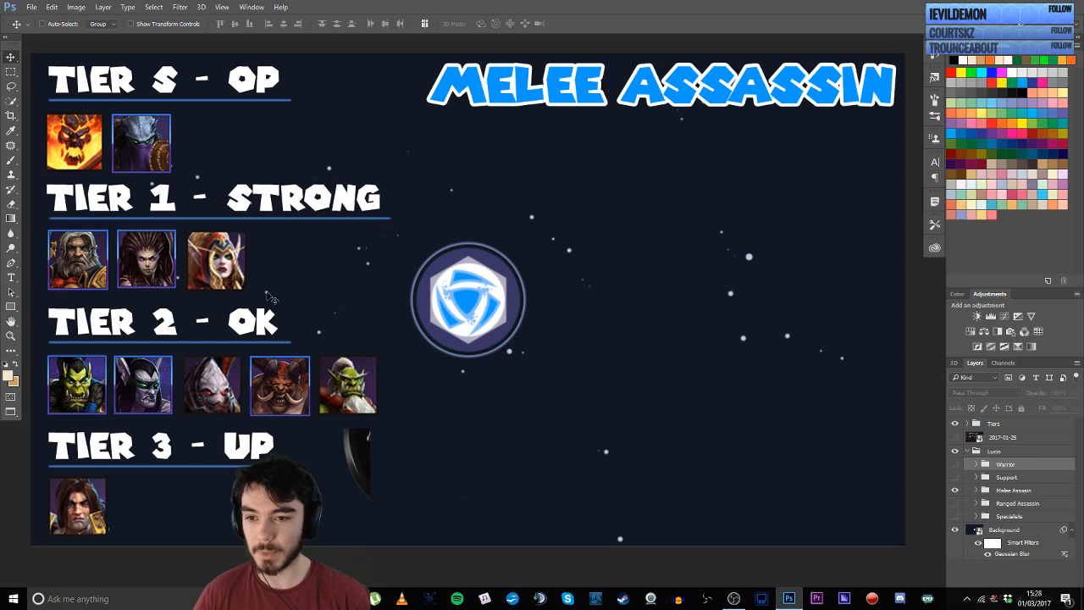
mouse_move(115, 150)
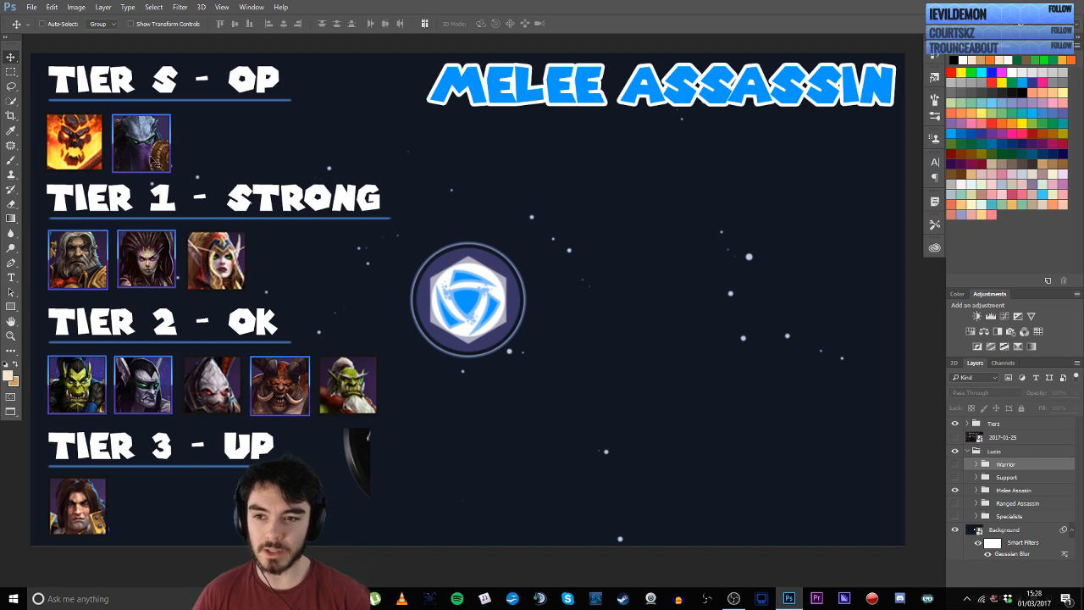
mouse_move(221, 169)
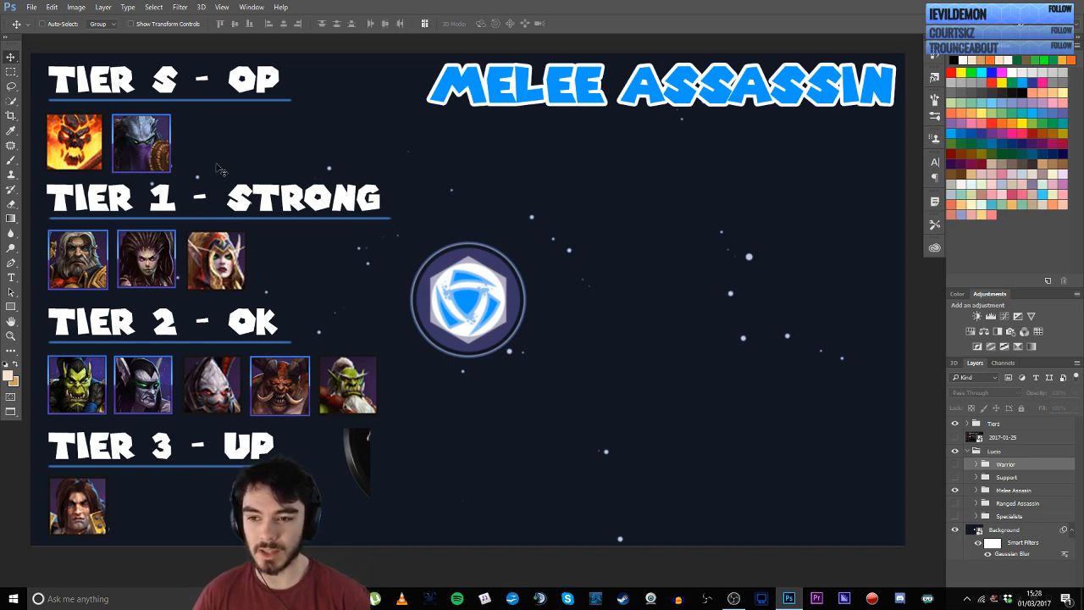
mouse_move(109, 287)
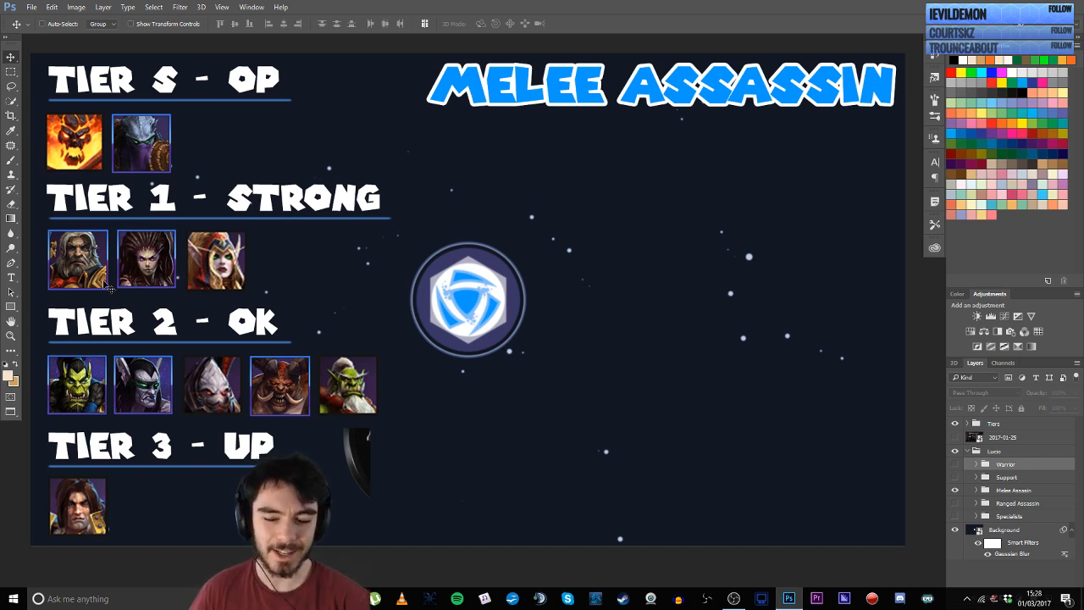
mouse_move(88, 229)
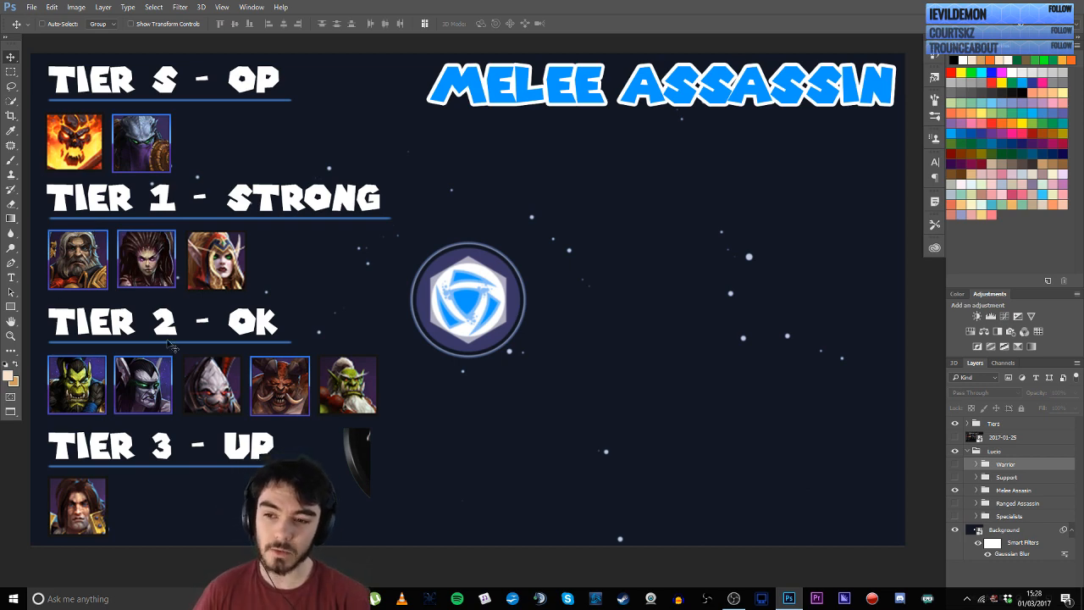
left_click(956, 490)
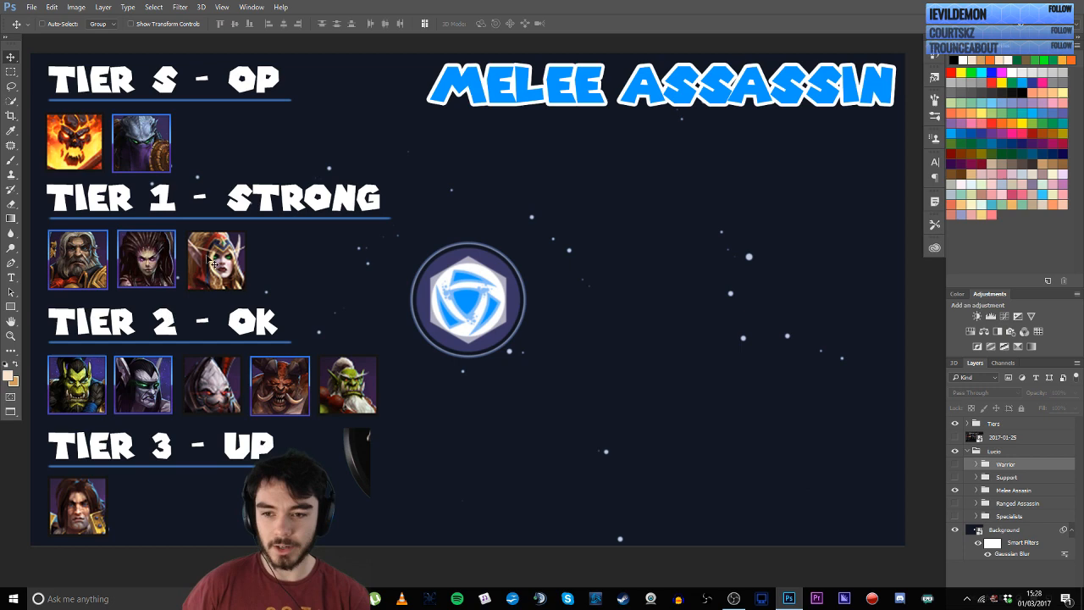
mouse_move(268, 281)
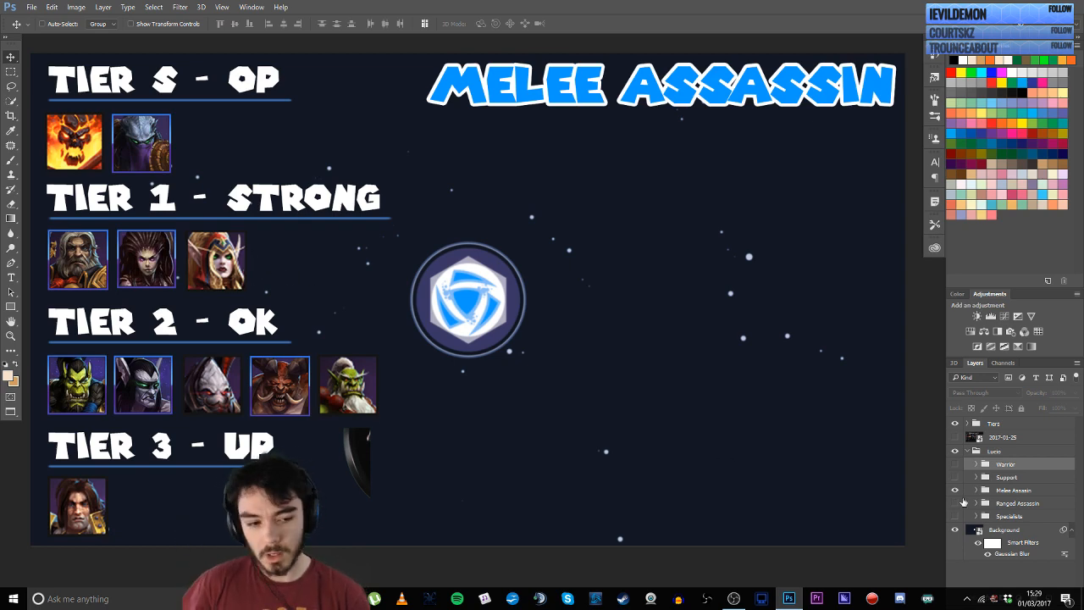
left_click(984, 489)
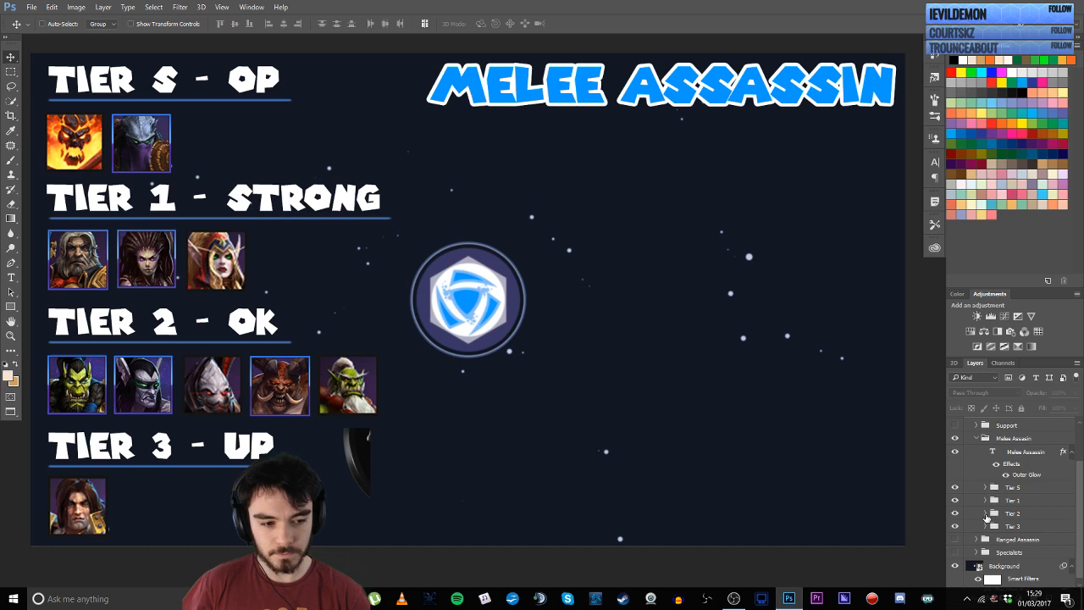
left_click(986, 514)
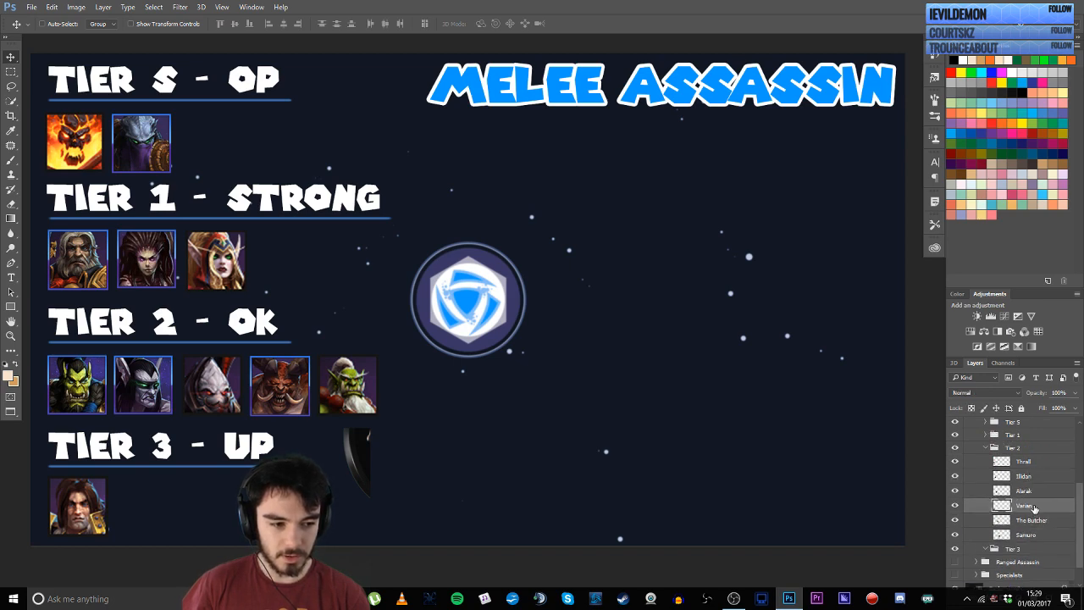
scroll("down", 3)
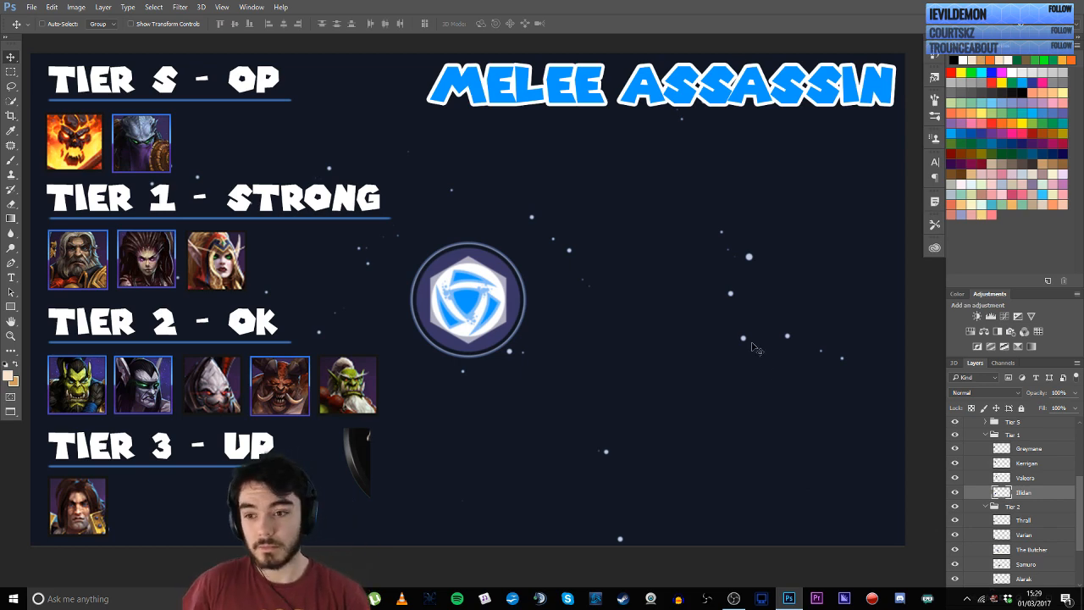
mouse_move(657, 319)
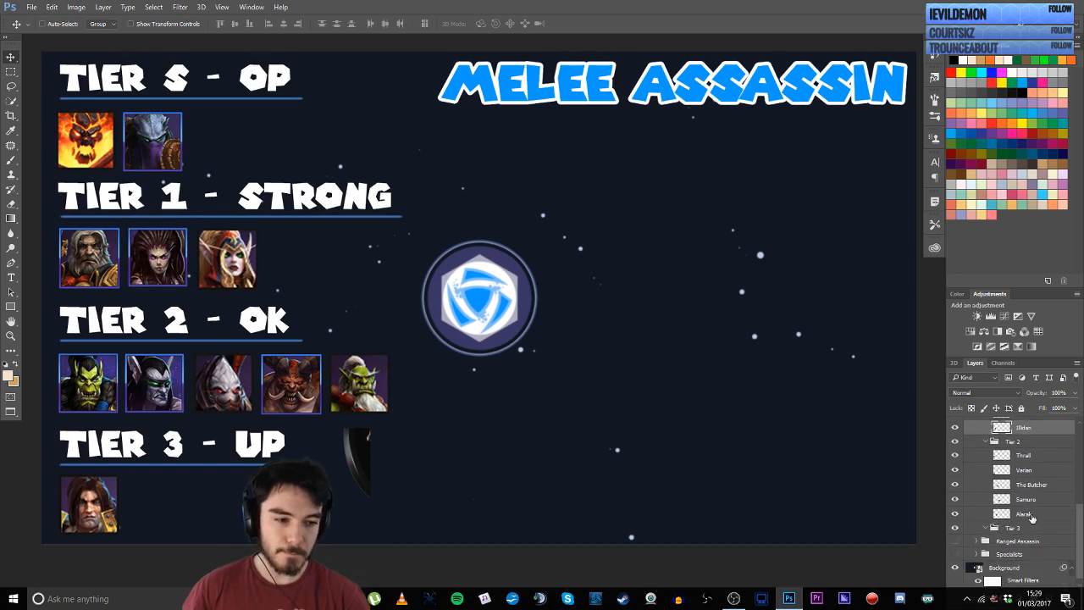
Drag a Melee Assassin hero portrait down into a lower tier row.
left_click_drag(224, 383, 146, 492)
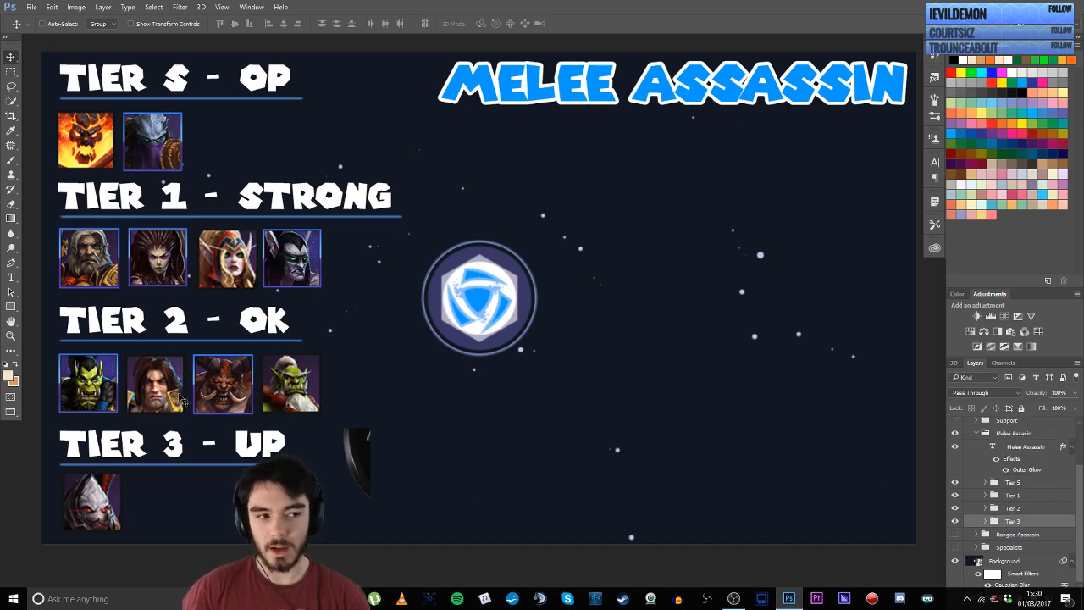
mouse_move(156, 408)
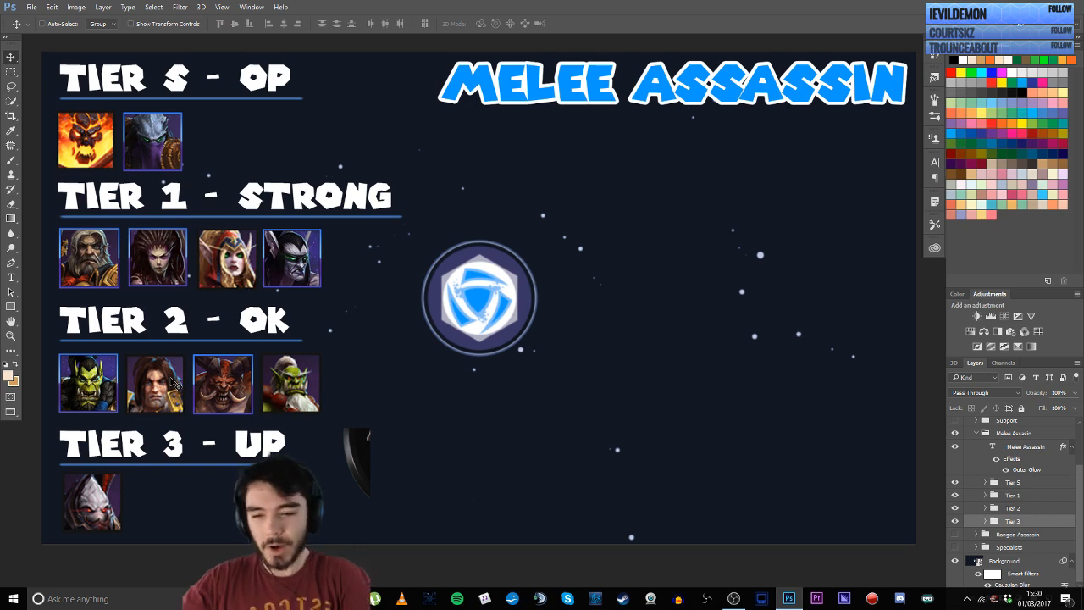
mouse_move(178, 376)
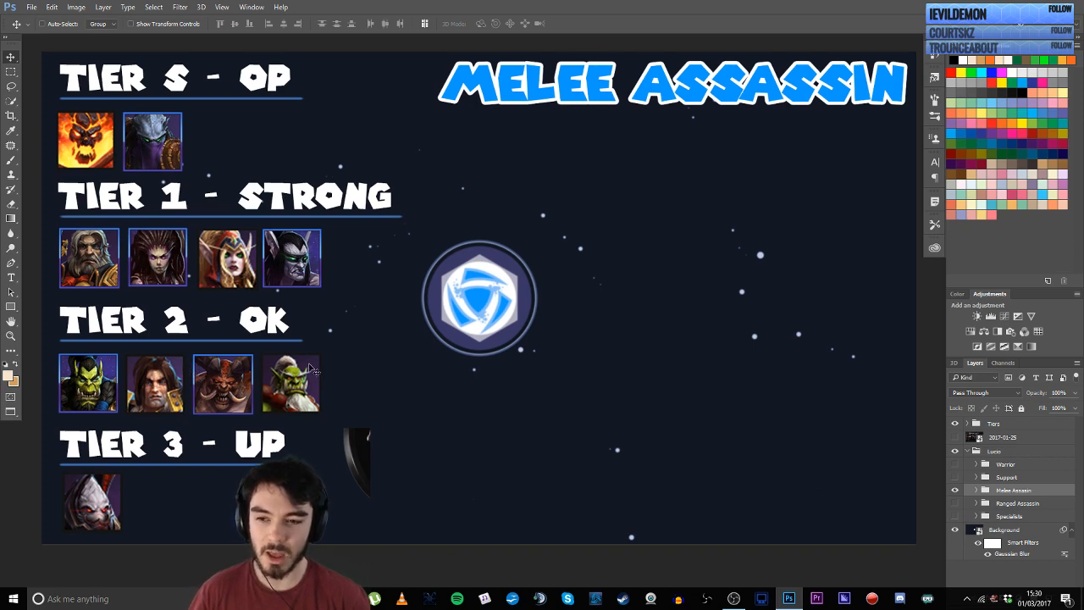
mouse_move(186, 292)
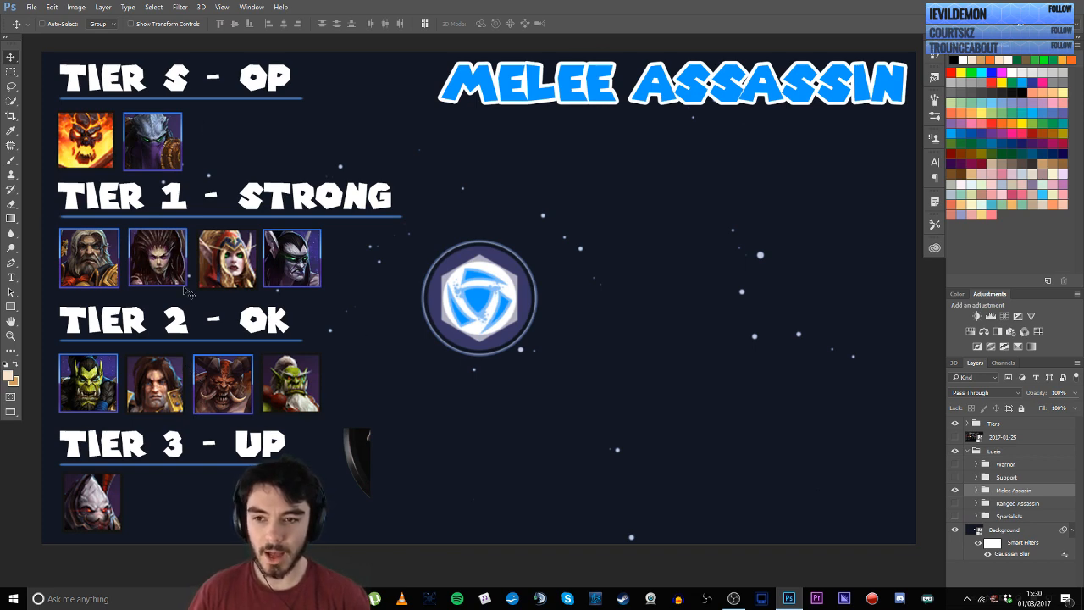
mouse_move(342, 302)
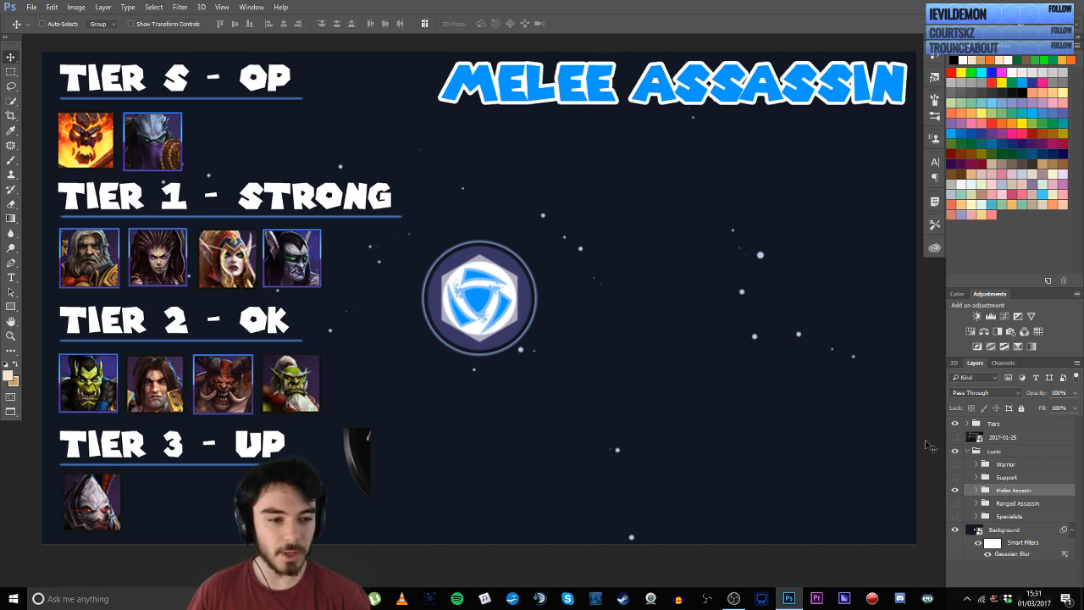
left_click(956, 501)
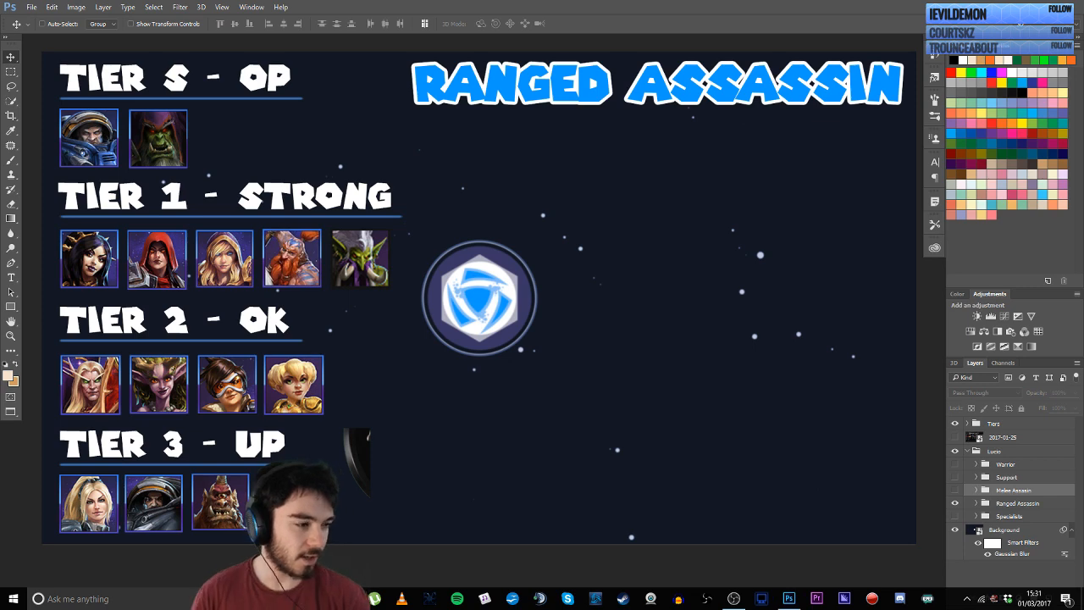
mouse_move(342, 203)
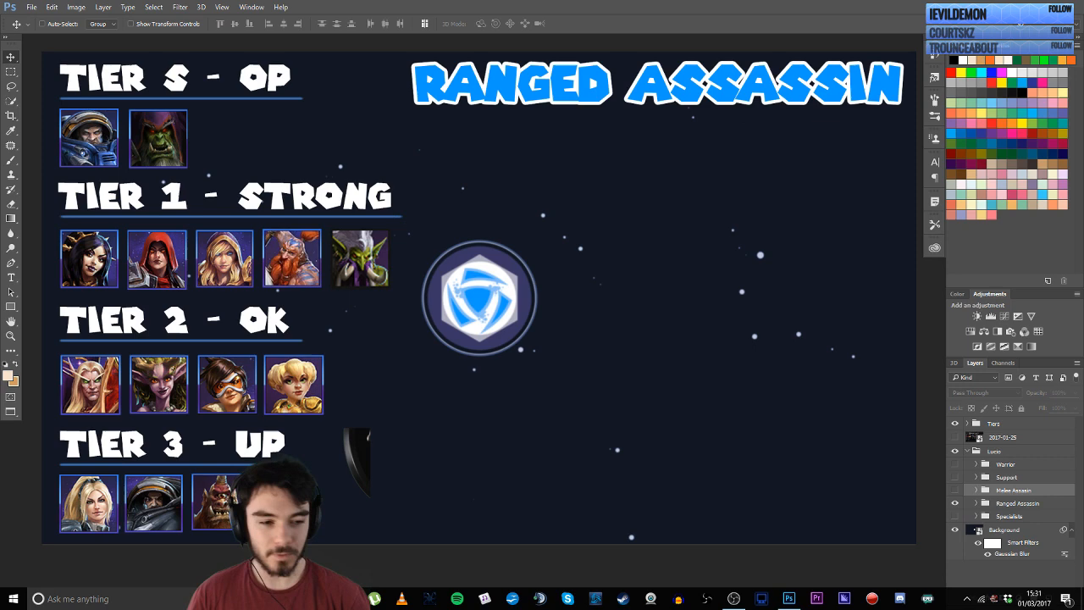
left_click(976, 505)
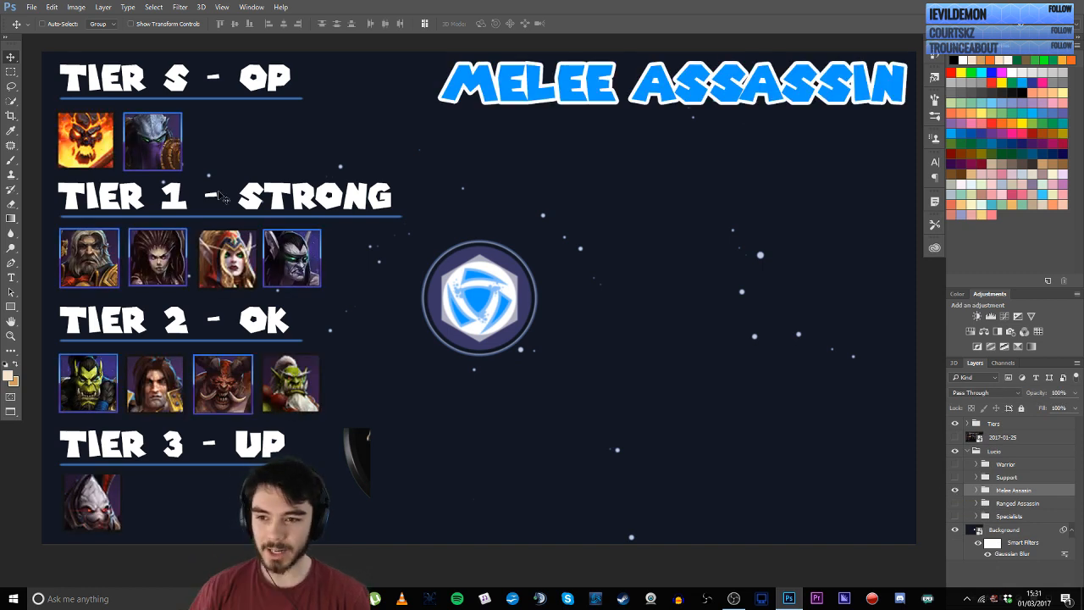
Make the Ranged Assassin group visible in place of the Melee Assassin list.
left_click(956, 477)
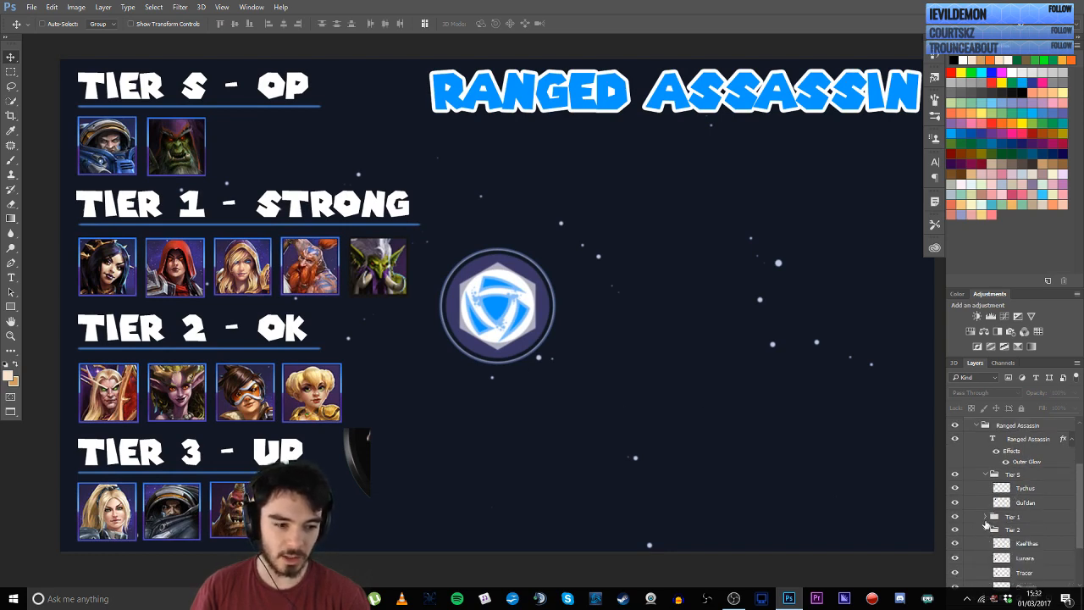
left_click(1013, 517)
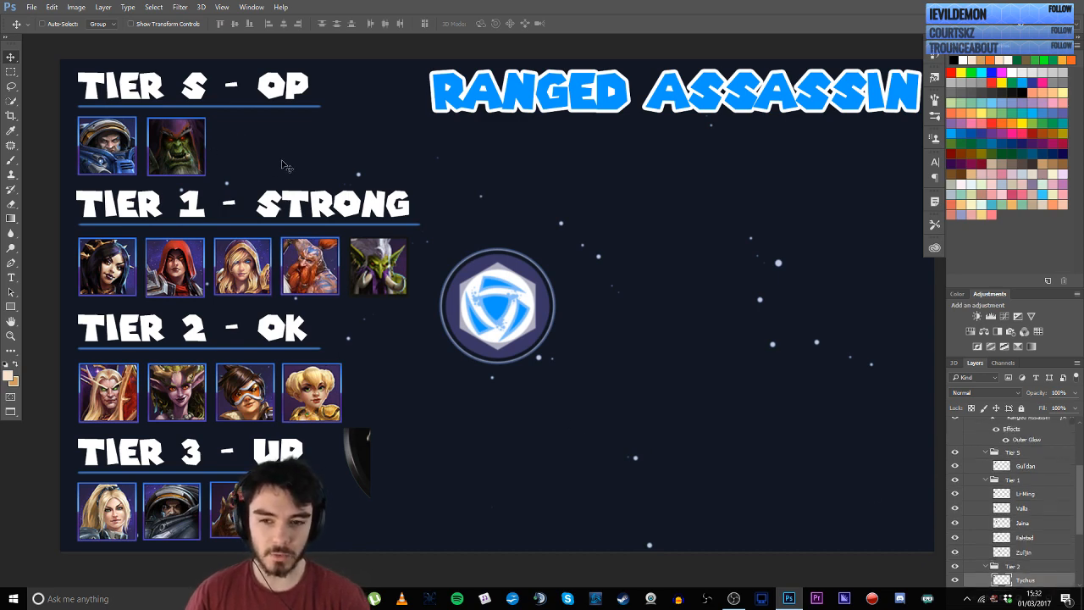
mouse_move(190, 307)
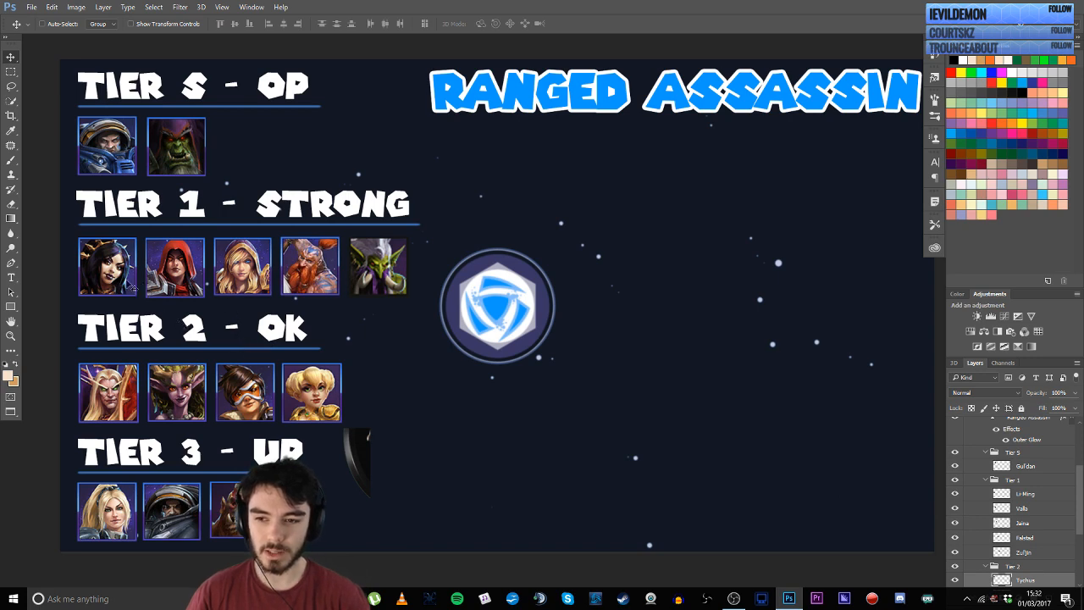
mouse_move(914, 468)
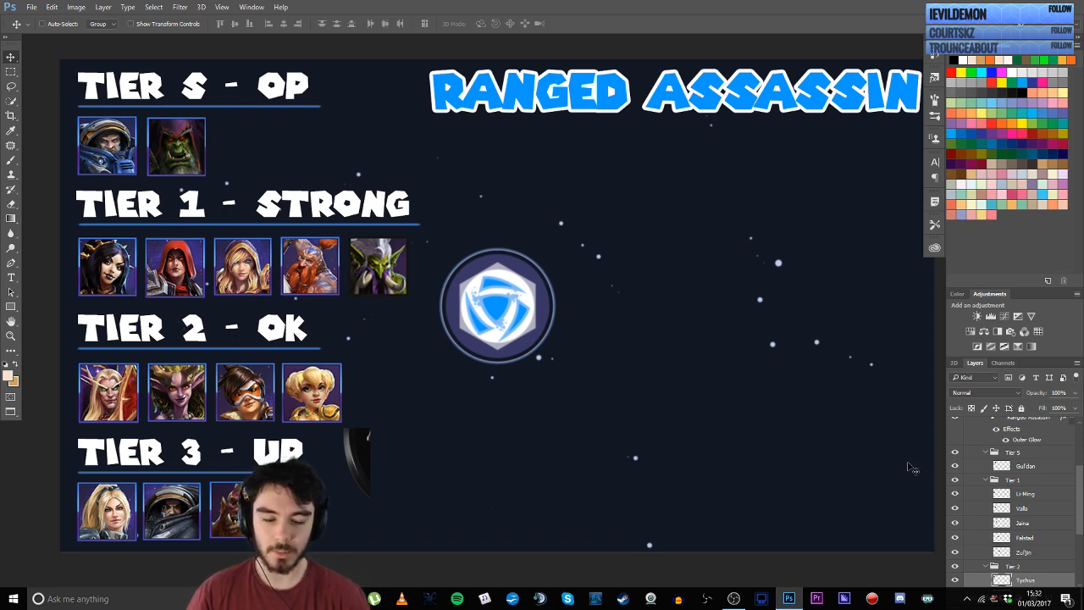
scroll("down", 3)
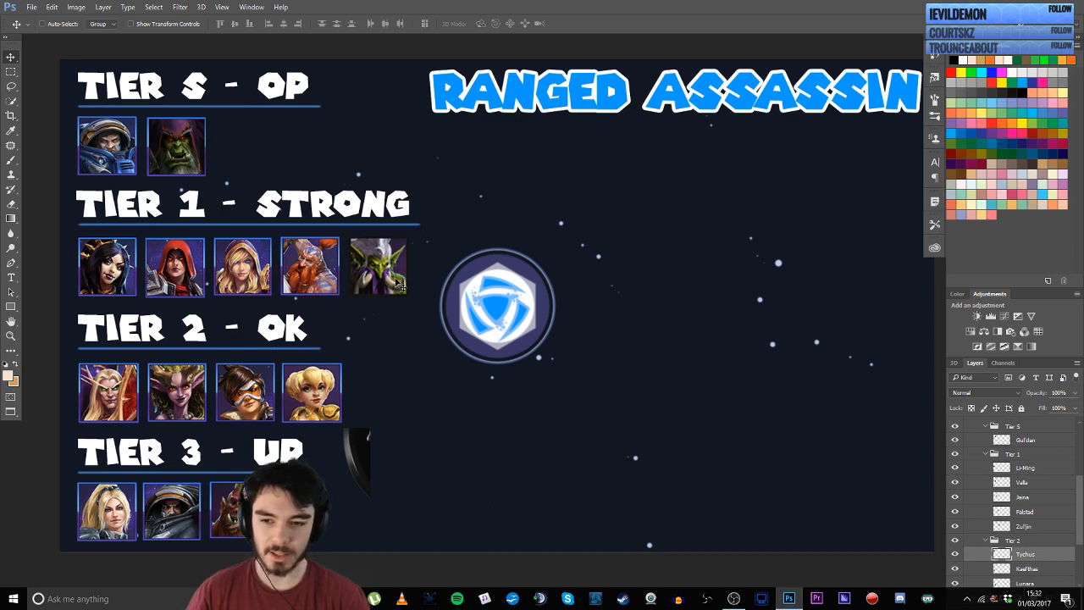
scroll("down", 3)
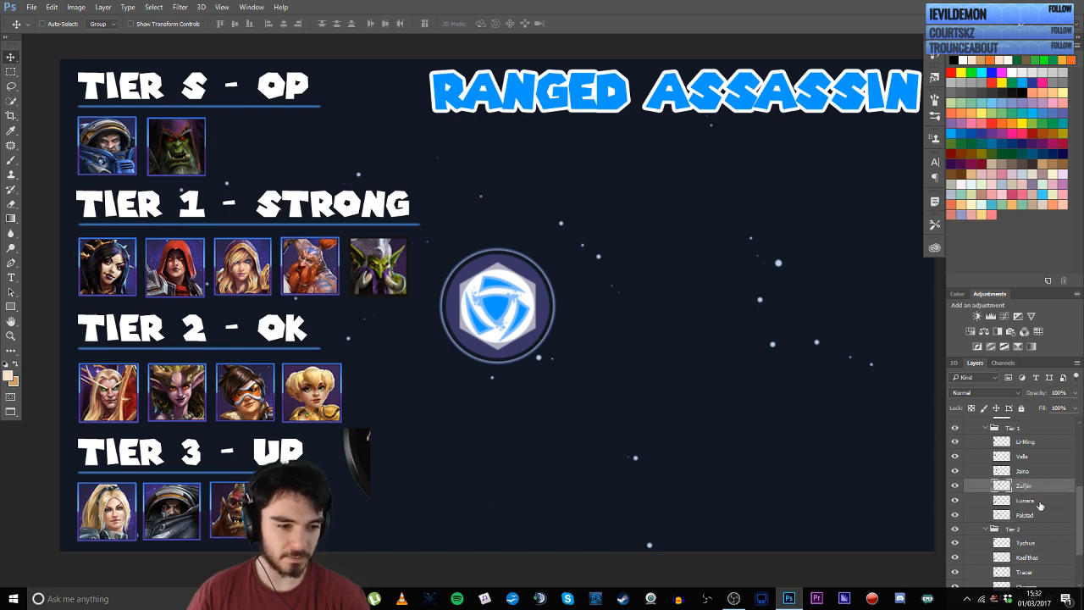
scroll("down", 3)
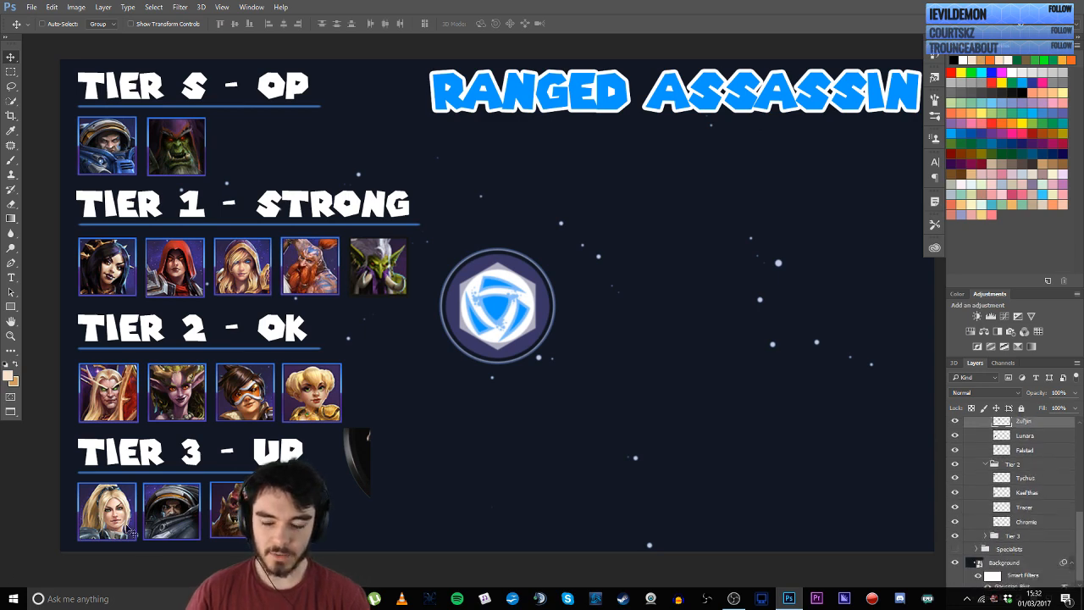
mouse_move(540, 444)
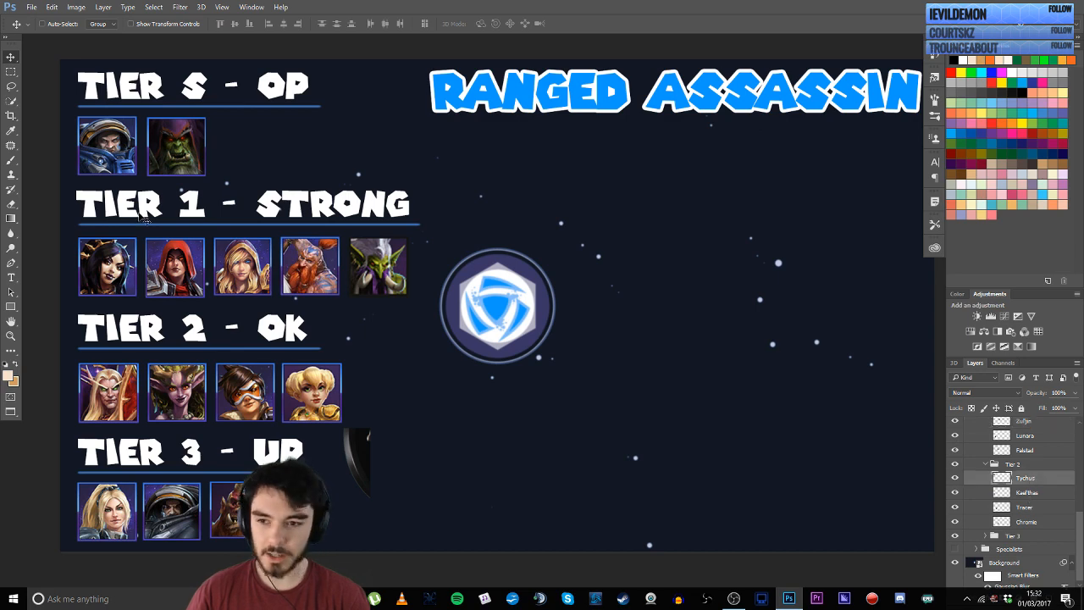
Move the Tier S Ranged Assassin hero down to Tier 2 and a Tier 2 hero up into Tier 1.
left_click_drag(109, 146, 108, 393)
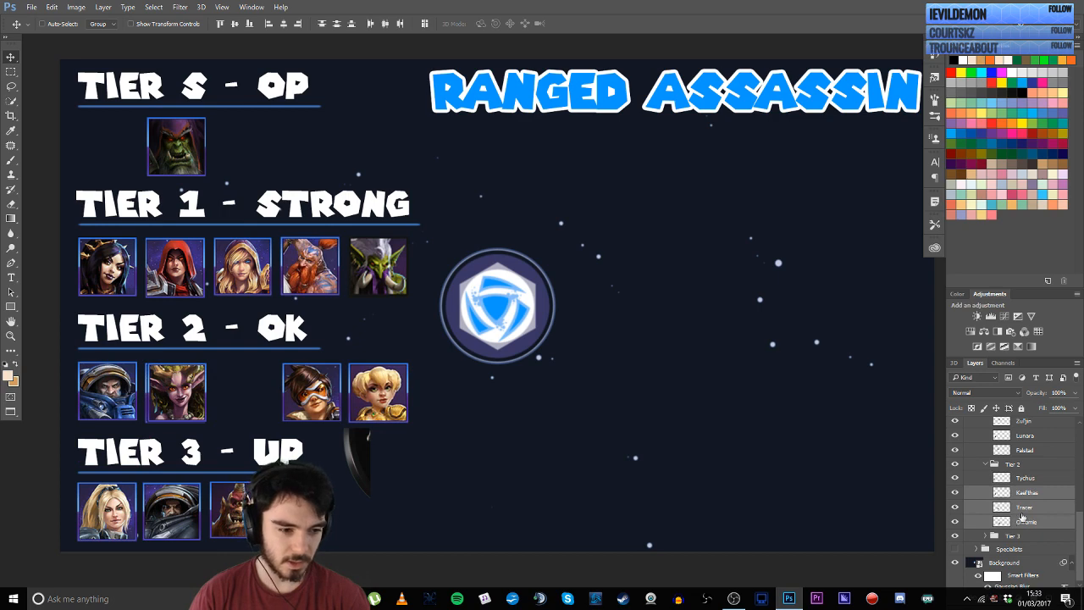
left_click_drag(311, 393, 251, 393)
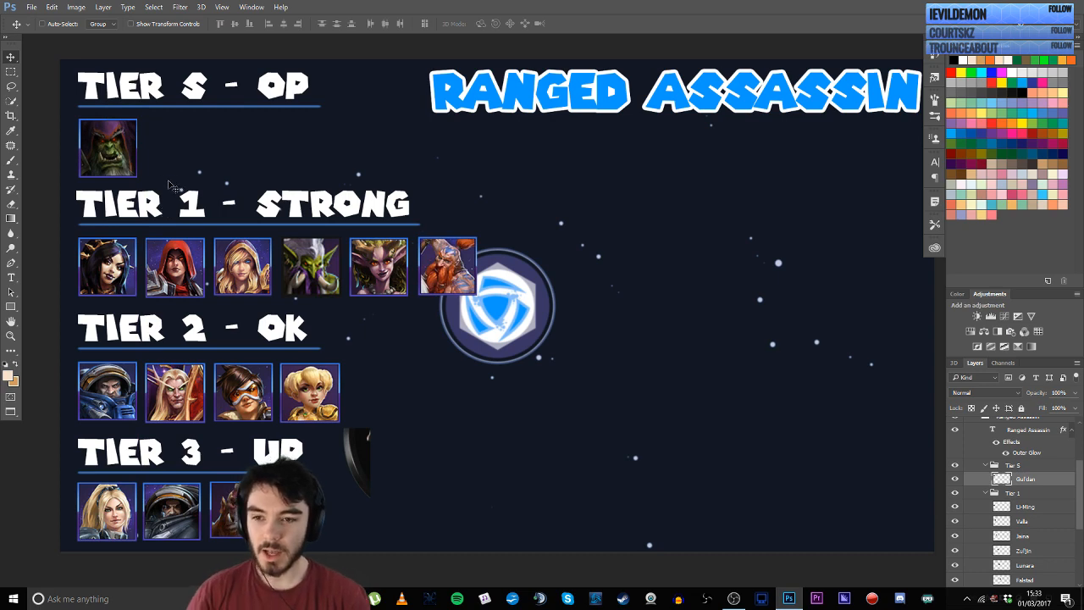
mouse_move(142, 200)
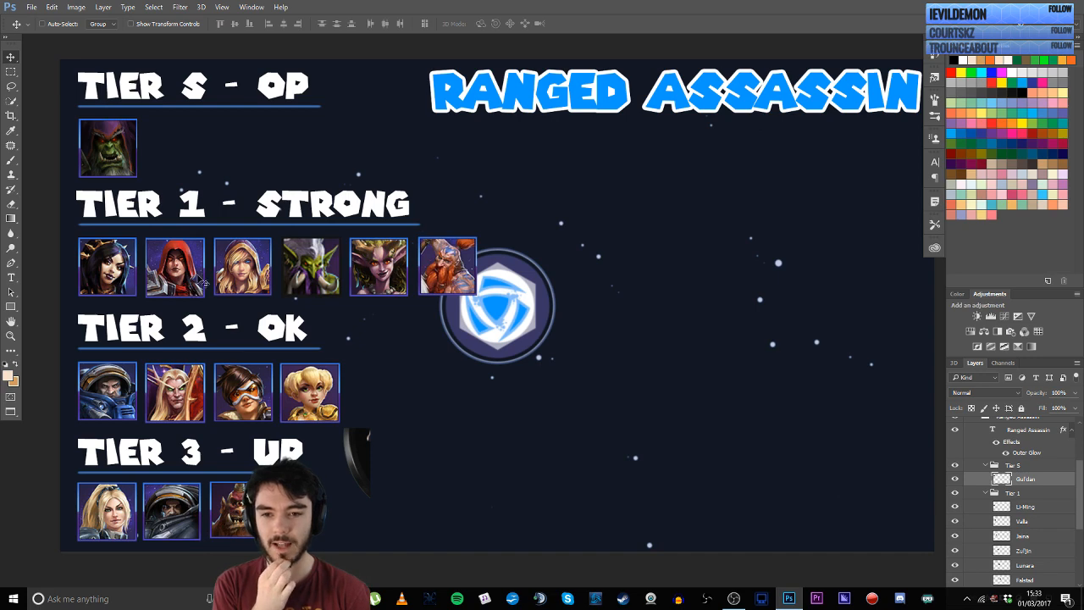
mouse_move(376, 285)
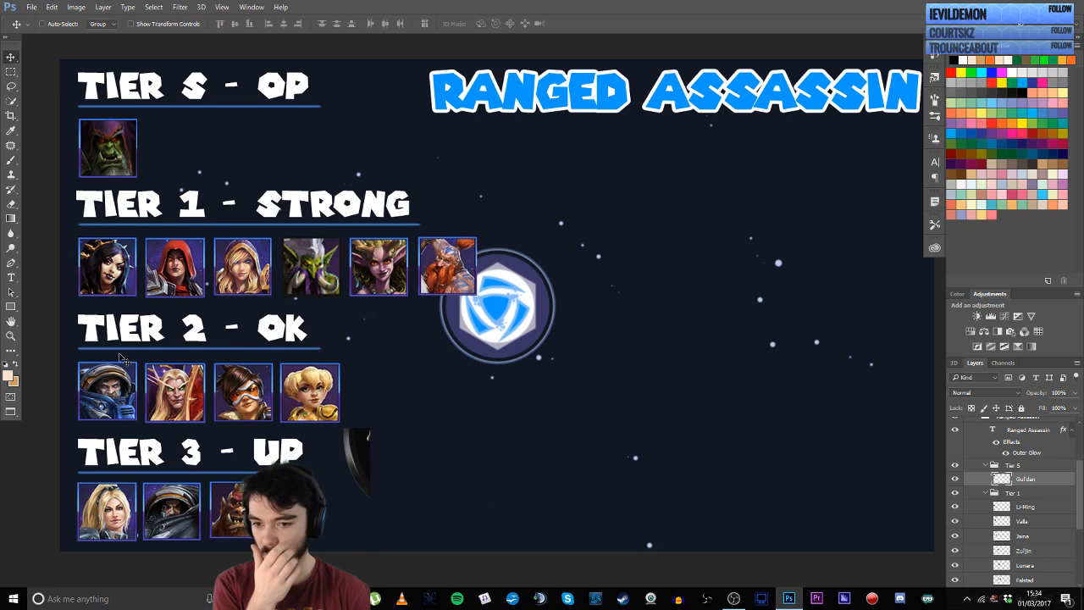
mouse_move(298, 403)
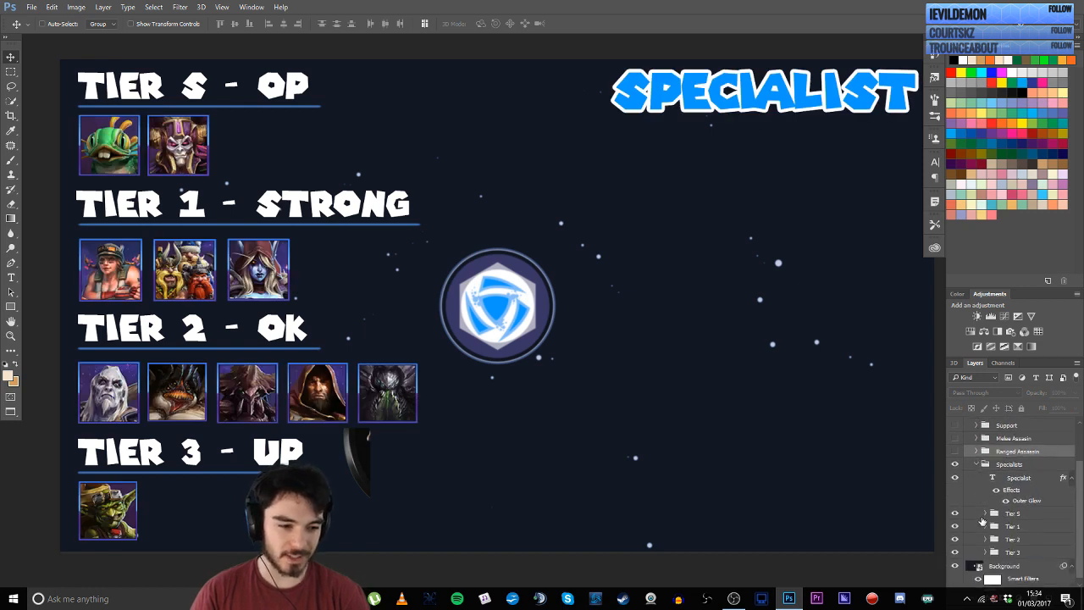
Expand the Specialist group and move the green Tier S hero down to Tier 3.
left_click(985, 514)
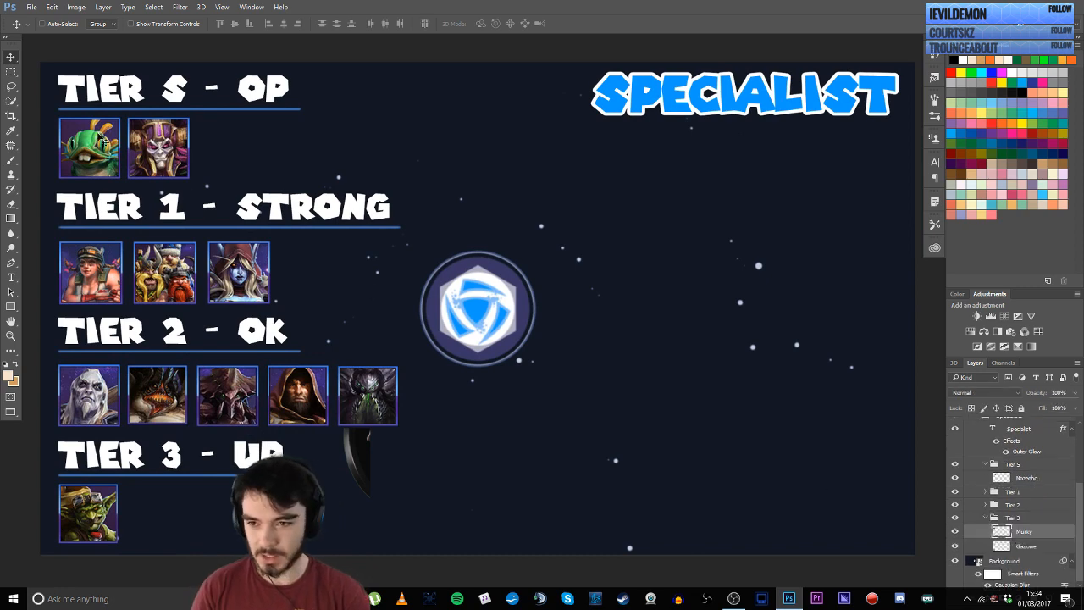
left_click_drag(88, 149, 88, 515)
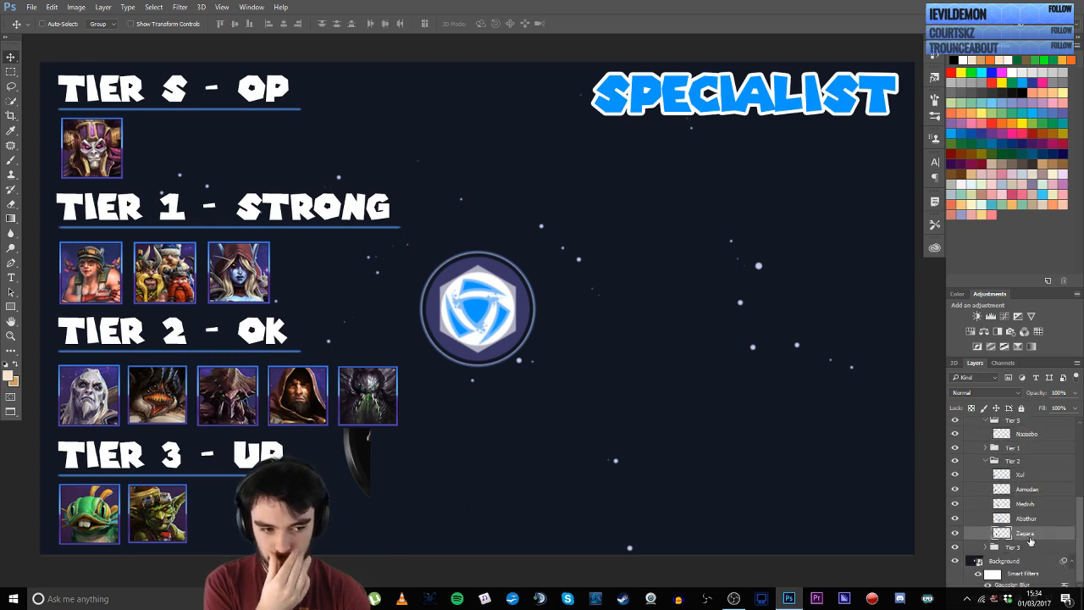
mouse_move(1030, 505)
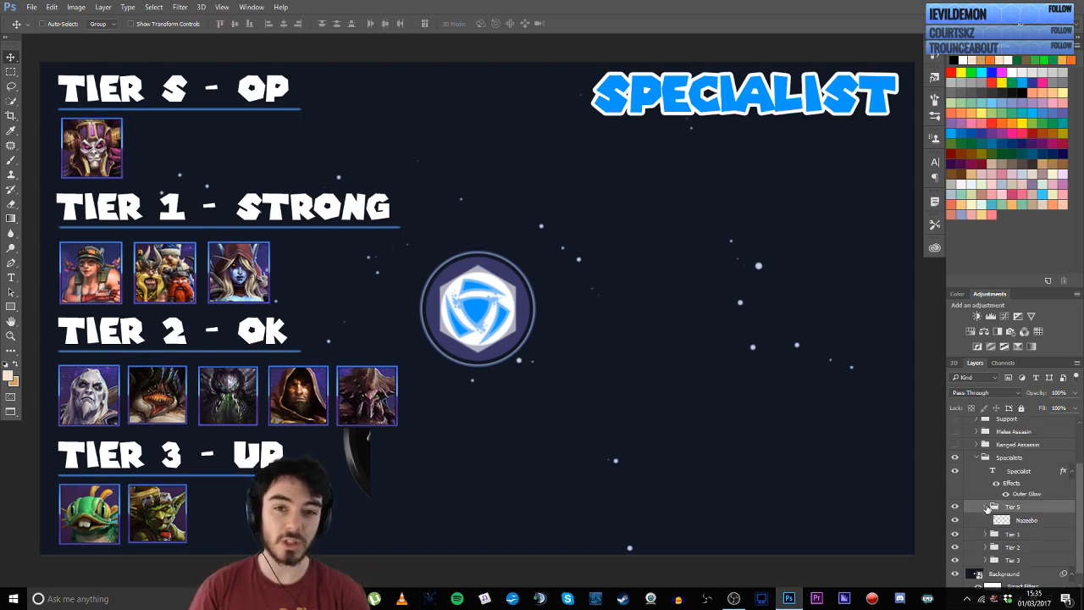
Toggle layer-group visibility to bring the Warrior tier list back on screen.
left_click(976, 460)
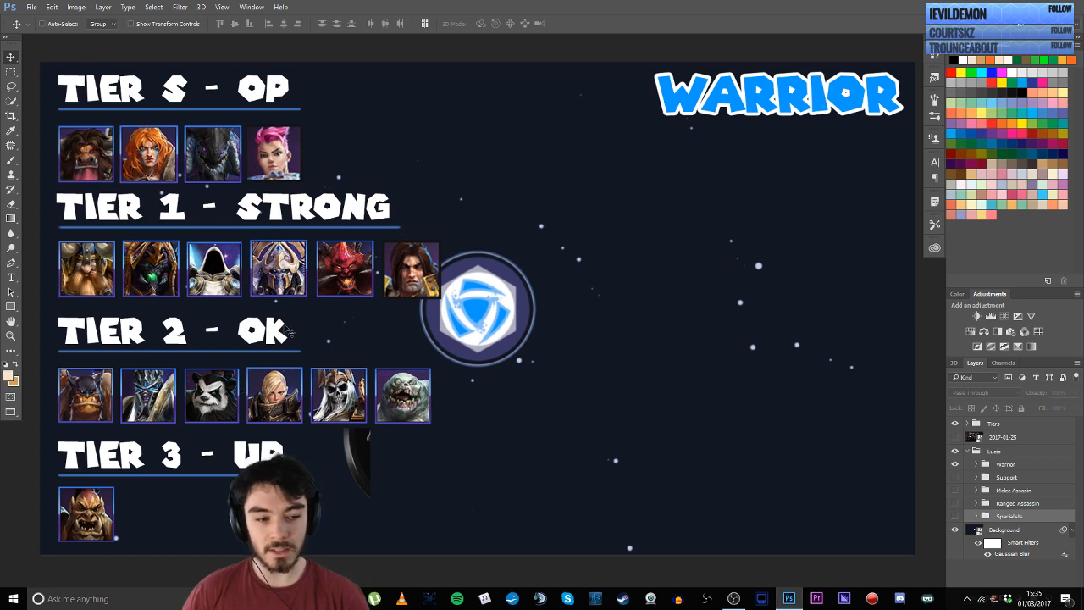
mouse_move(430, 363)
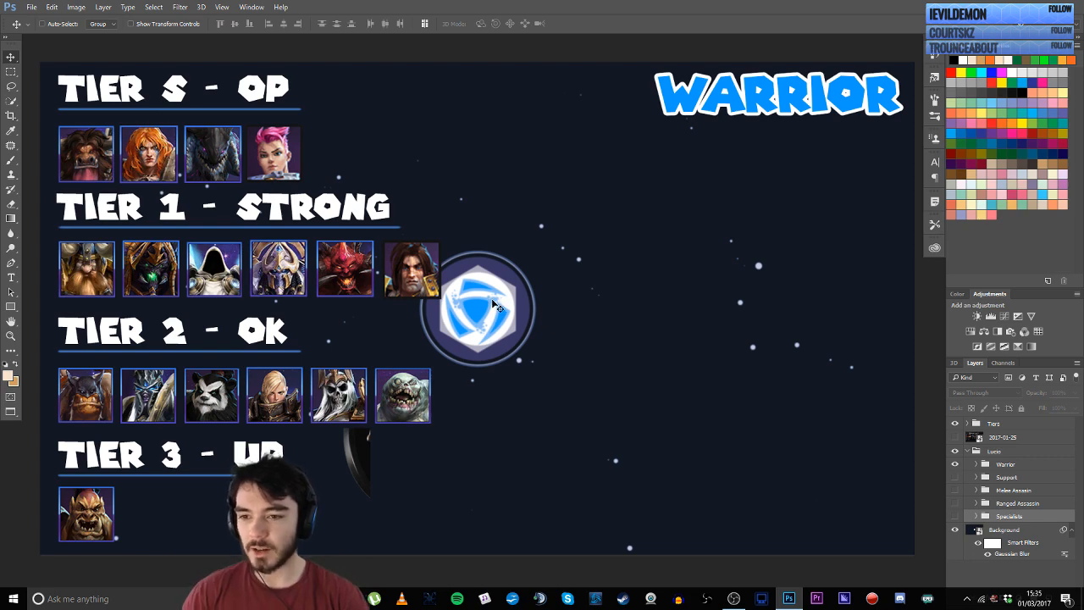
mouse_move(543, 325)
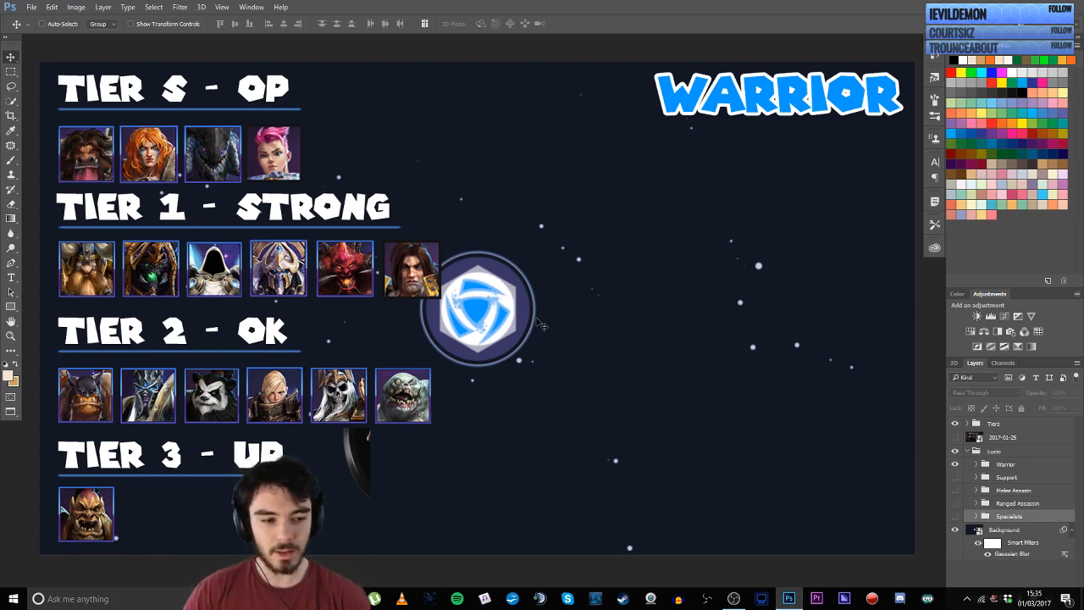
mouse_move(451, 230)
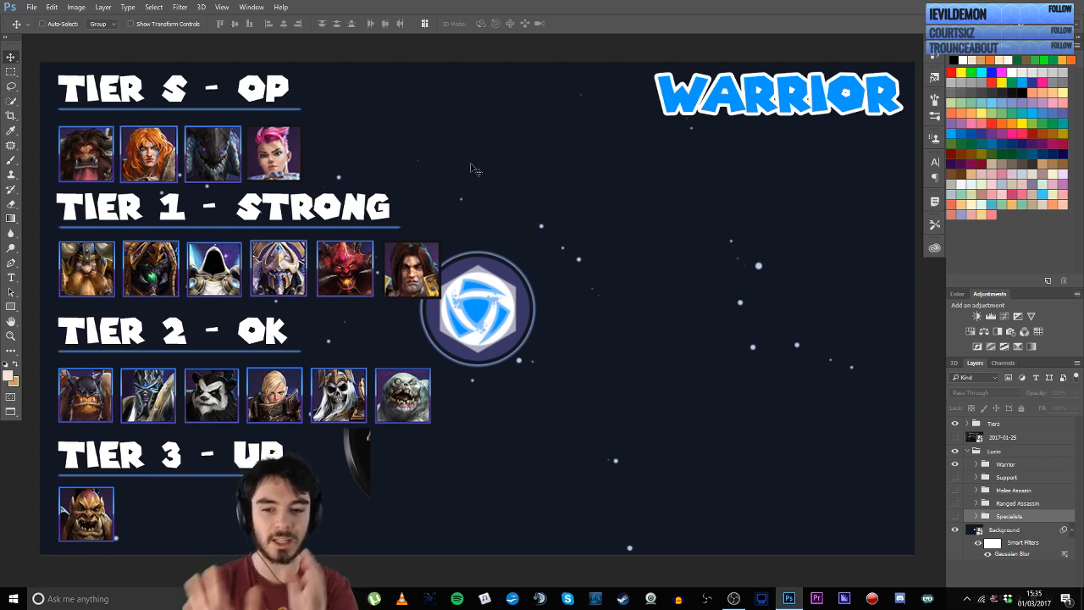
mouse_move(386, 213)
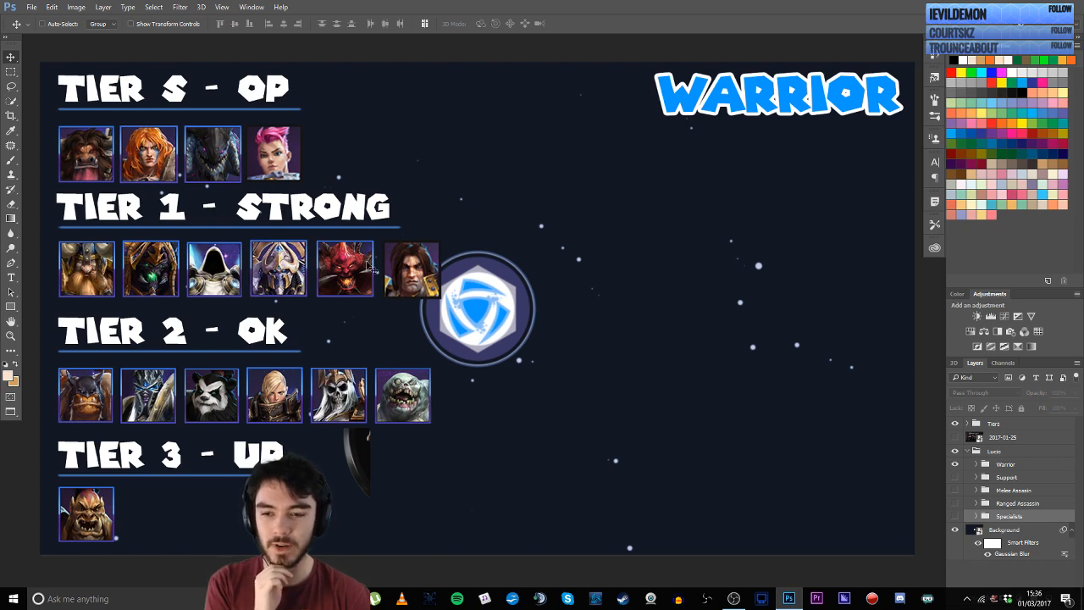
mouse_move(390, 322)
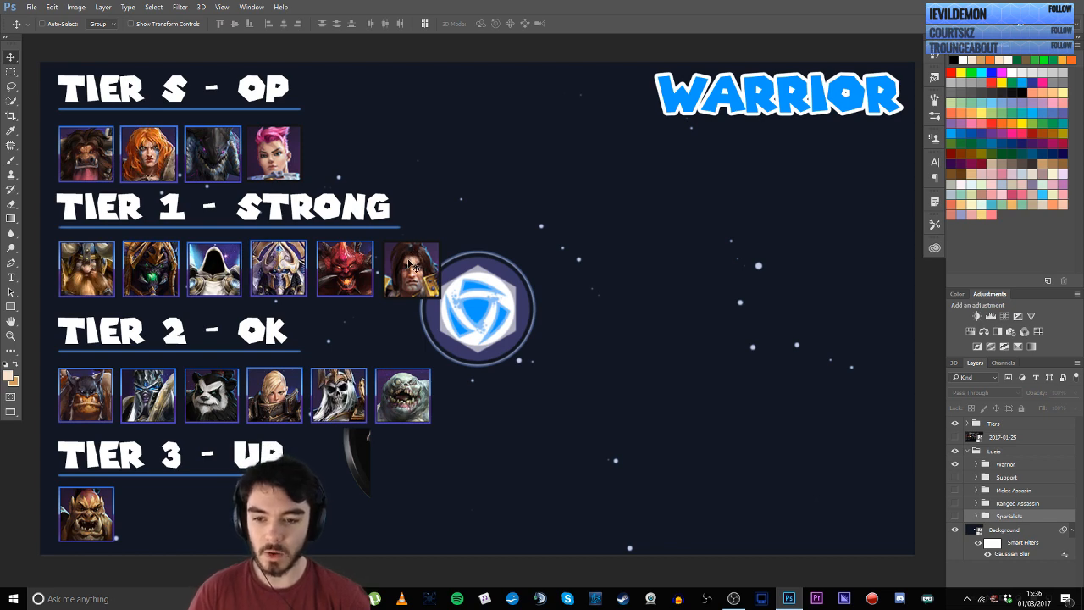
mouse_move(383, 246)
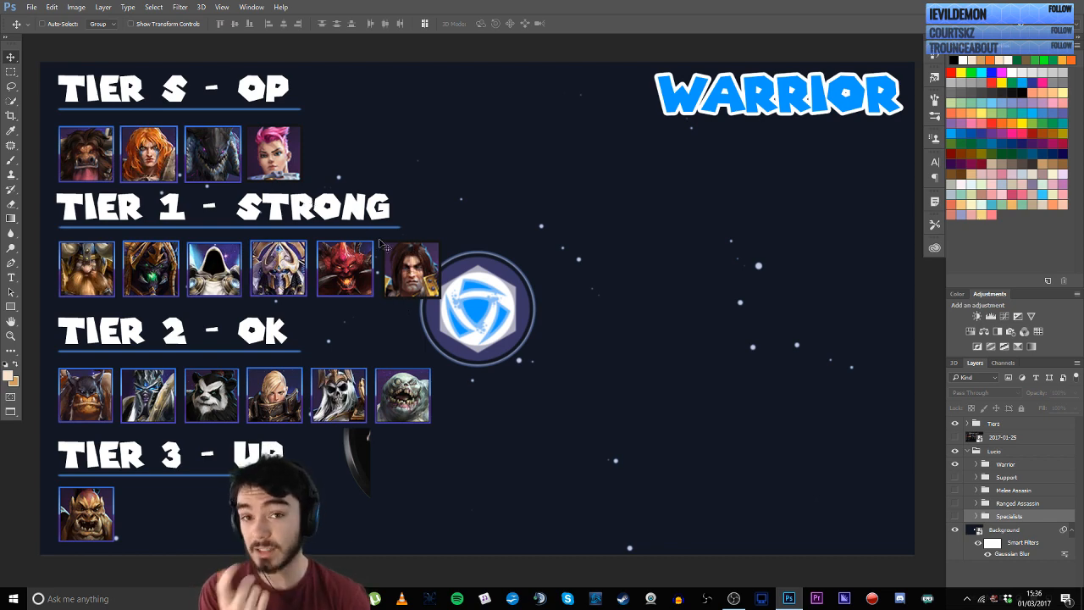
mouse_move(476, 420)
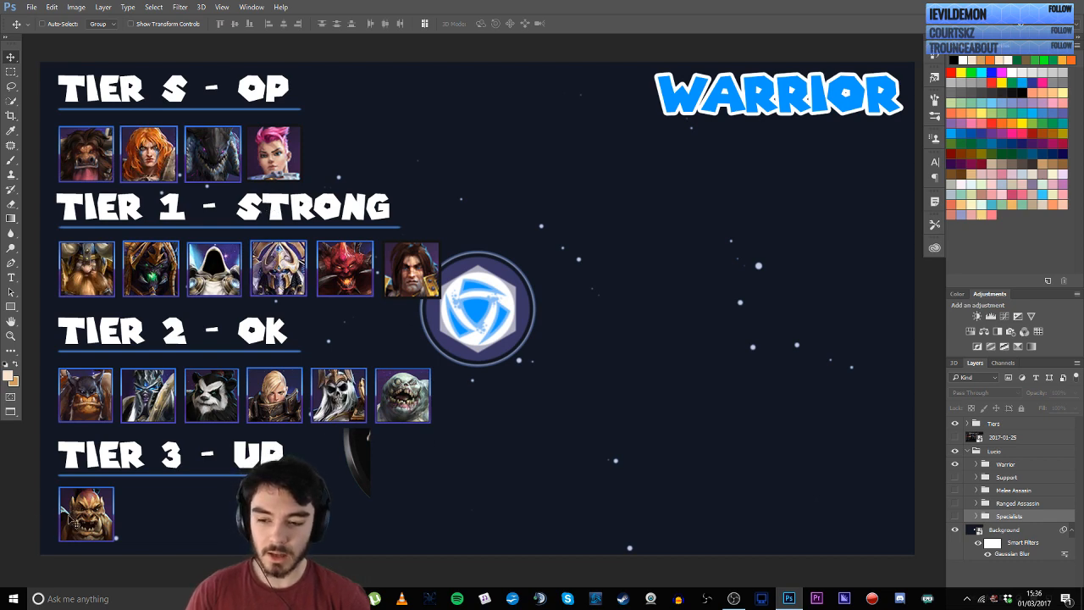
mouse_move(373, 424)
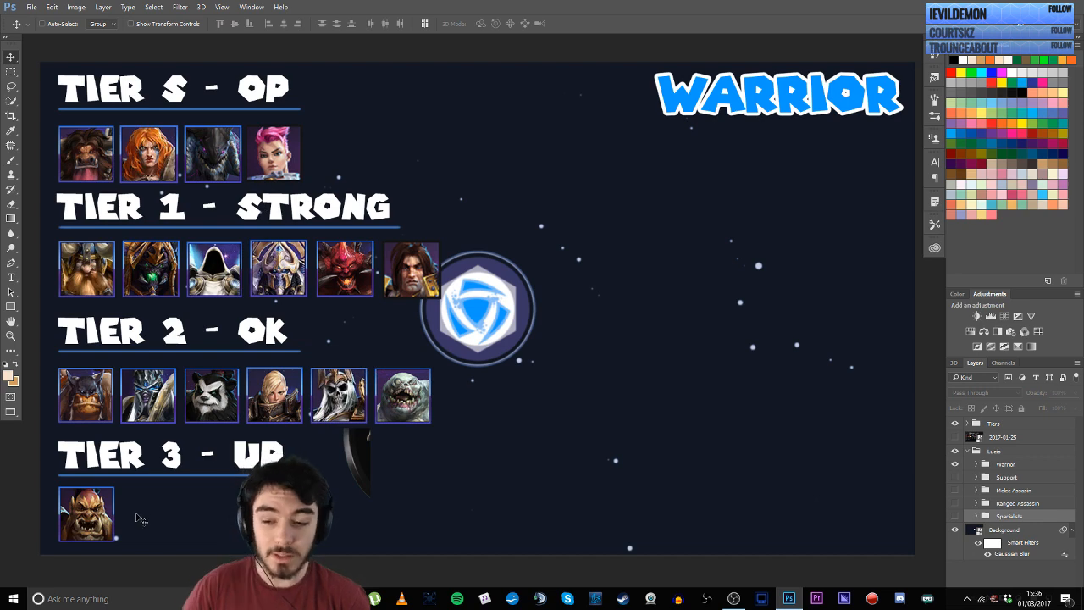
mouse_move(345, 485)
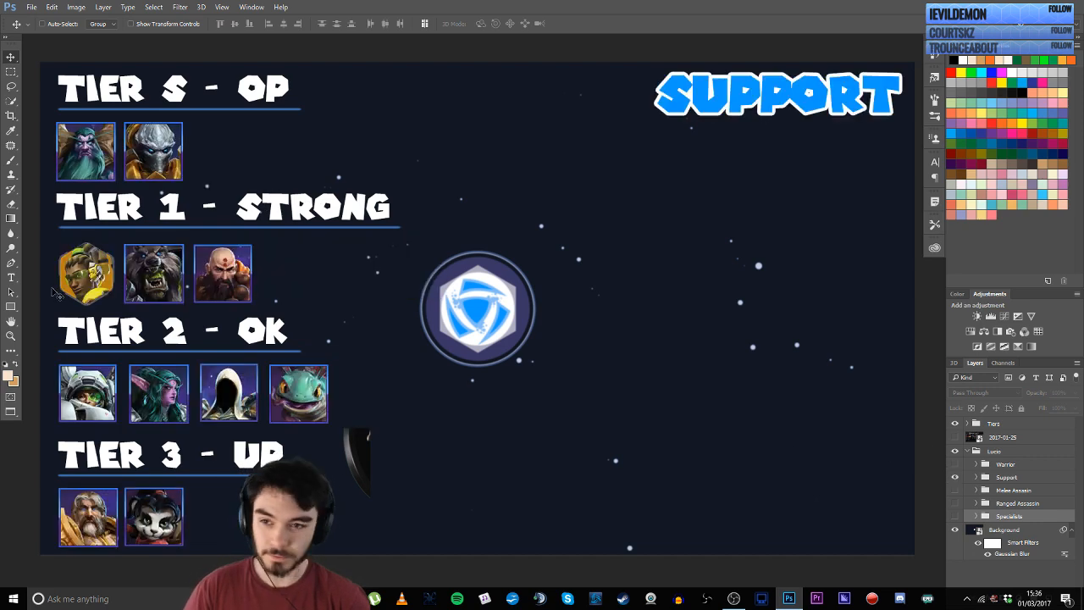
mouse_move(275, 188)
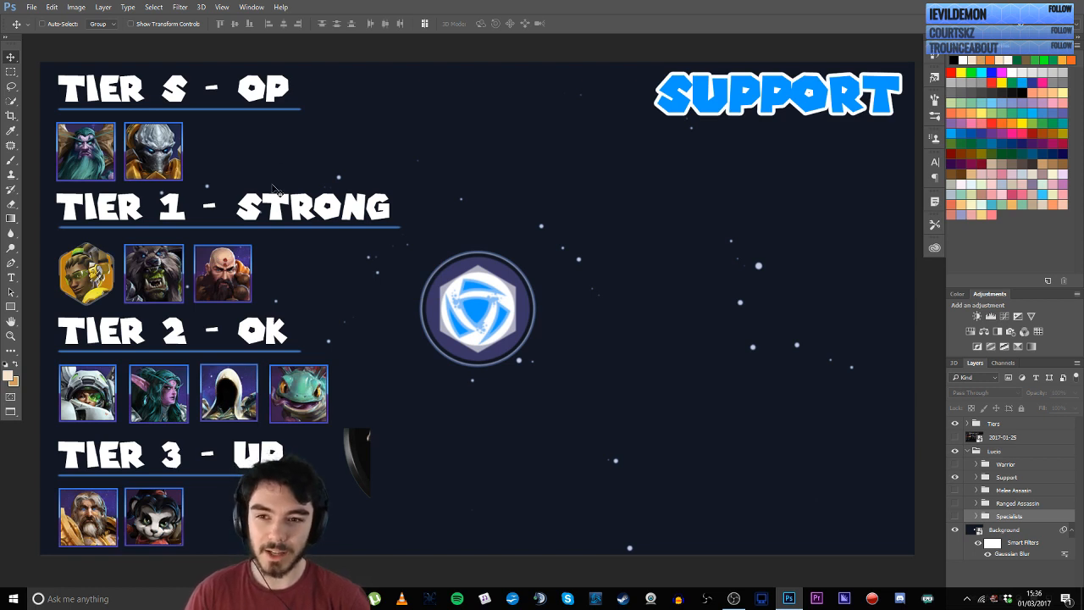
mouse_move(423, 380)
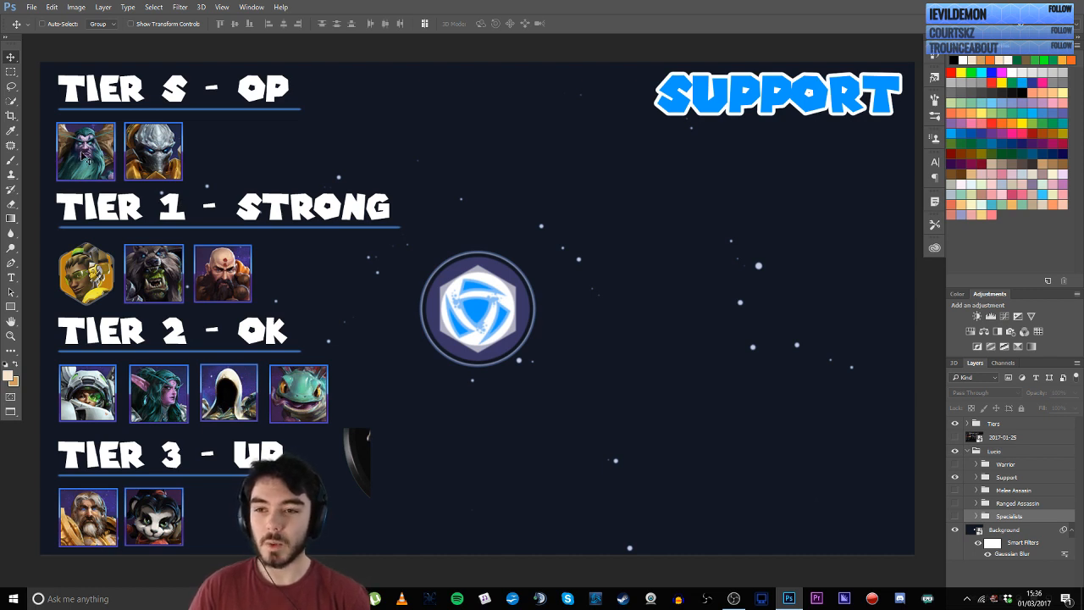
mouse_move(173, 149)
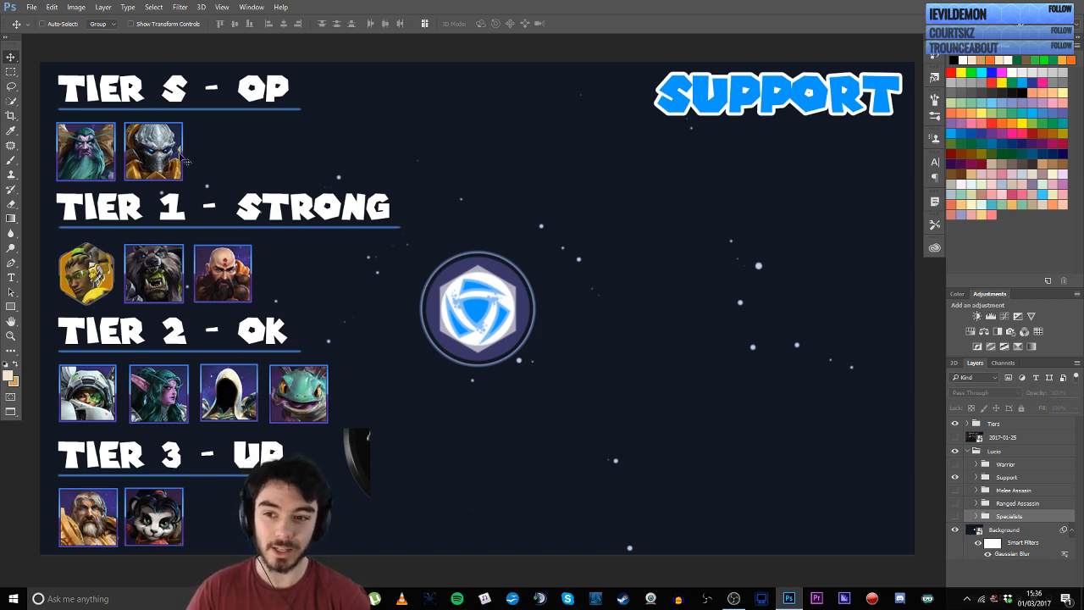
mouse_move(337, 255)
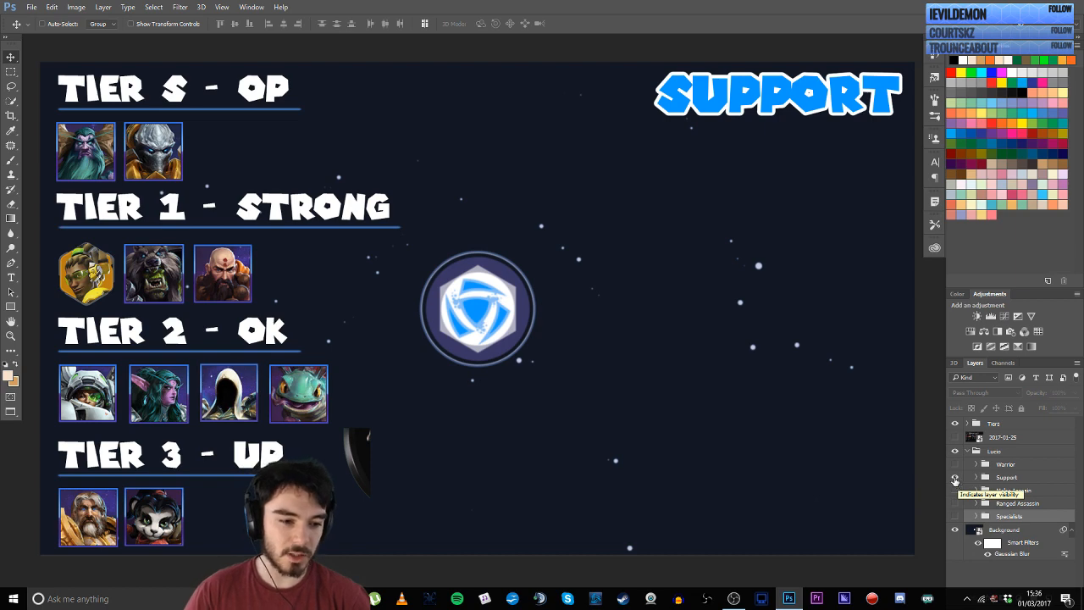
Hide the Support group so the Melee Assassin tier list shows.
left_click(956, 490)
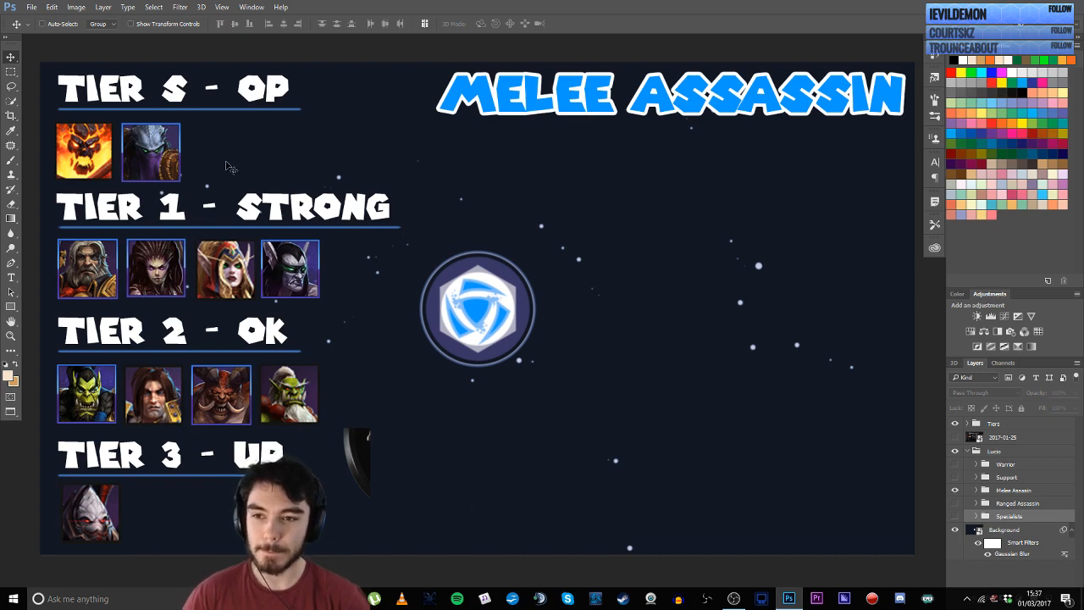
mouse_move(95, 178)
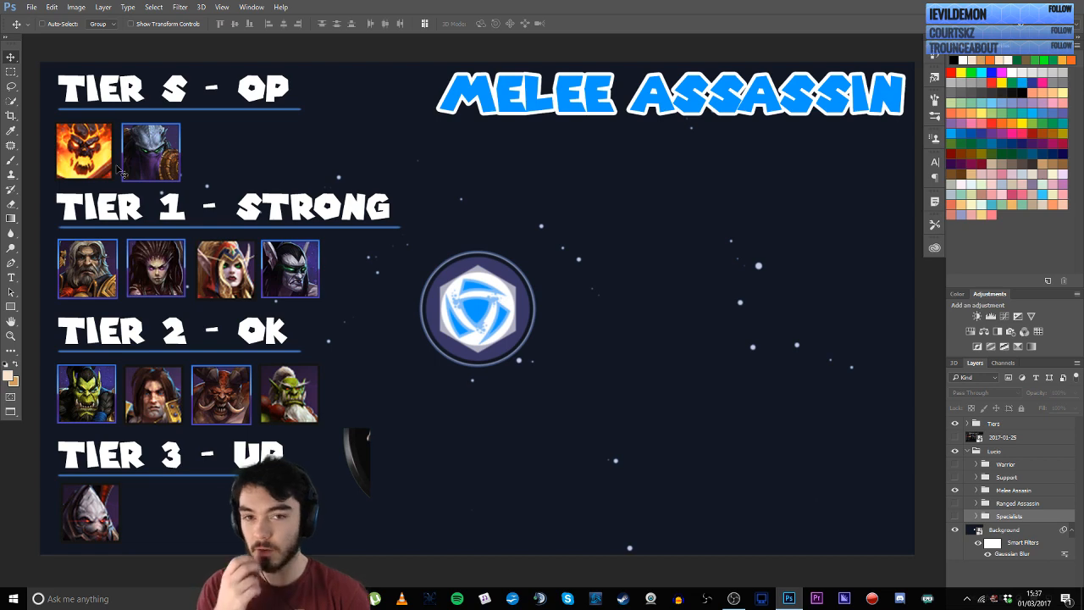
mouse_move(170, 172)
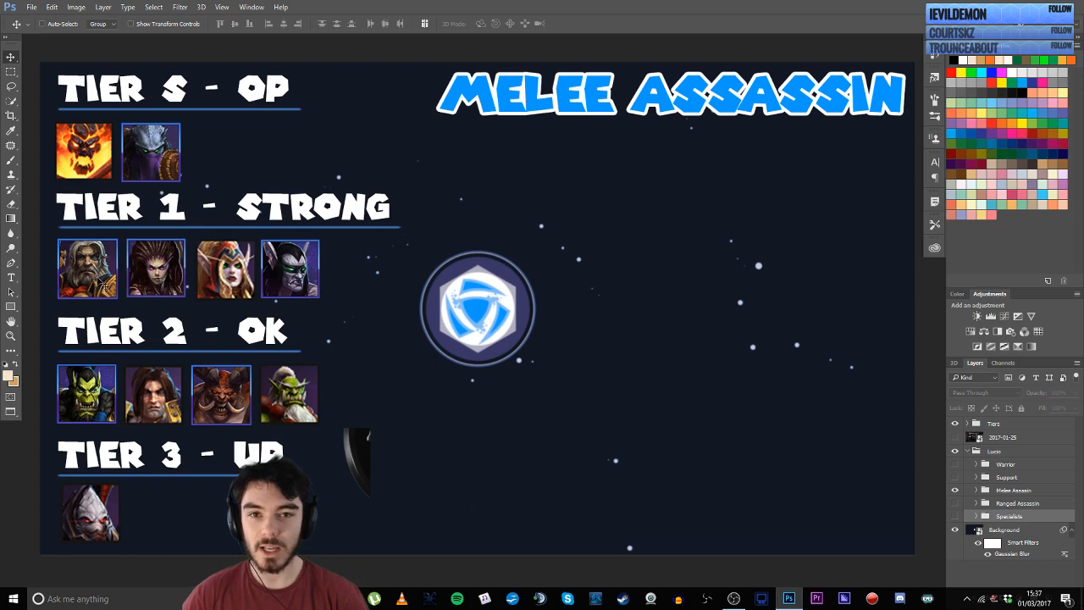
mouse_move(108, 244)
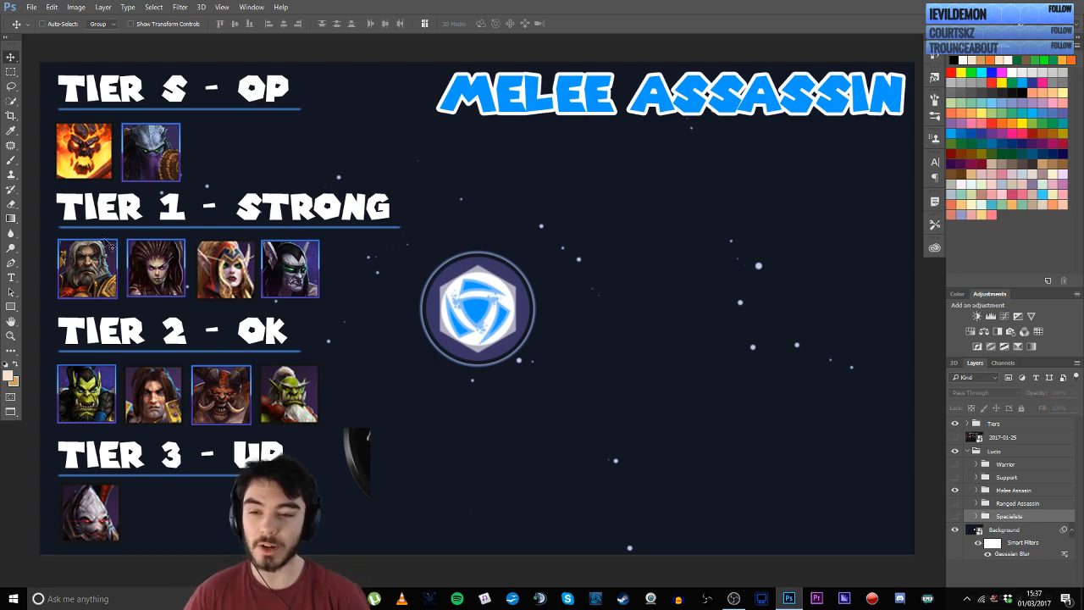
mouse_move(827, 454)
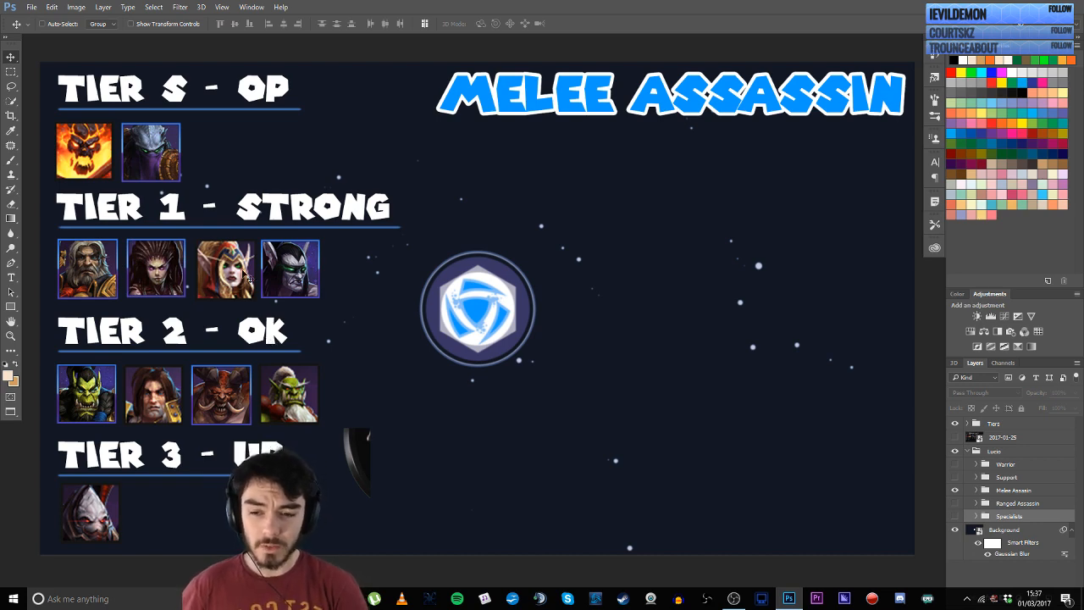
mouse_move(366, 498)
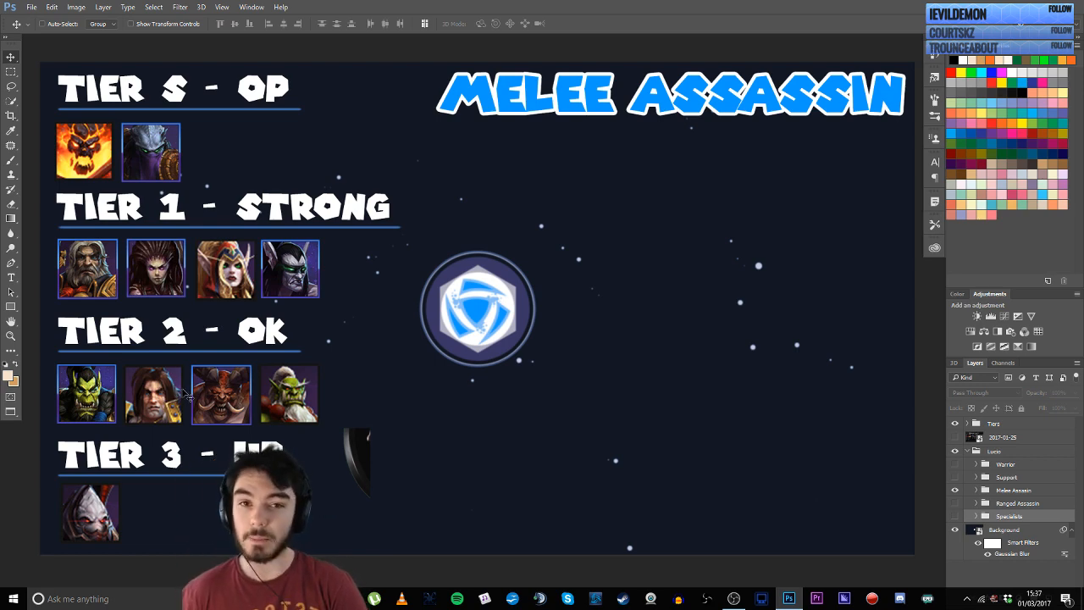
mouse_move(224, 354)
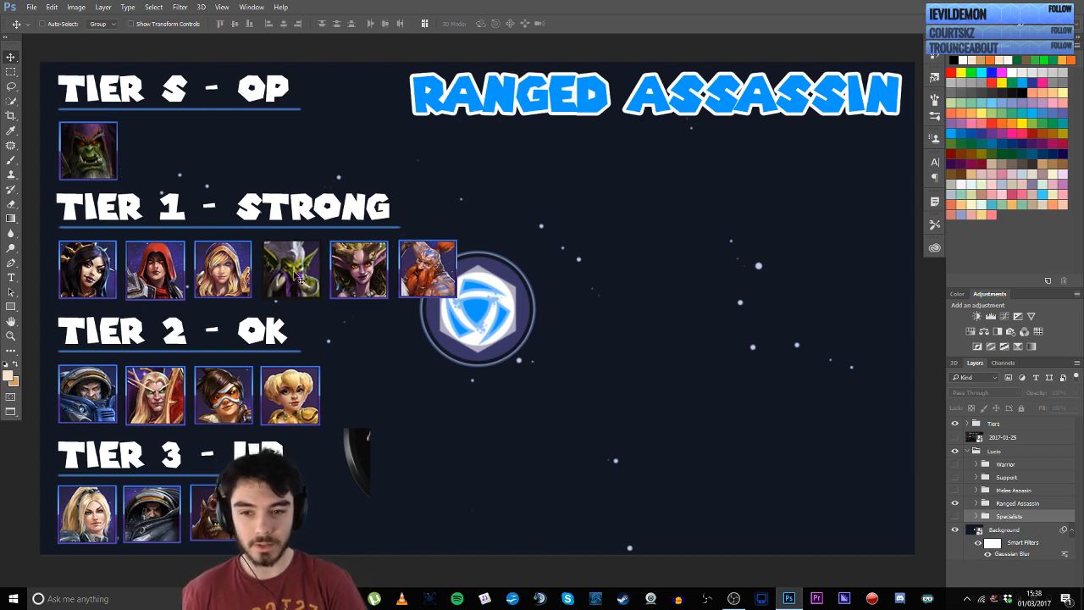
mouse_move(366, 307)
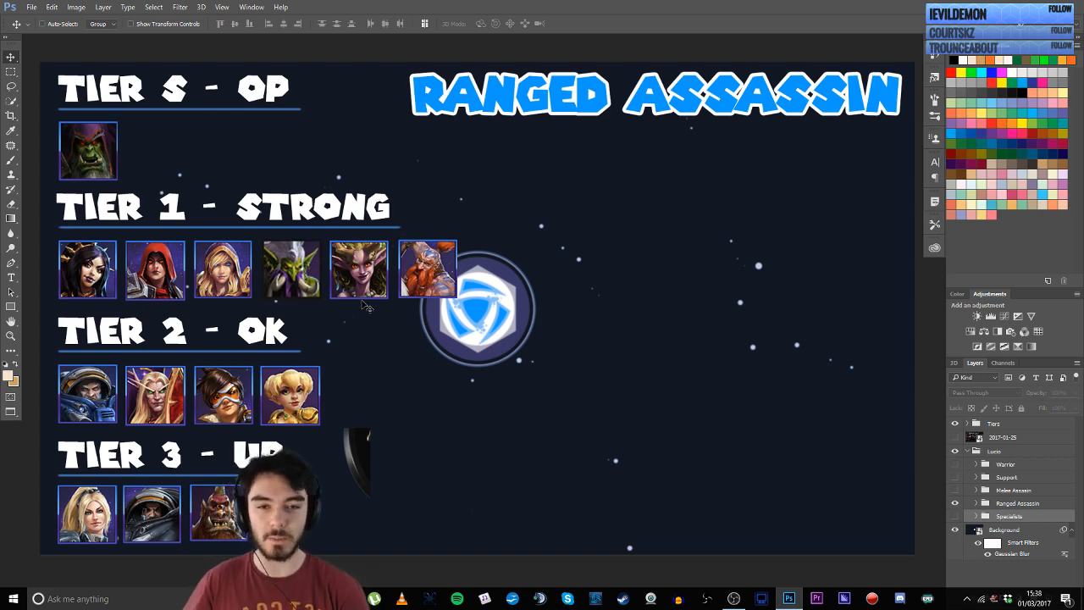
mouse_move(833, 471)
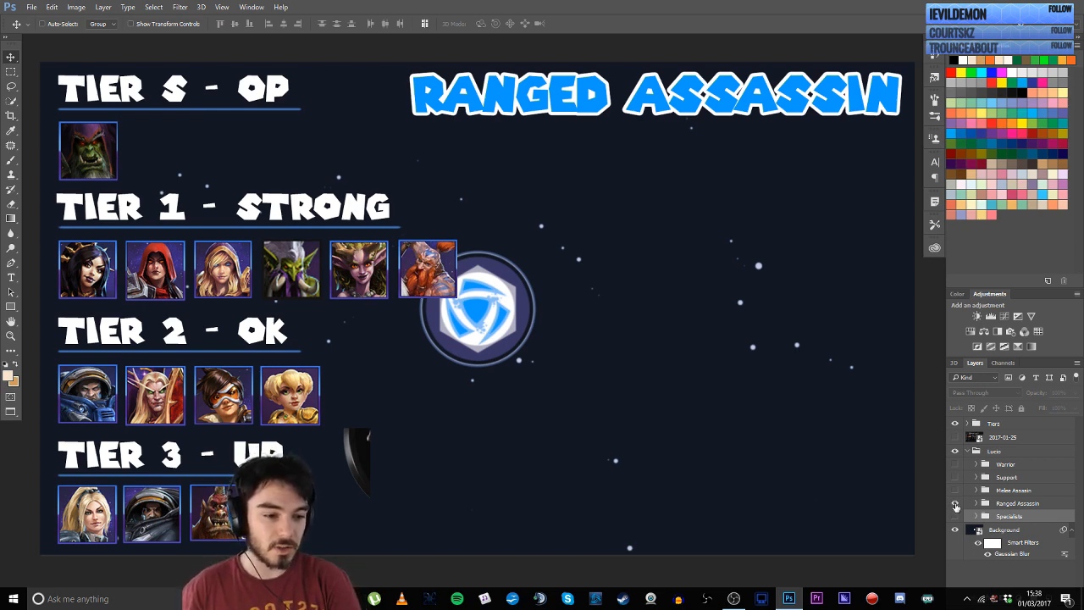
Hide the Ranged Assassin group and show the Specialist tier list for review.
left_click(955, 503)
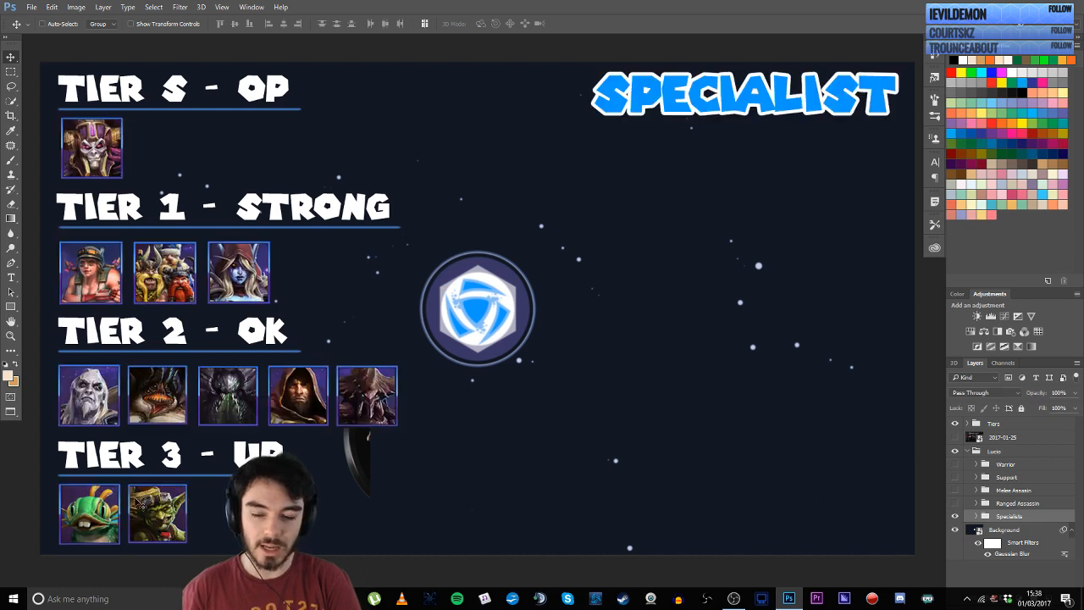
mouse_move(149, 203)
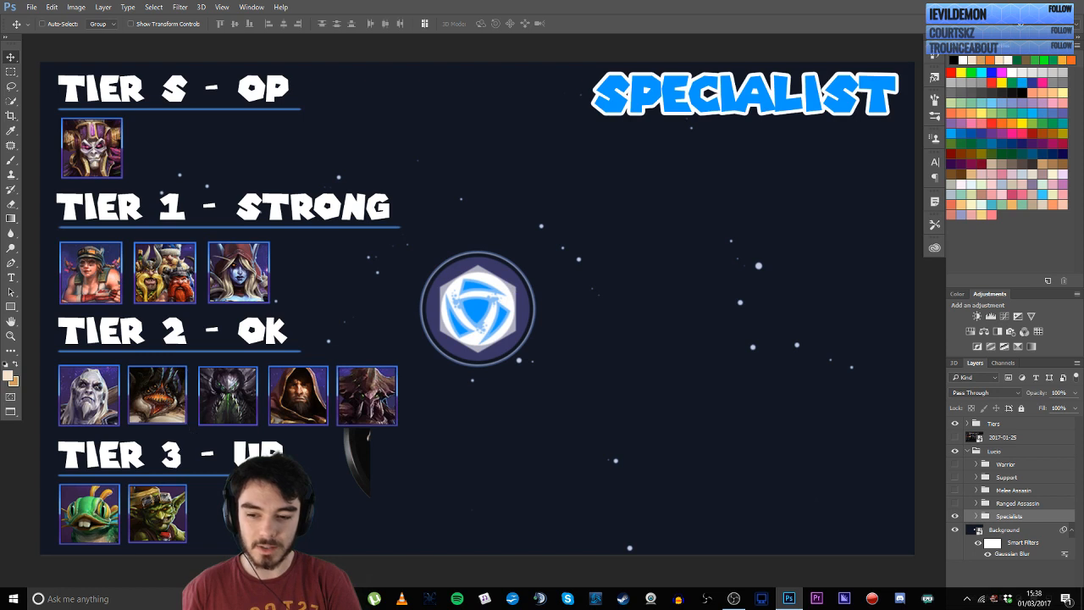
mouse_move(771, 546)
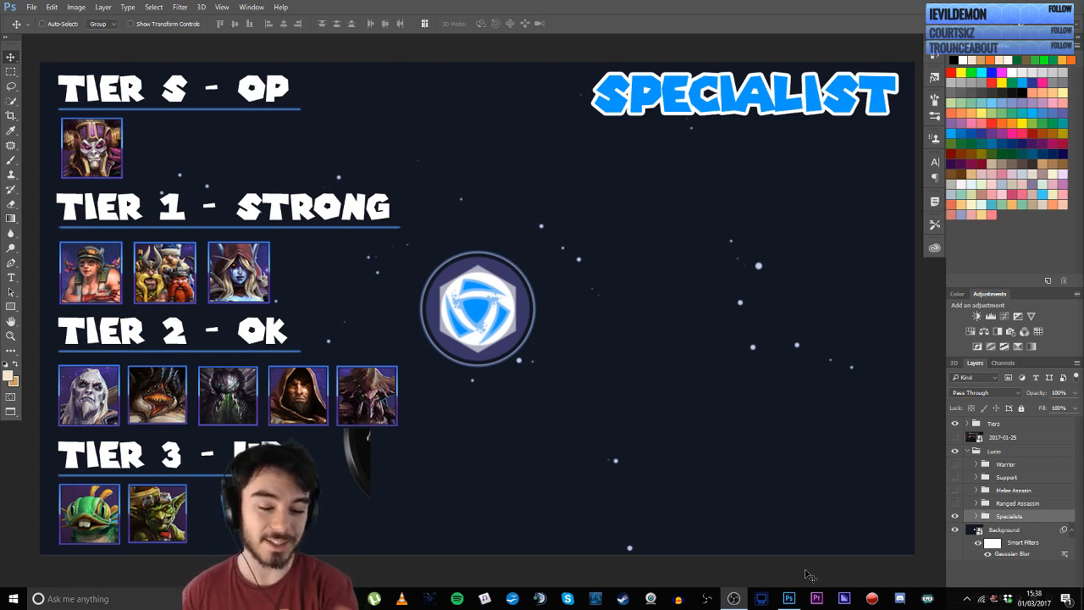
mouse_move(837, 517)
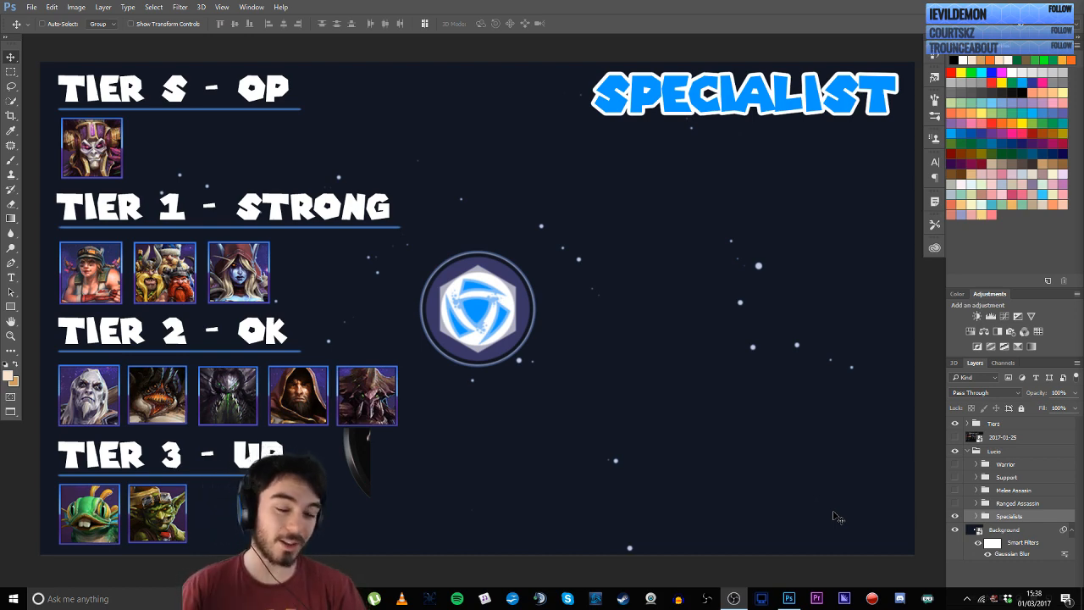
mouse_move(835, 512)
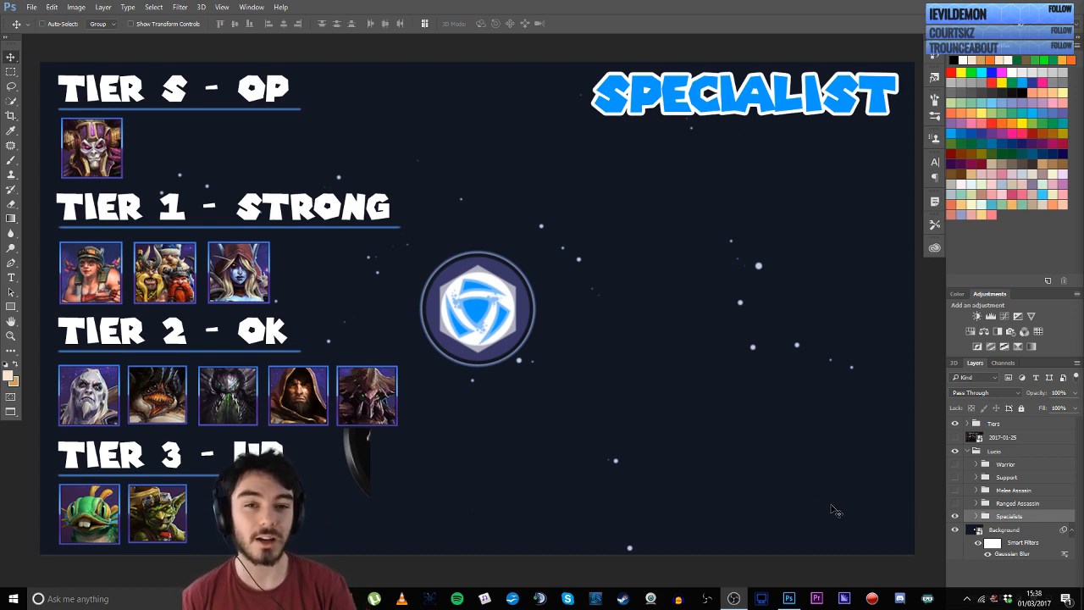